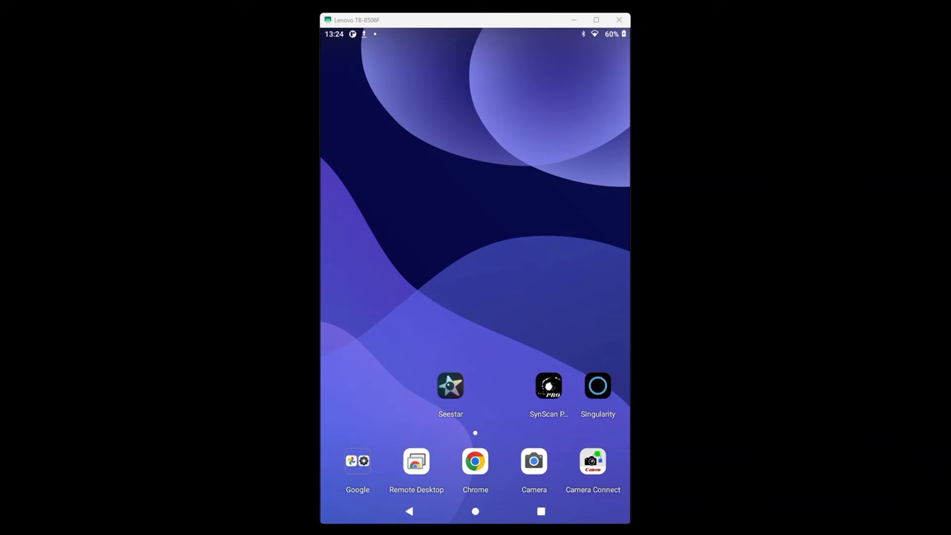
mouse_move(505, 435)
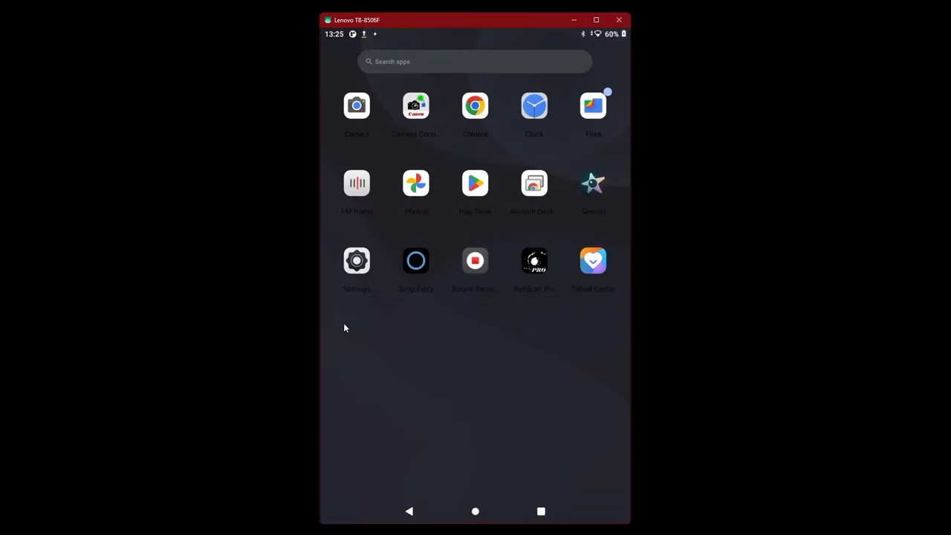
Step: Rerun the earlier 'dwarflab app' search in Play Store to show the DWARFLAB listing
click(474, 183)
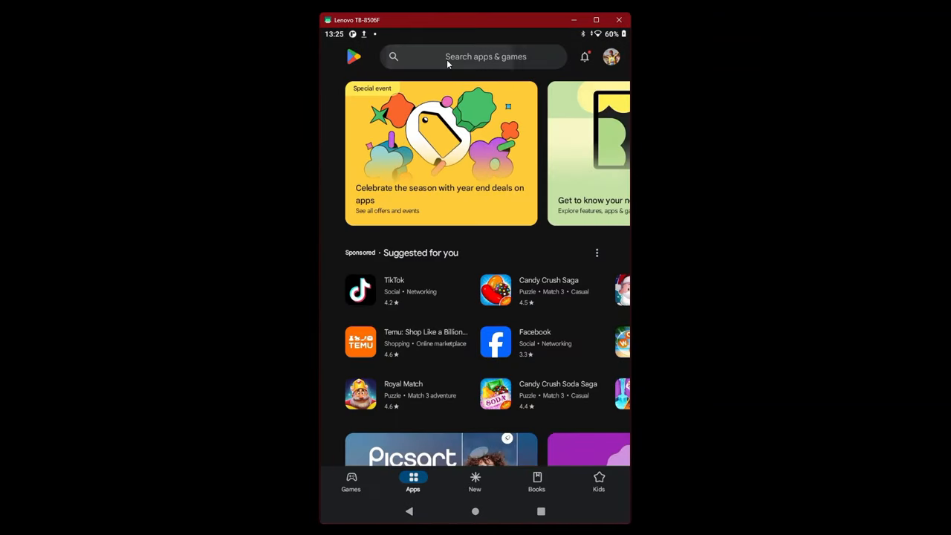
click(475, 57)
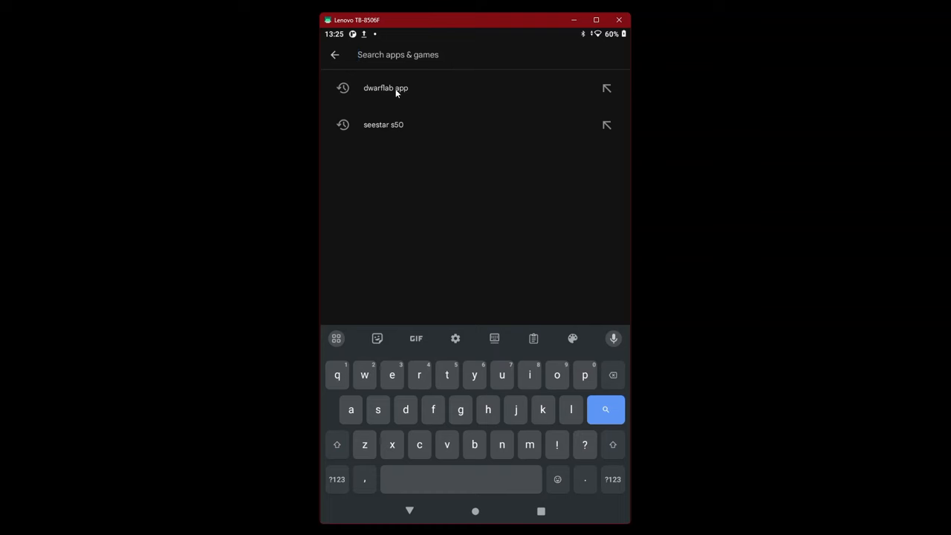
click(386, 88)
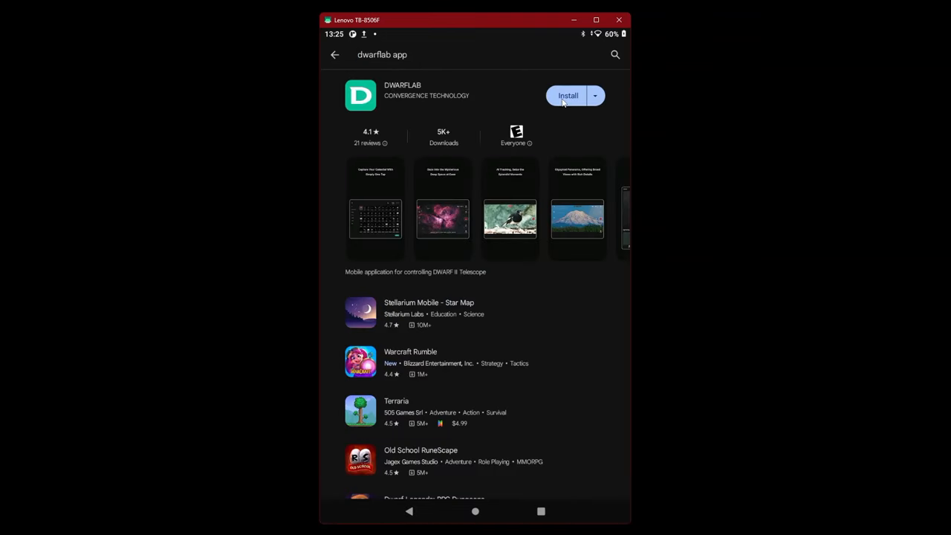
Step: Install DWARFLAB from its Play Store listing until it shows Open
click(568, 95)
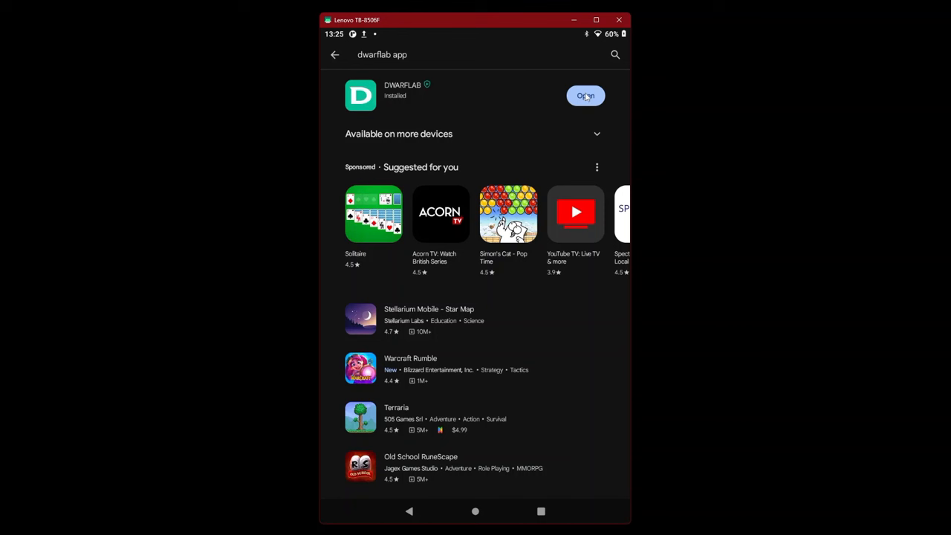
Step: Launch DWARFLAB and grant location access only while using the app
click(586, 95)
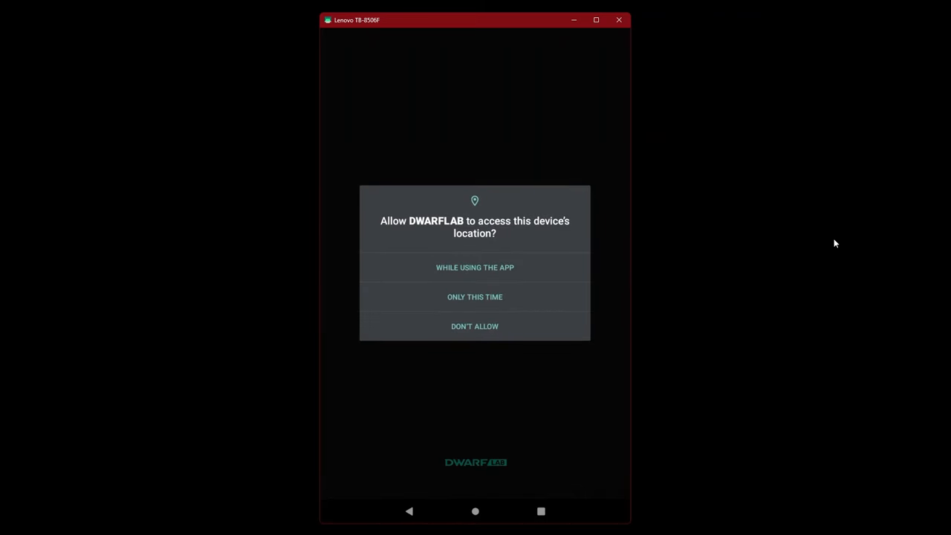
mouse_move(475, 319)
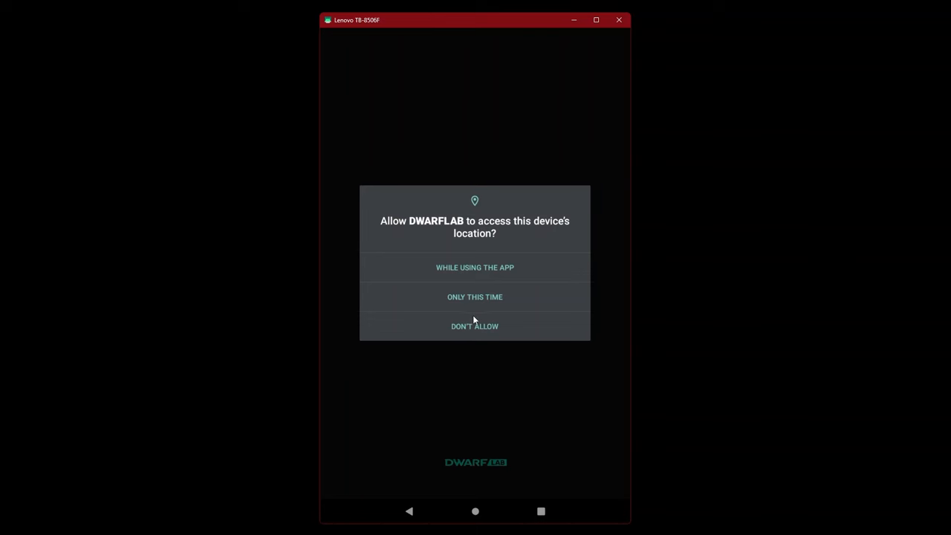
mouse_move(474, 269)
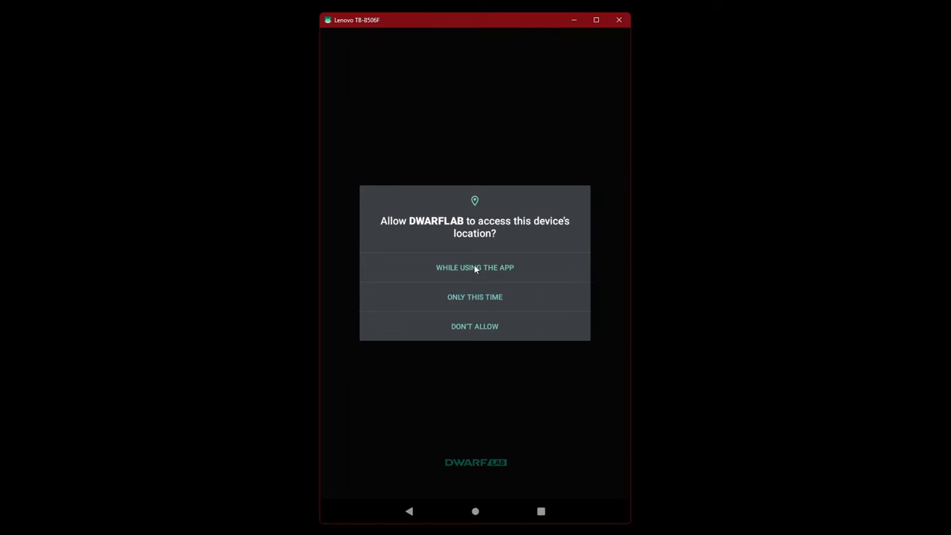
click(475, 268)
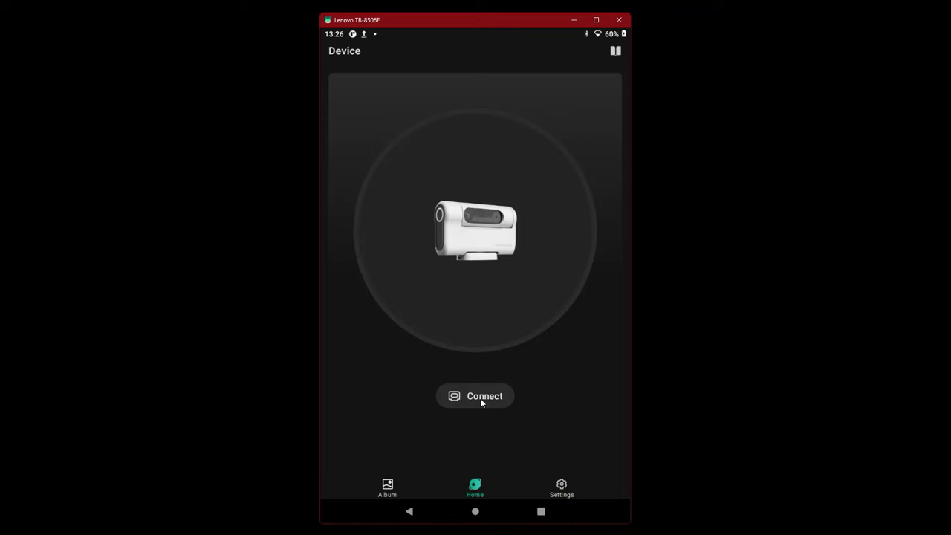
Step: Search for devices, answer the media permission, pick DWARF_8E02CC, and accept Upgrade Now
click(475, 395)
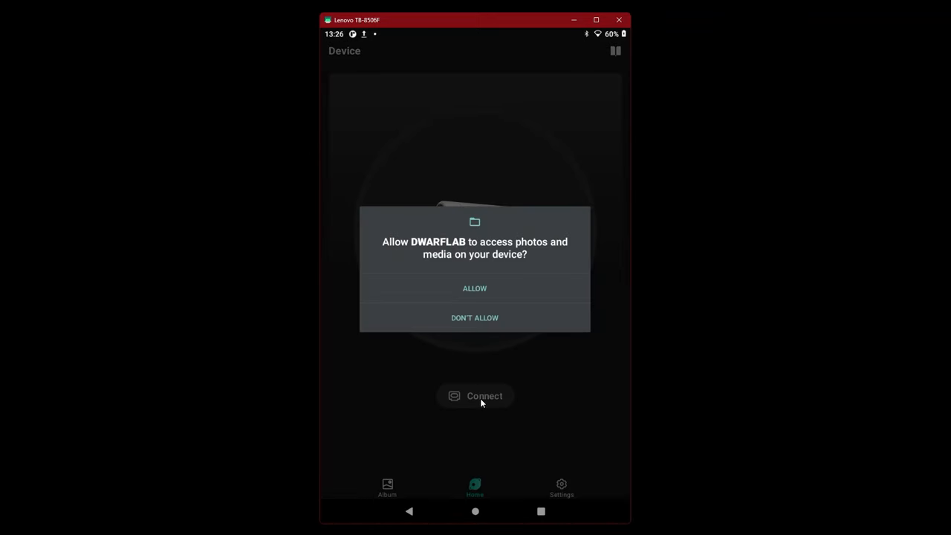
mouse_move(411, 331)
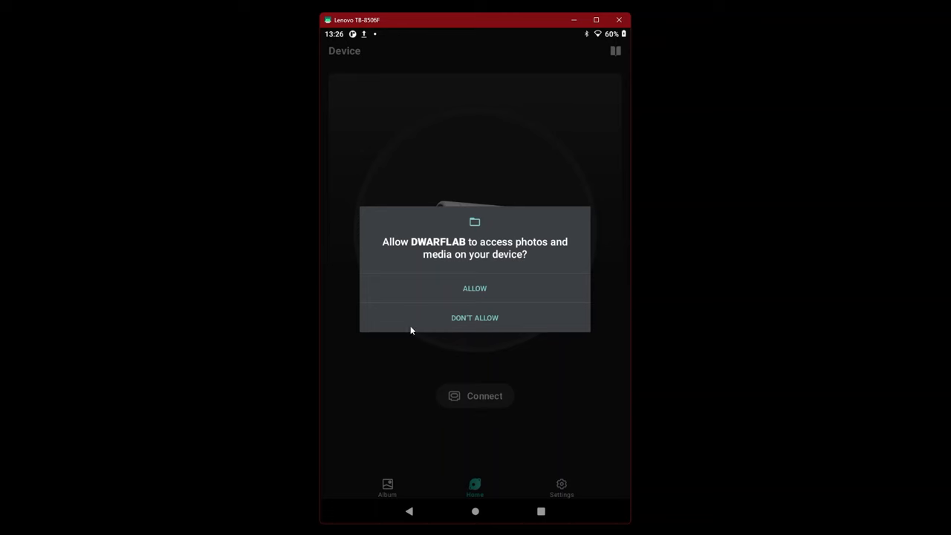
click(475, 289)
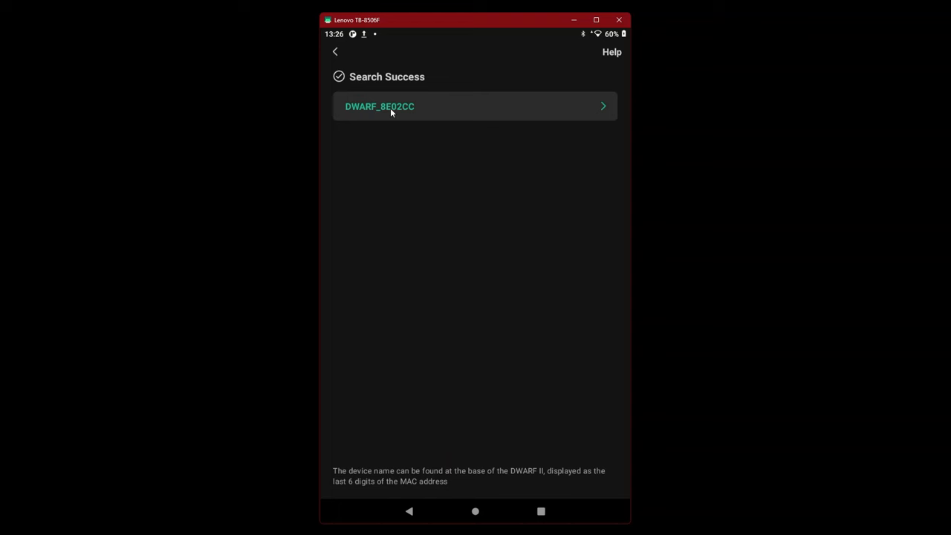
click(474, 106)
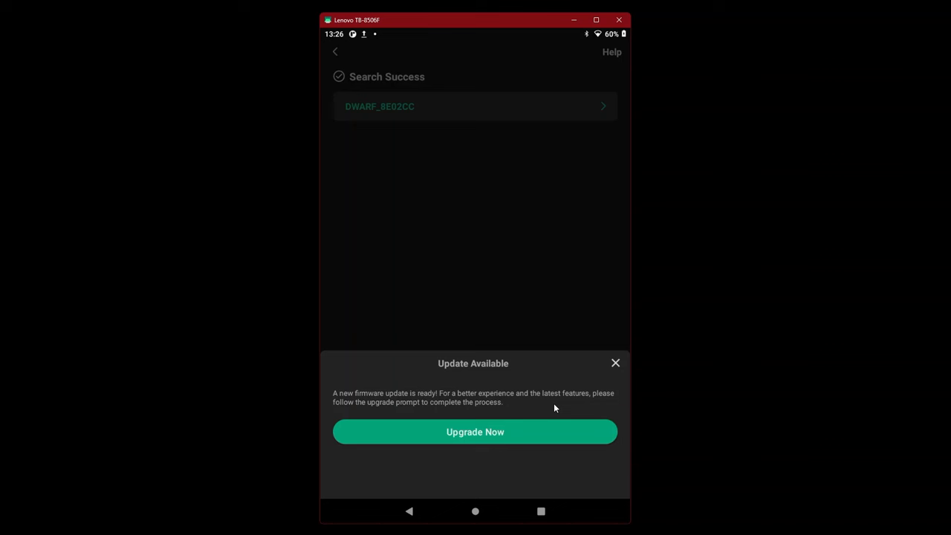
mouse_move(474, 439)
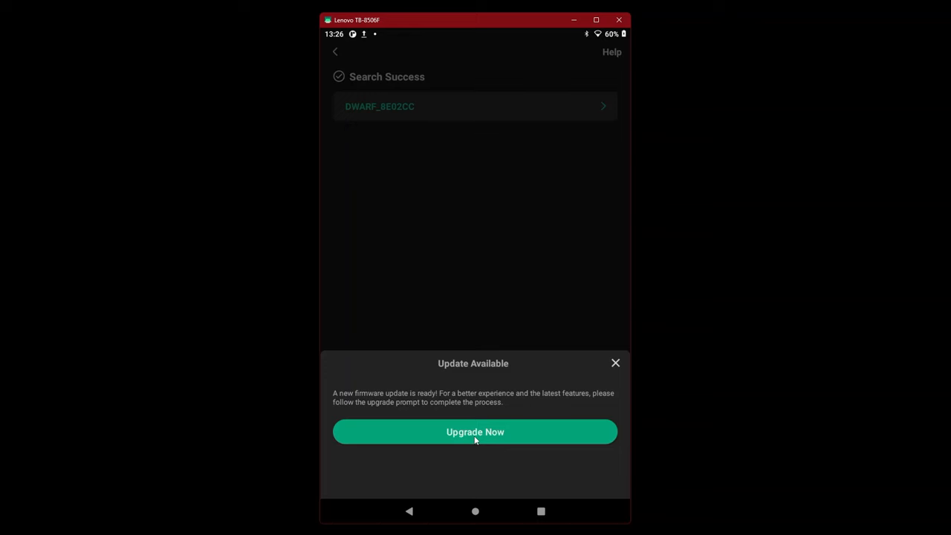
click(615, 363)
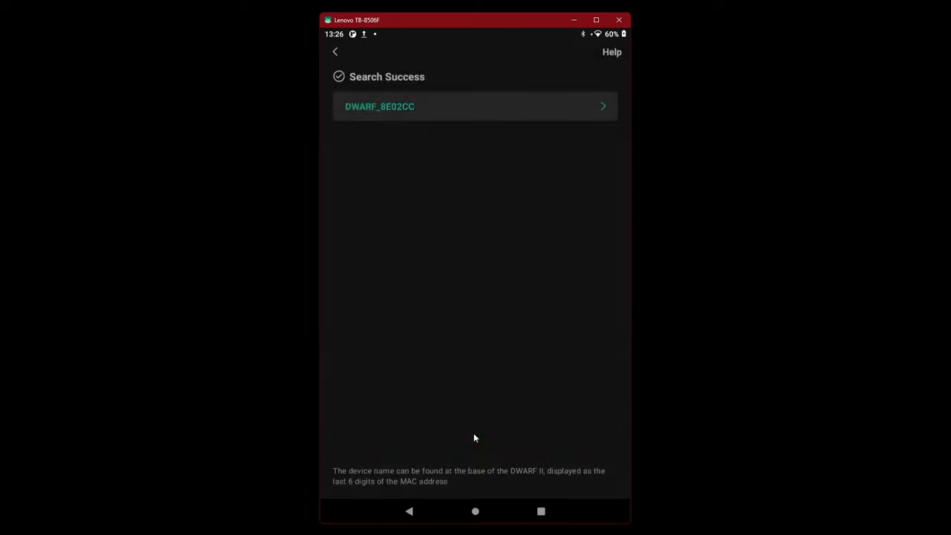
Step: Approve the temporary telescope network link and acknowledge the completed firmware upgrade
click(475, 106)
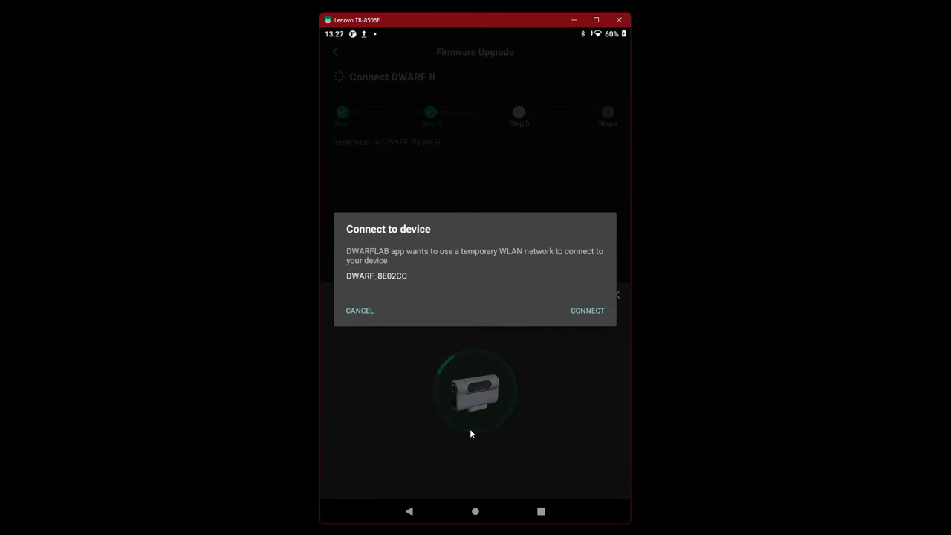
mouse_move(546, 387)
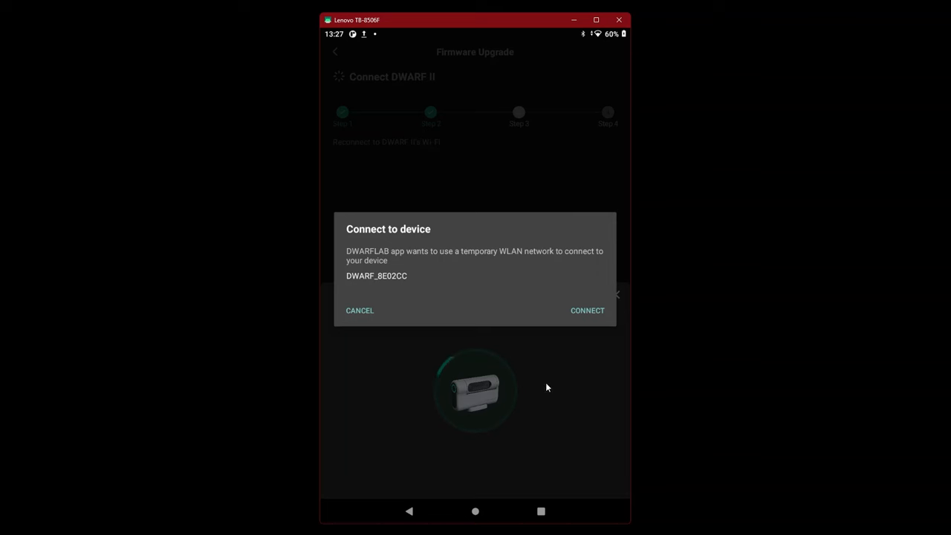
click(587, 309)
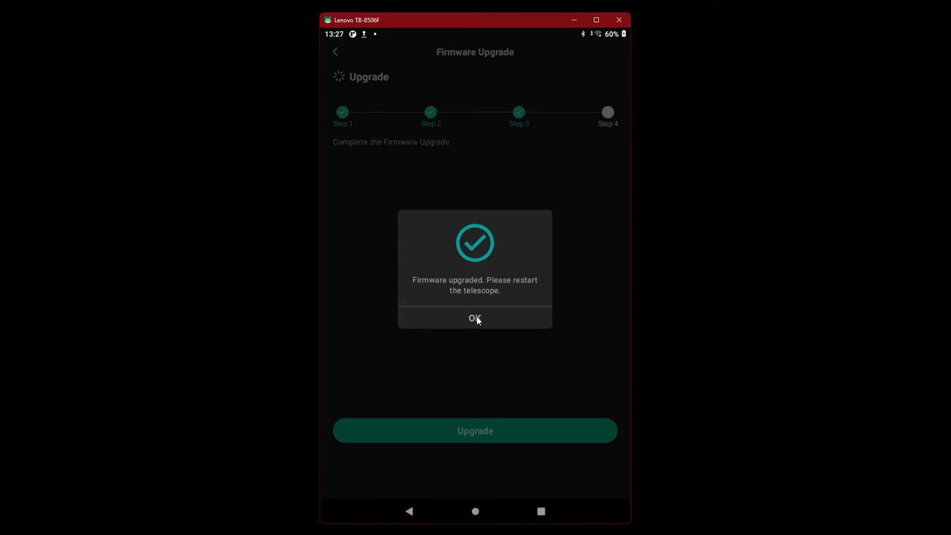
click(475, 317)
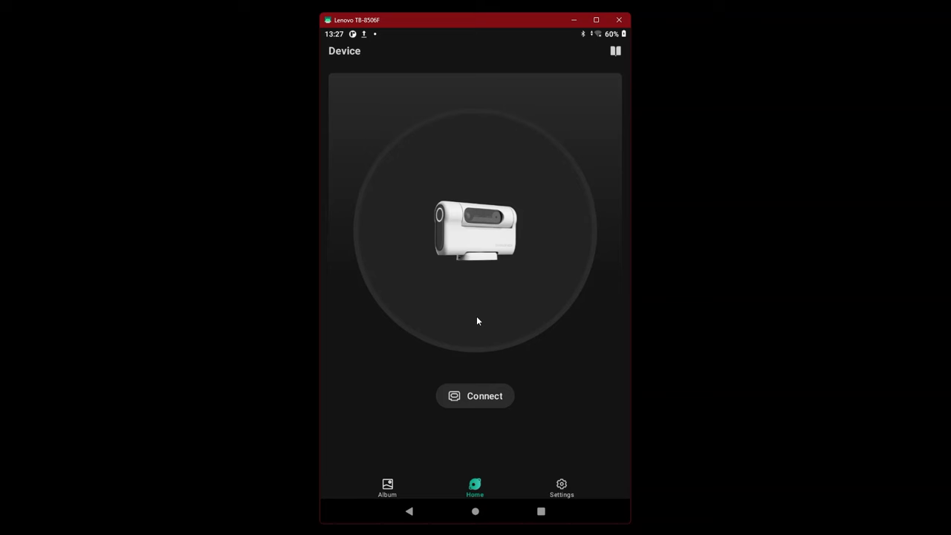
mouse_move(568, 330)
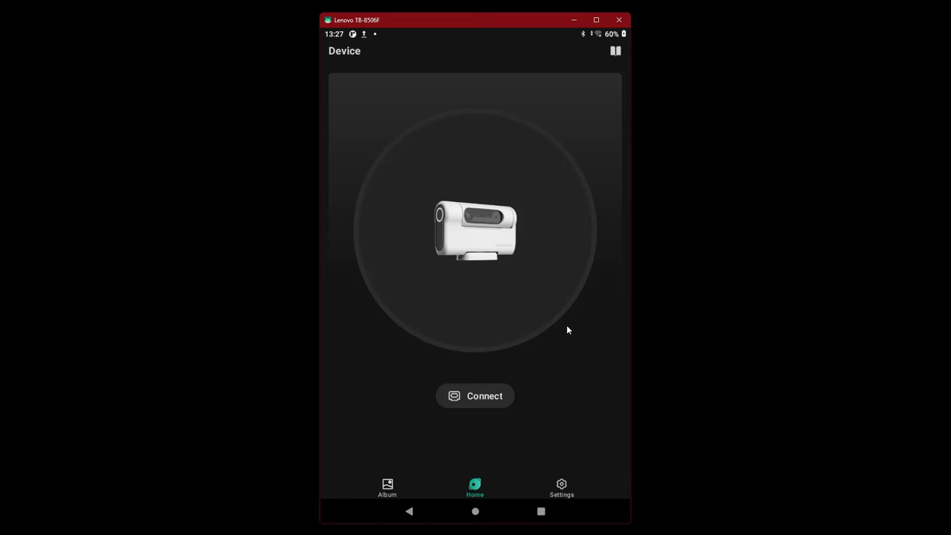
mouse_move(616, 52)
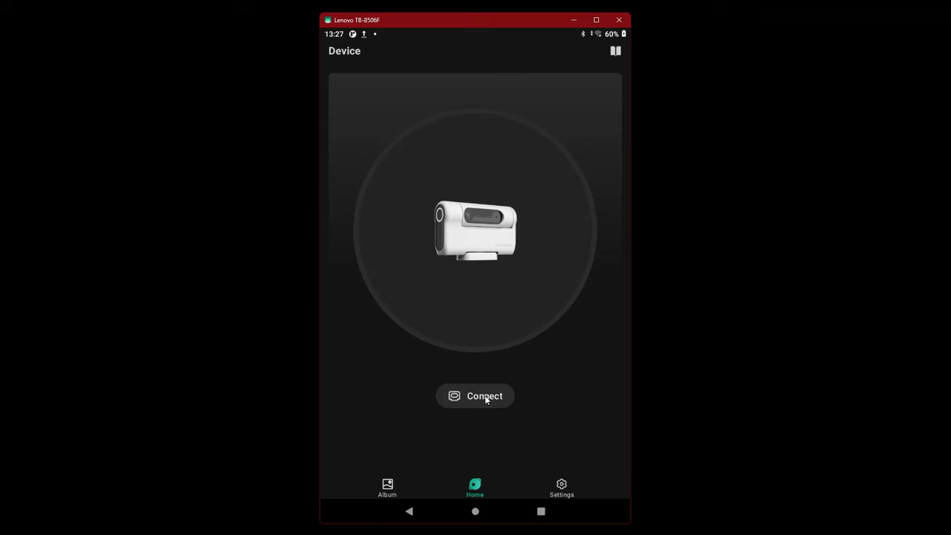
Step: Choose DWARF_8E02CC from the device search and approve its temporary network link
click(475, 395)
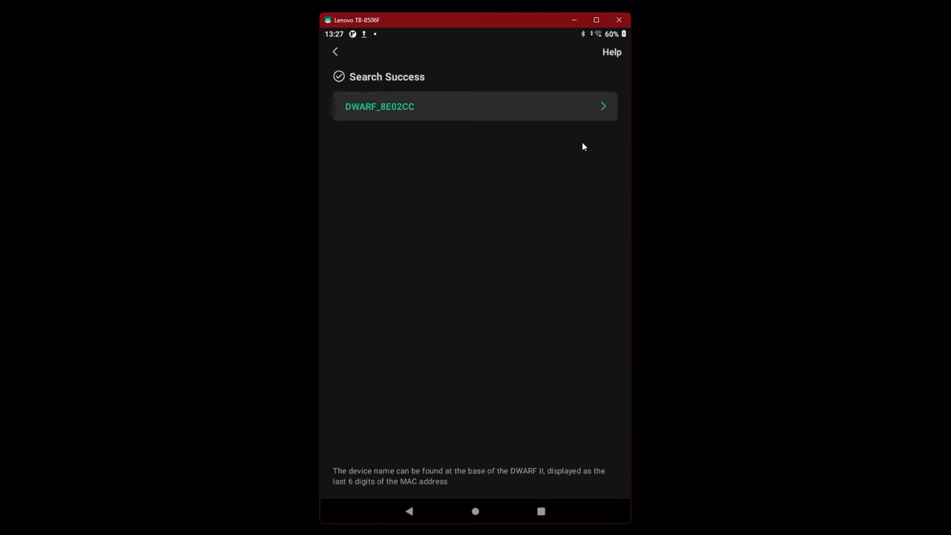
click(474, 106)
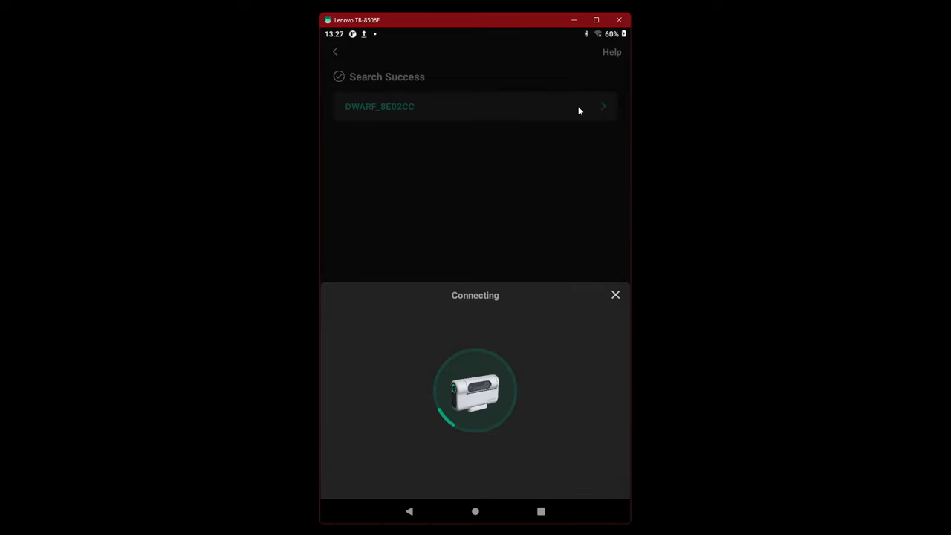
mouse_move(550, 197)
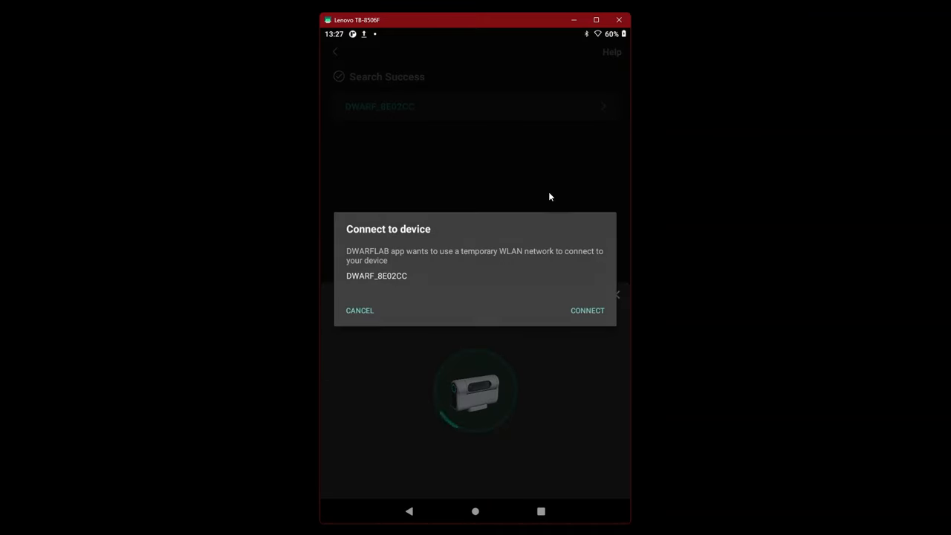
click(587, 310)
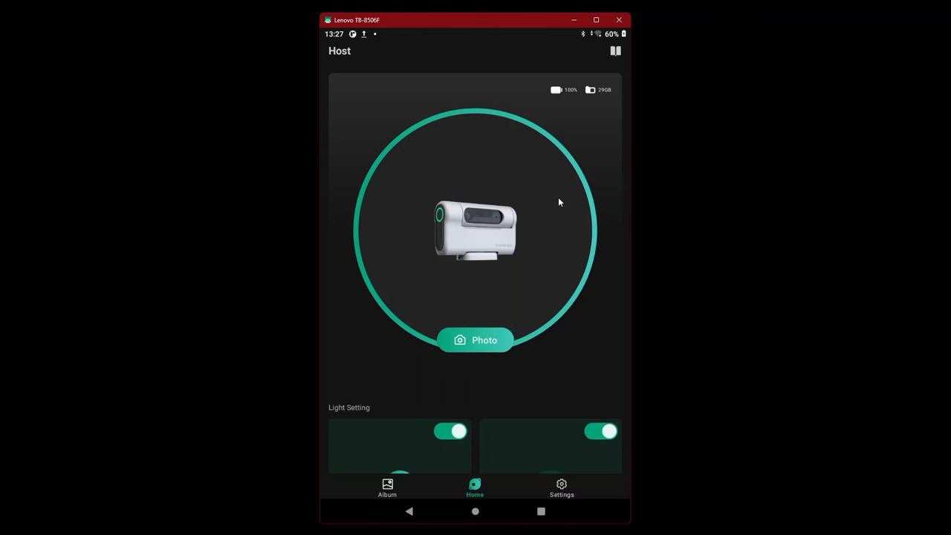
mouse_move(576, 111)
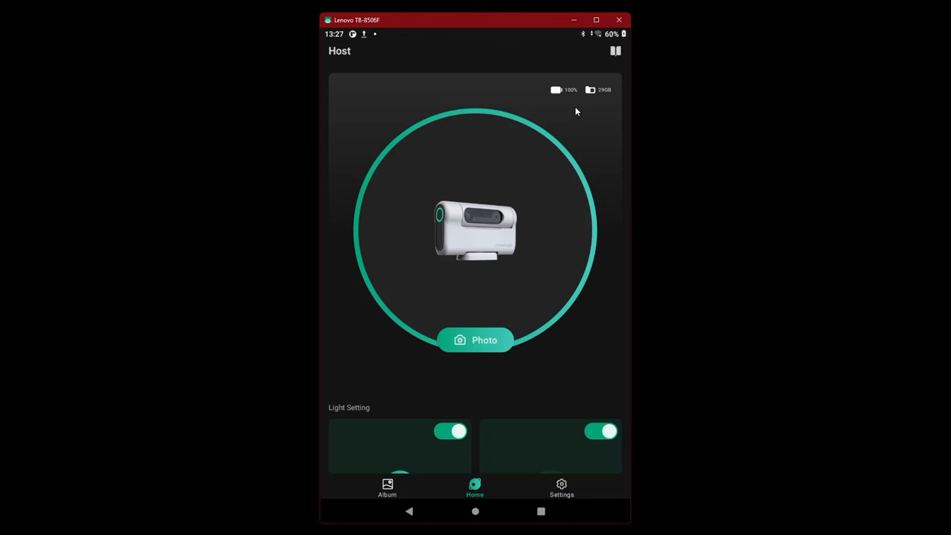
mouse_move(619, 55)
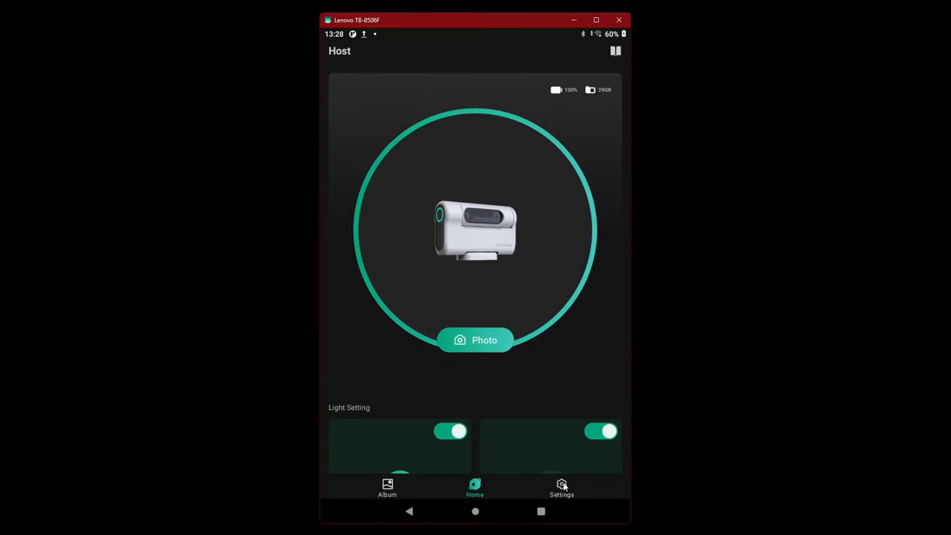
Step: Open My Device in Settings, then start and exit the Firmware Upgrade
click(561, 488)
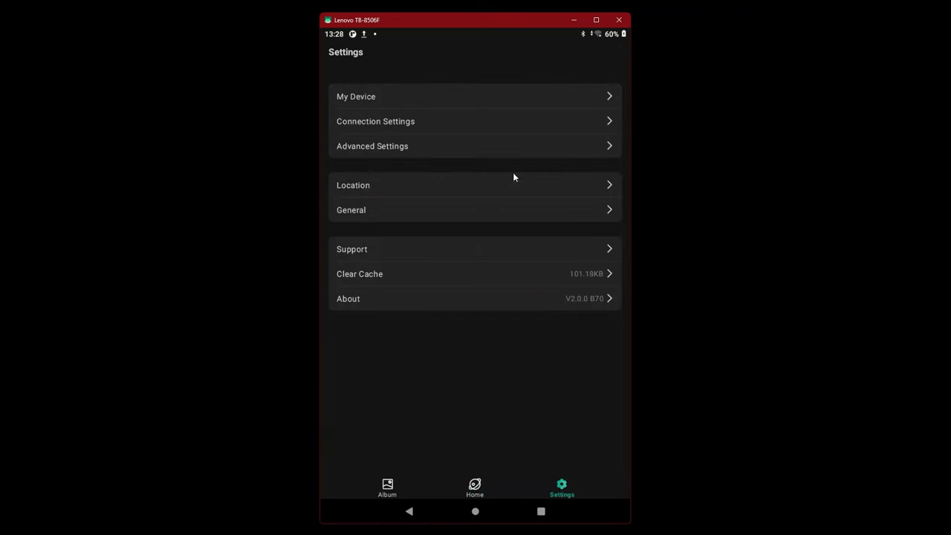
click(356, 95)
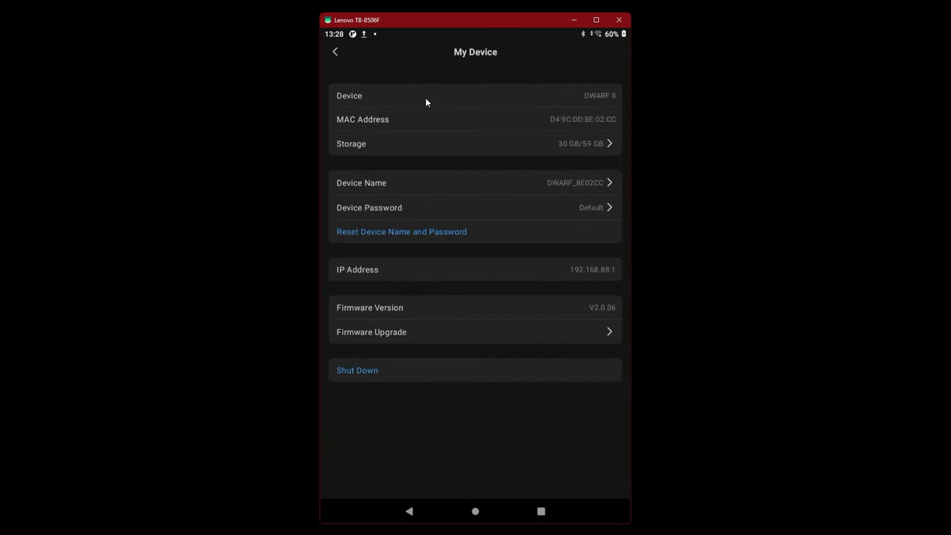
mouse_move(552, 280)
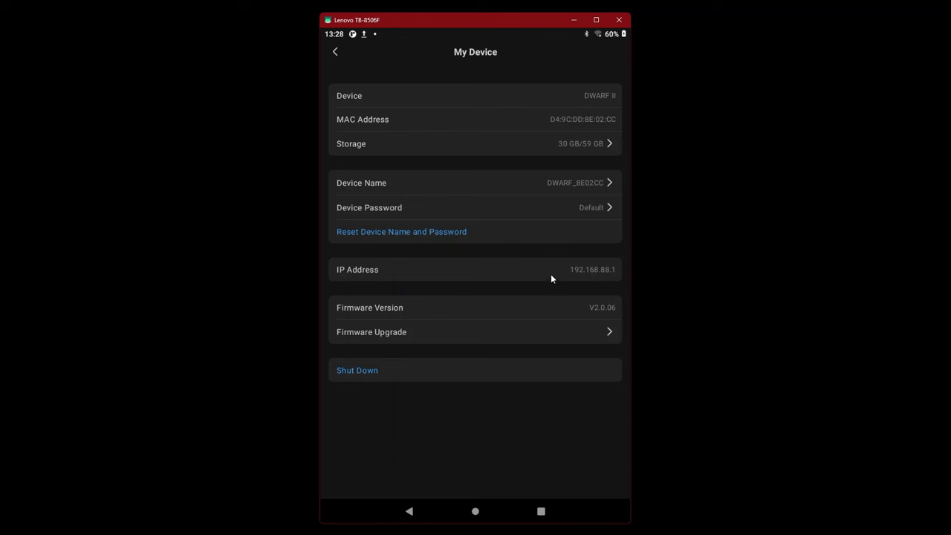
mouse_move(609, 314)
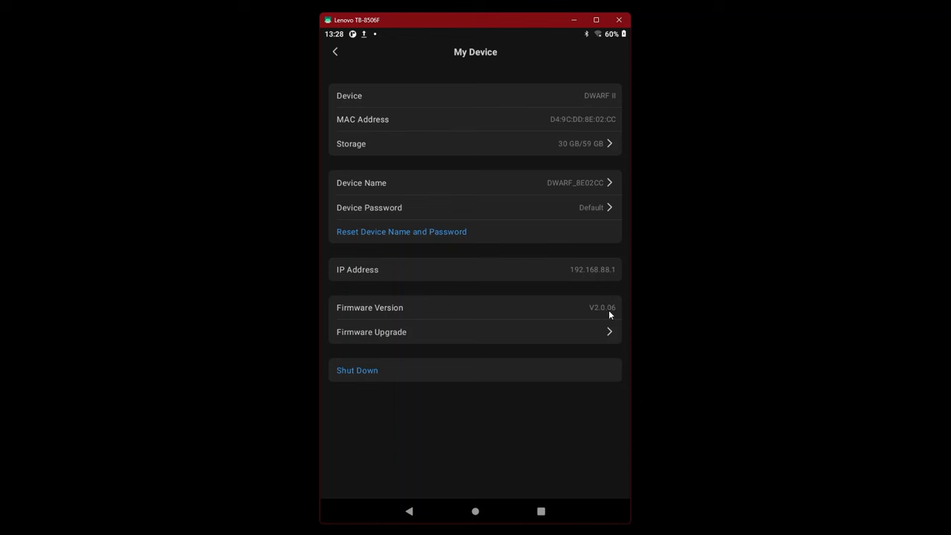
mouse_move(611, 332)
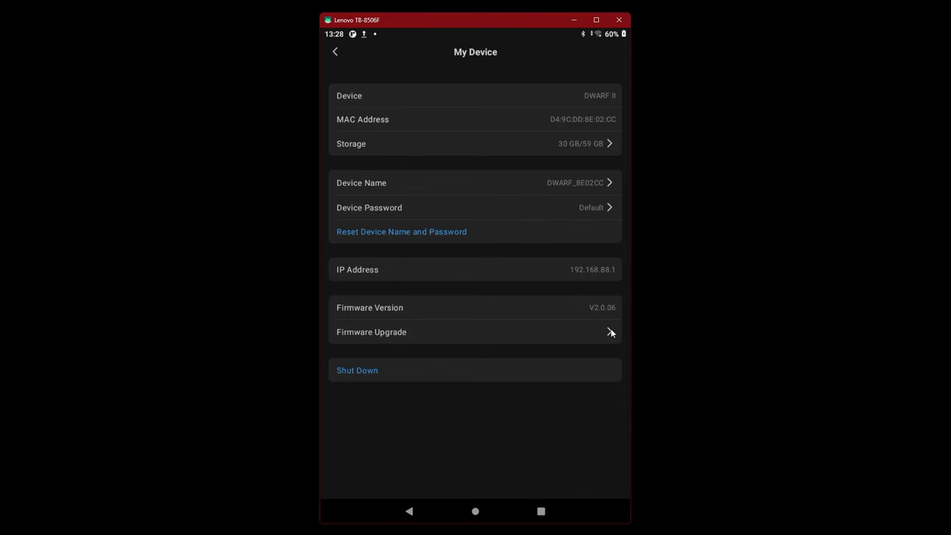
click(476, 331)
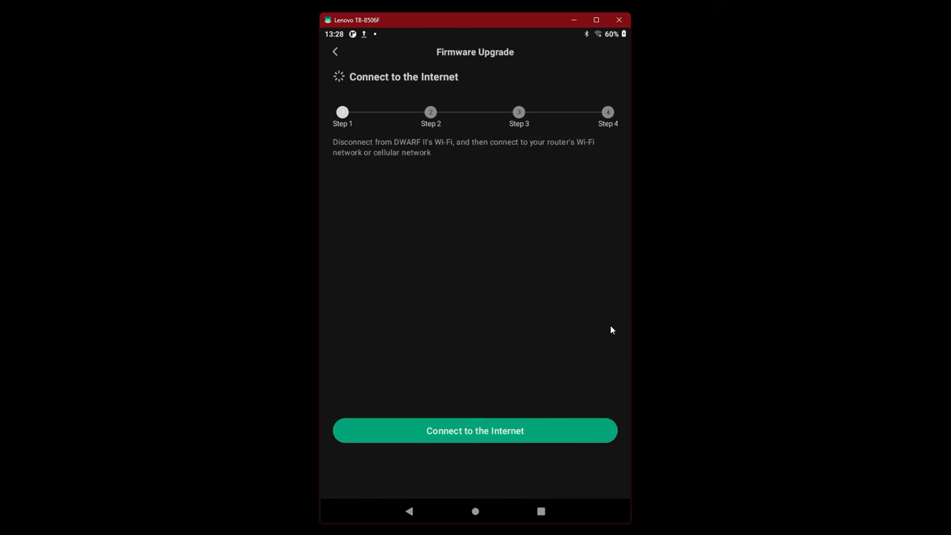
click(335, 51)
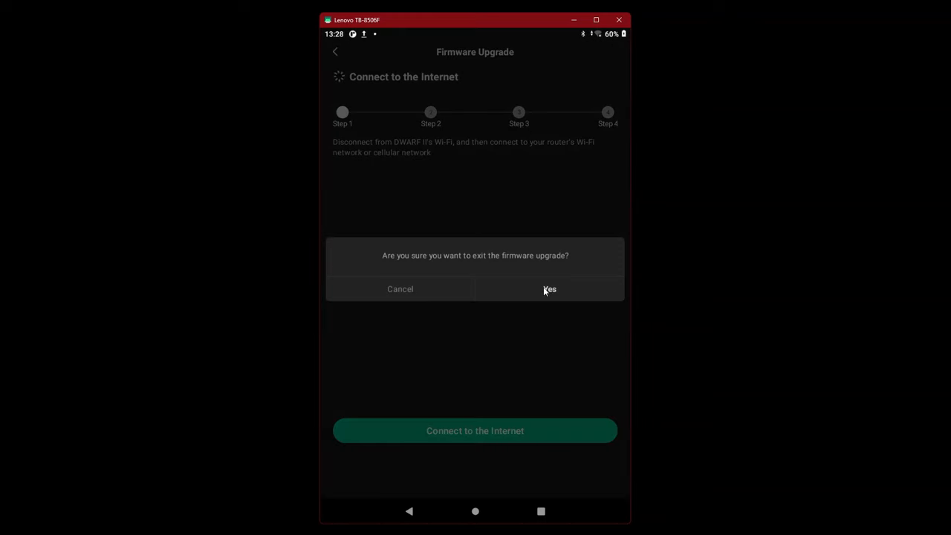
click(549, 289)
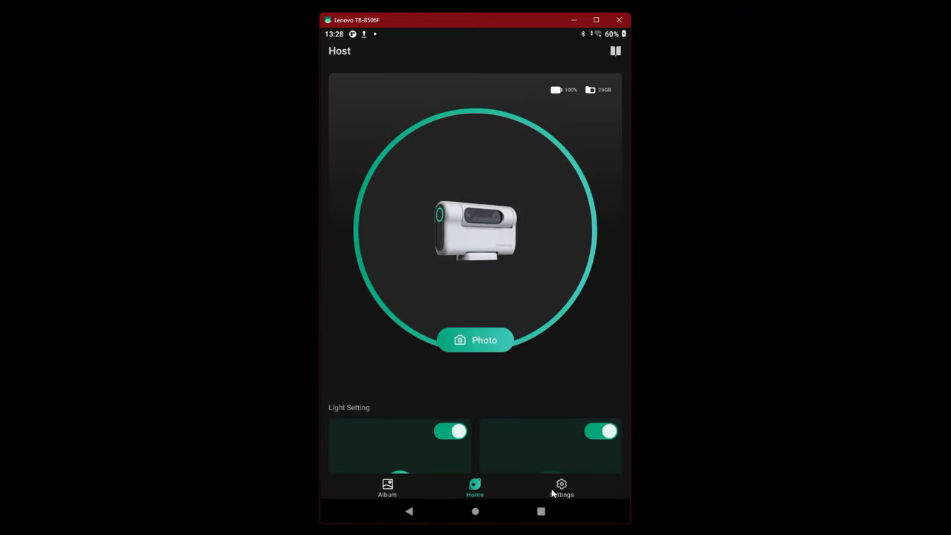
Step: Reopen My Device, shut down the DWARF II, and return to Settings
click(562, 488)
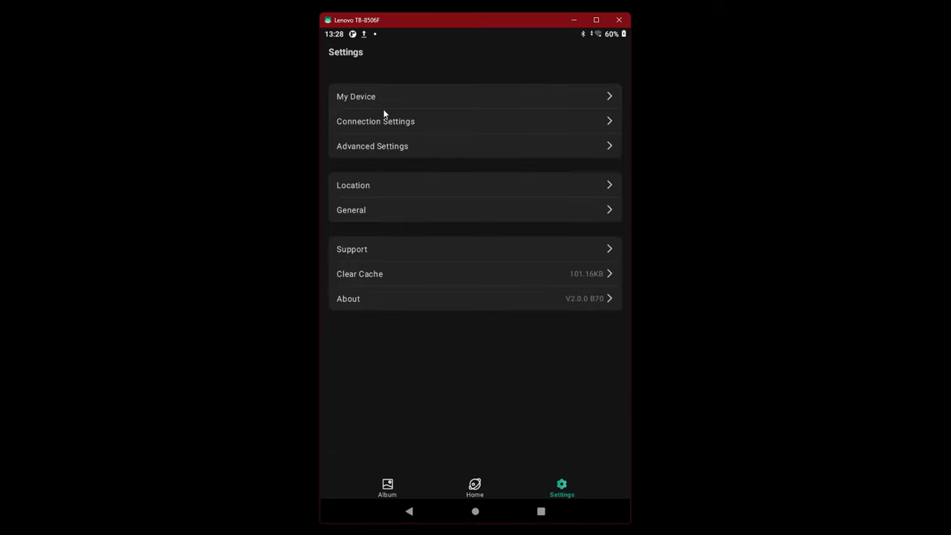
click(356, 96)
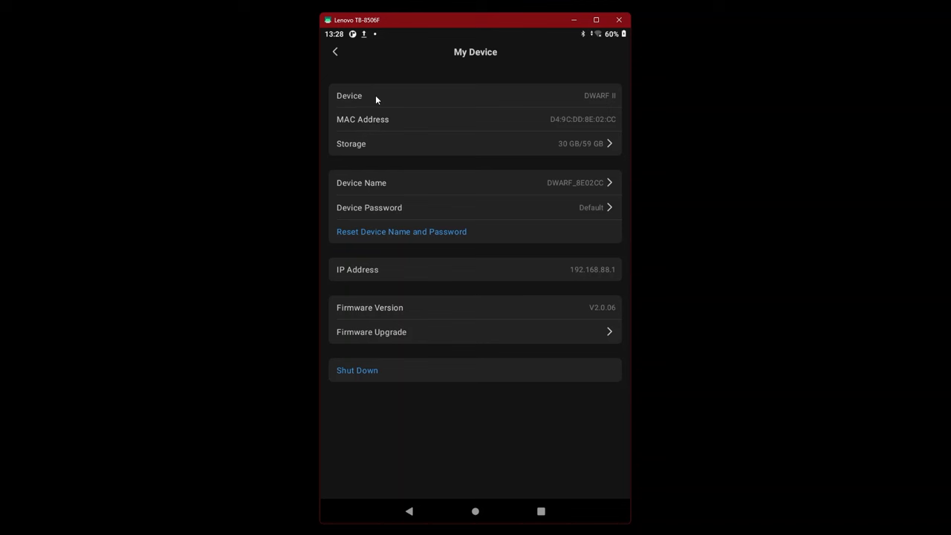
mouse_move(383, 244)
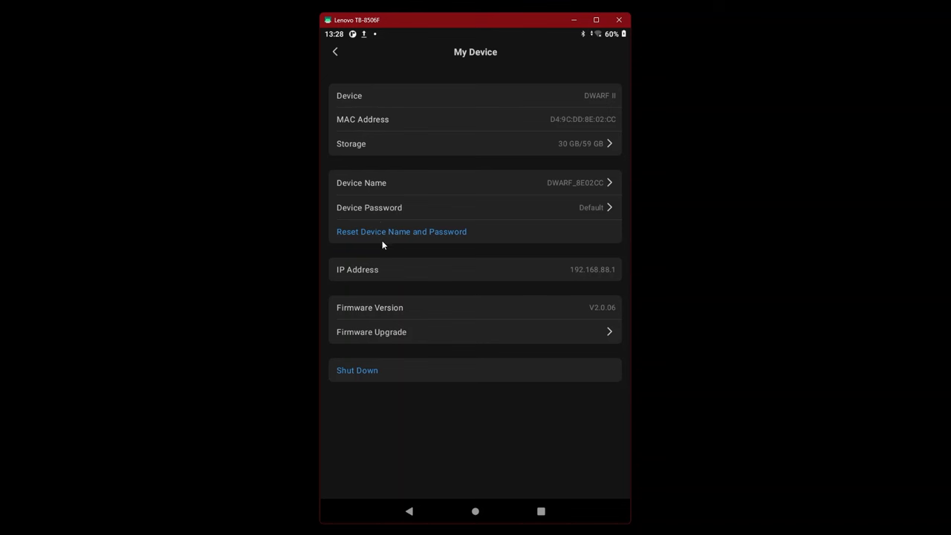
mouse_move(385, 283)
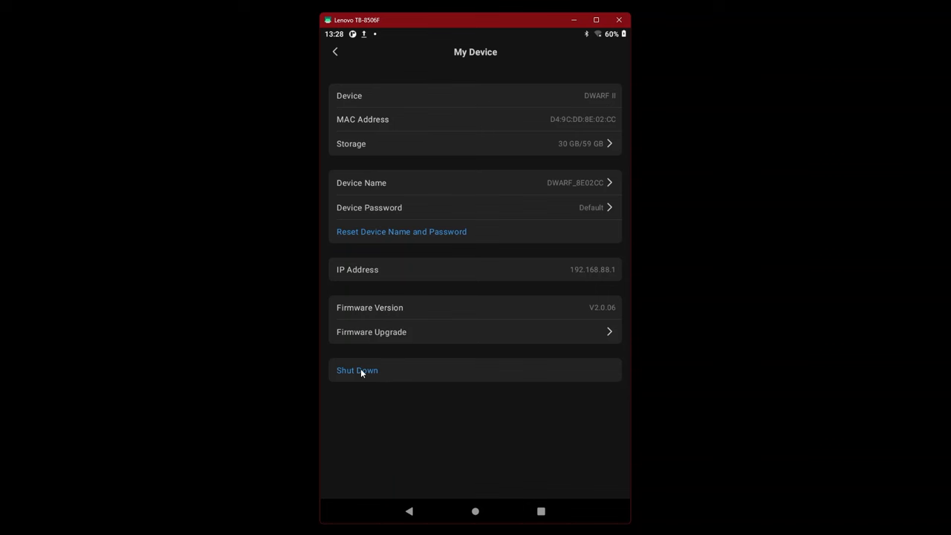
click(356, 370)
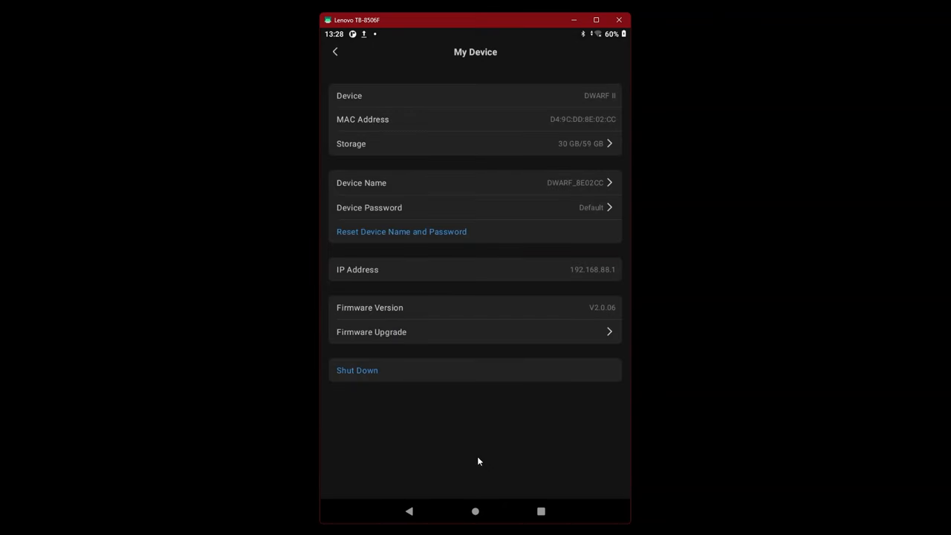
mouse_move(470, 439)
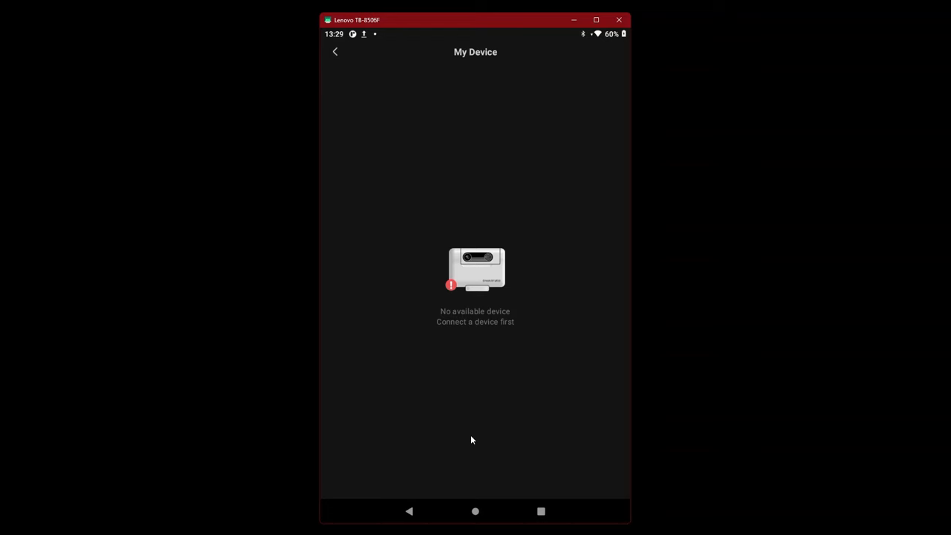
mouse_move(336, 52)
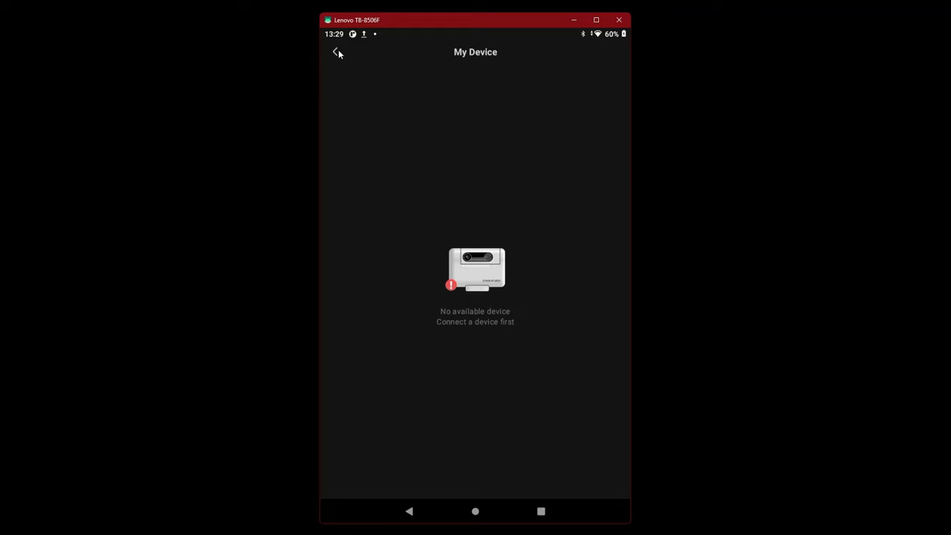
click(335, 52)
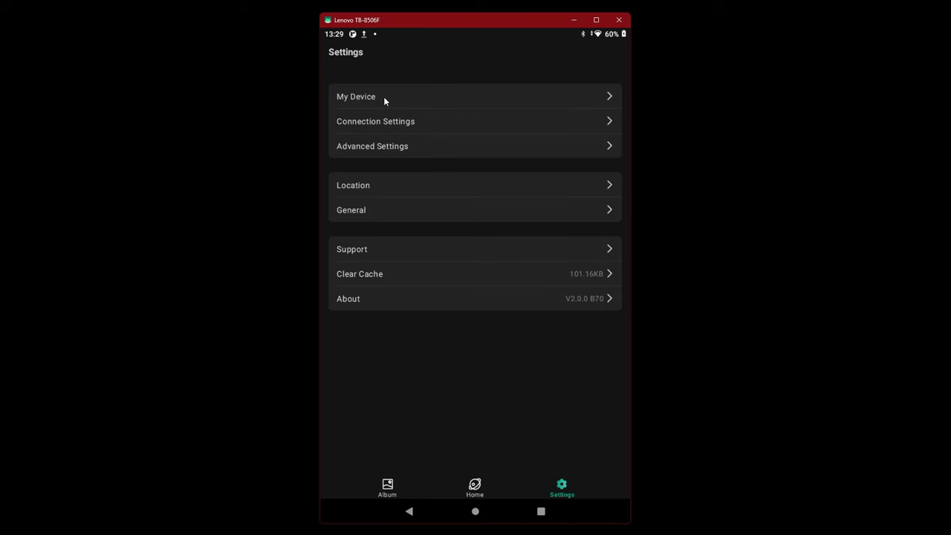
click(356, 96)
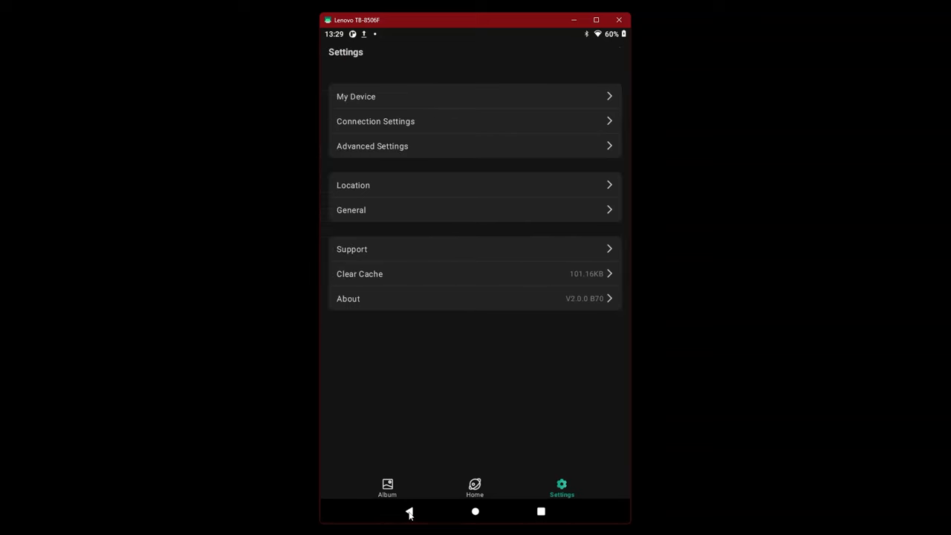
Step: From Home, connect again and approve joining DWARF_8E02CC's temporary network
click(475, 488)
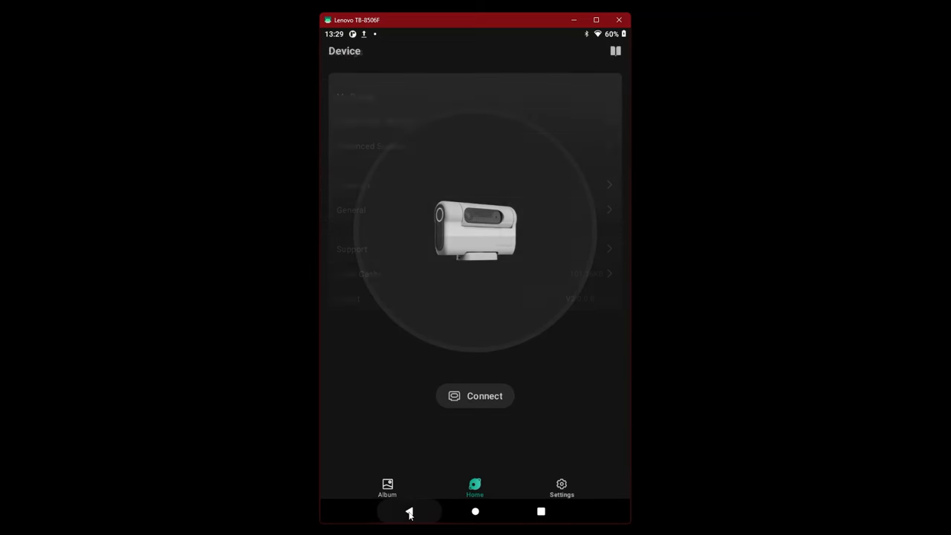
click(474, 396)
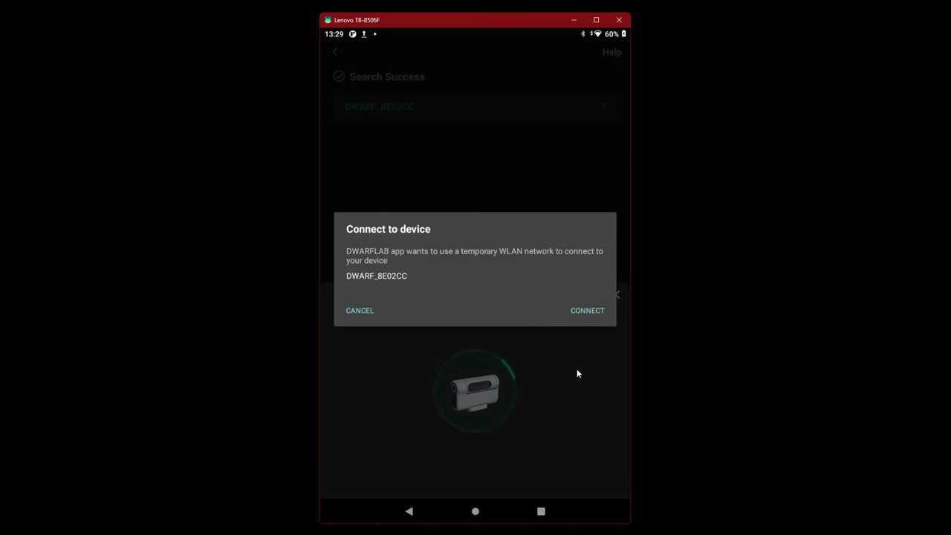
click(587, 310)
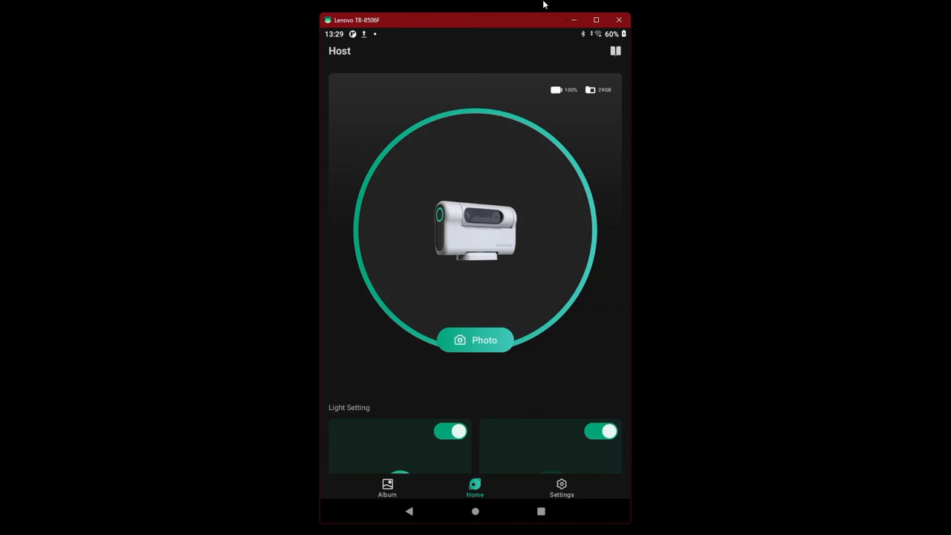
mouse_move(616, 53)
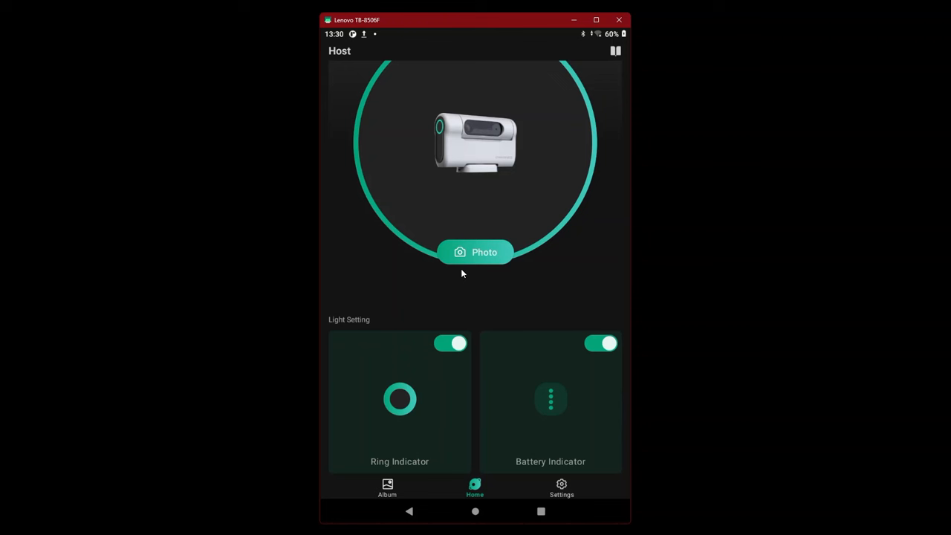
mouse_move(510, 413)
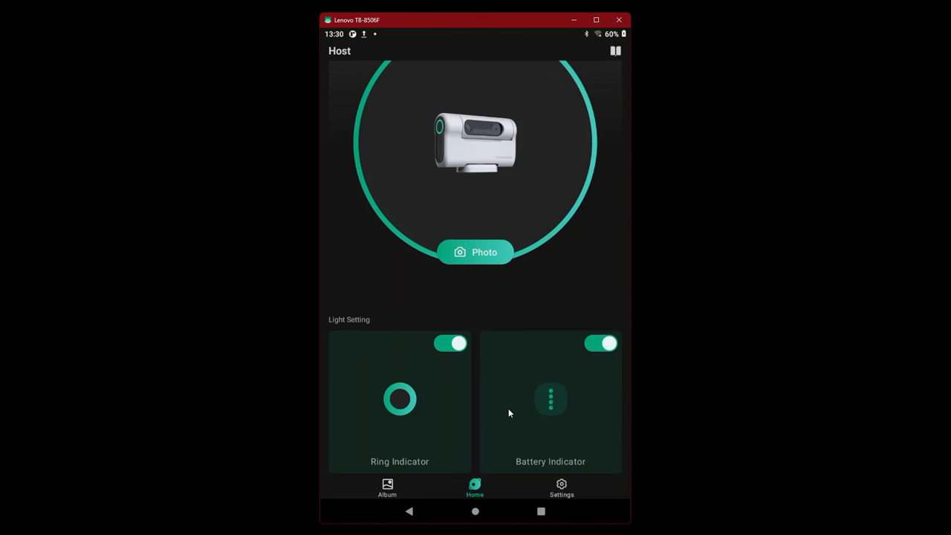
mouse_move(700, 362)
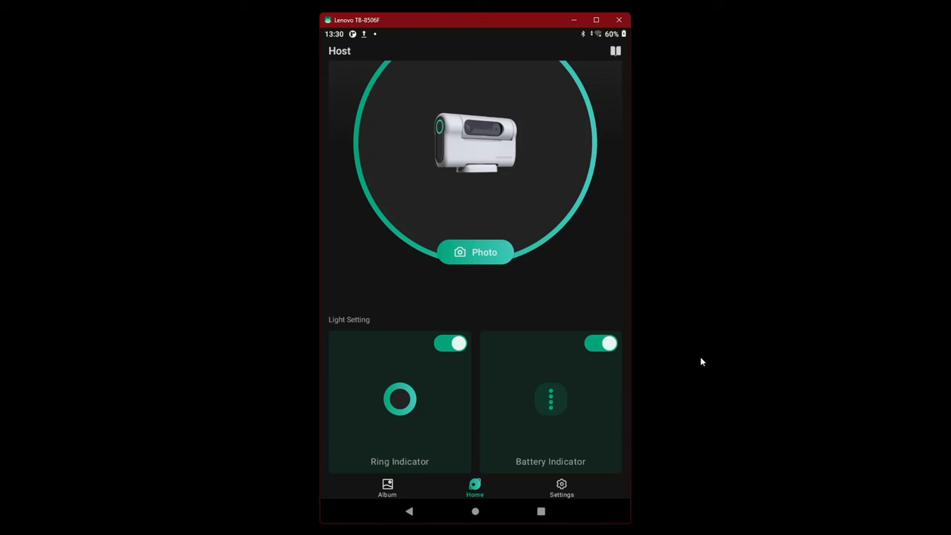
Step: Switch the Ring Indicator light off and on, then toggle the Battery Indicator light
click(451, 343)
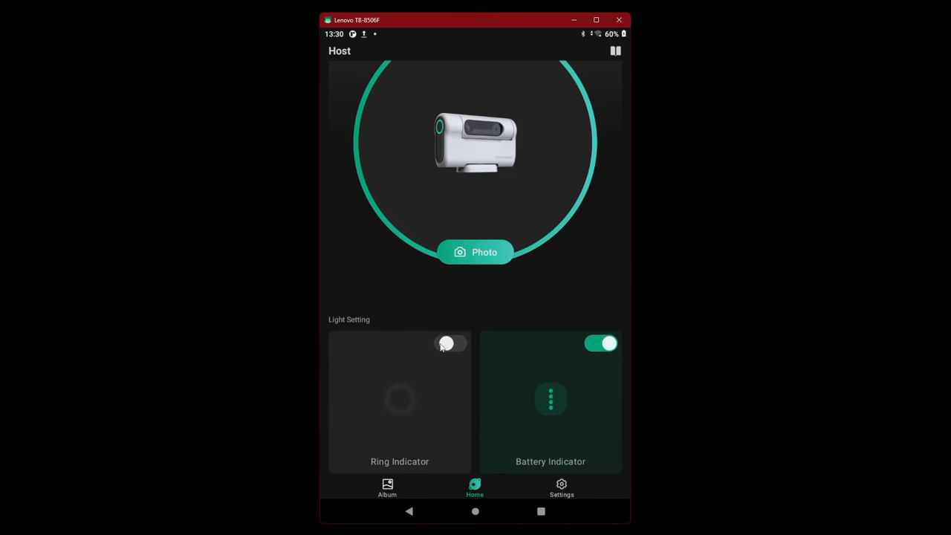
click(449, 343)
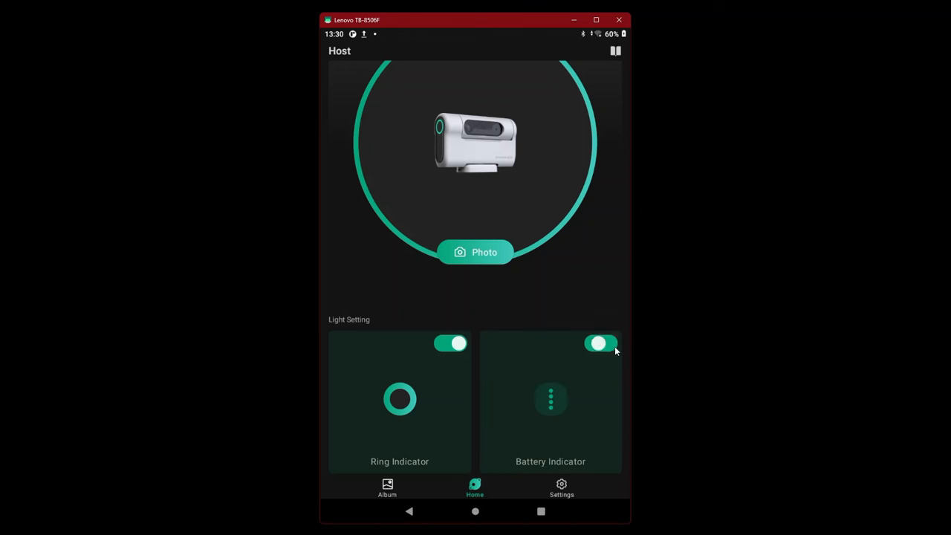
click(600, 342)
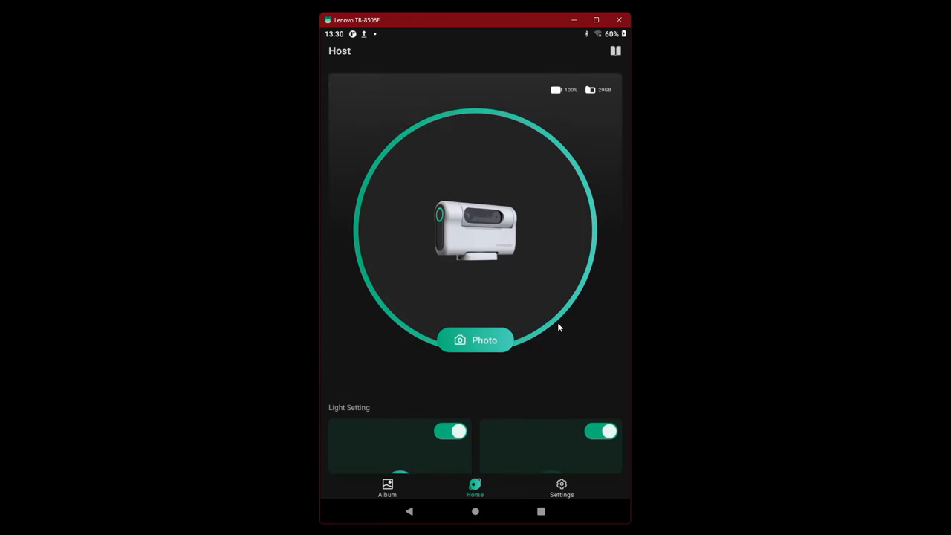
mouse_move(568, 98)
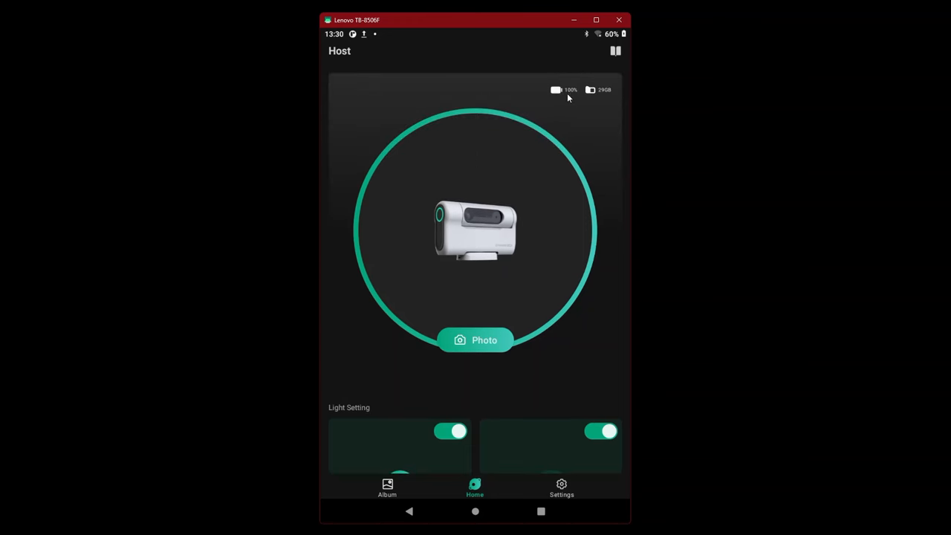
mouse_move(560, 92)
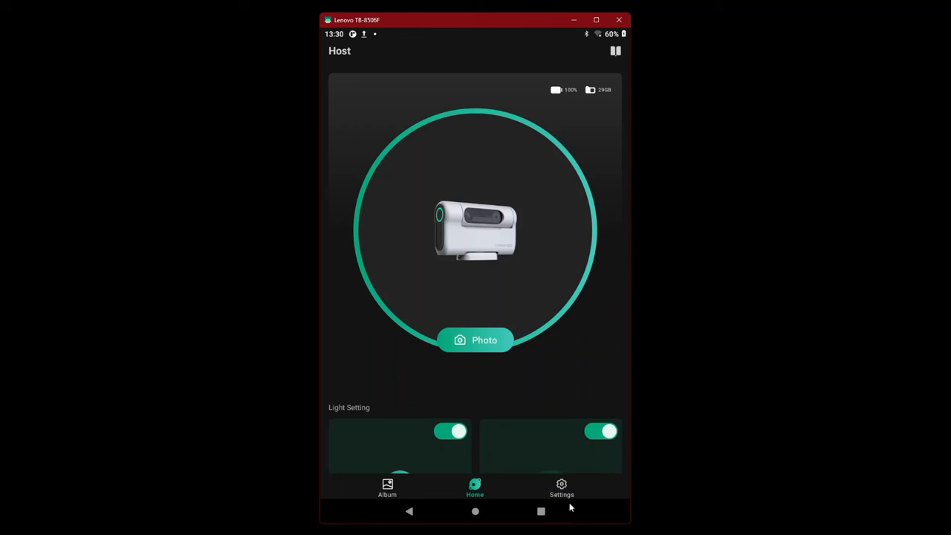
mouse_move(387, 489)
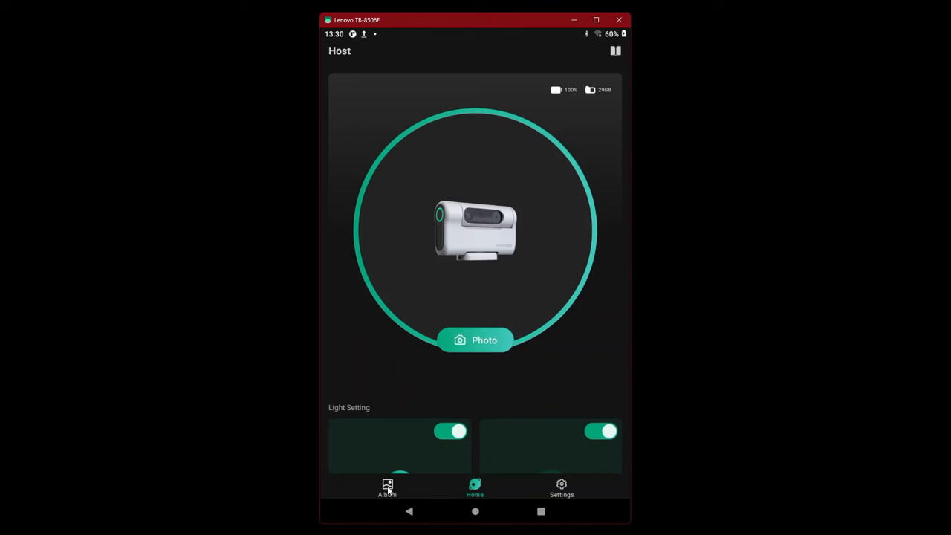
mouse_move(385, 490)
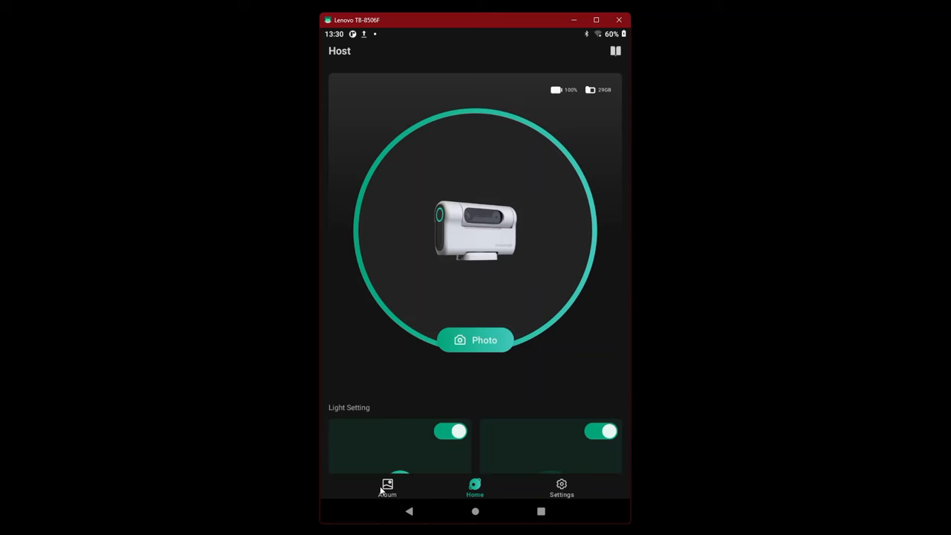
click(387, 488)
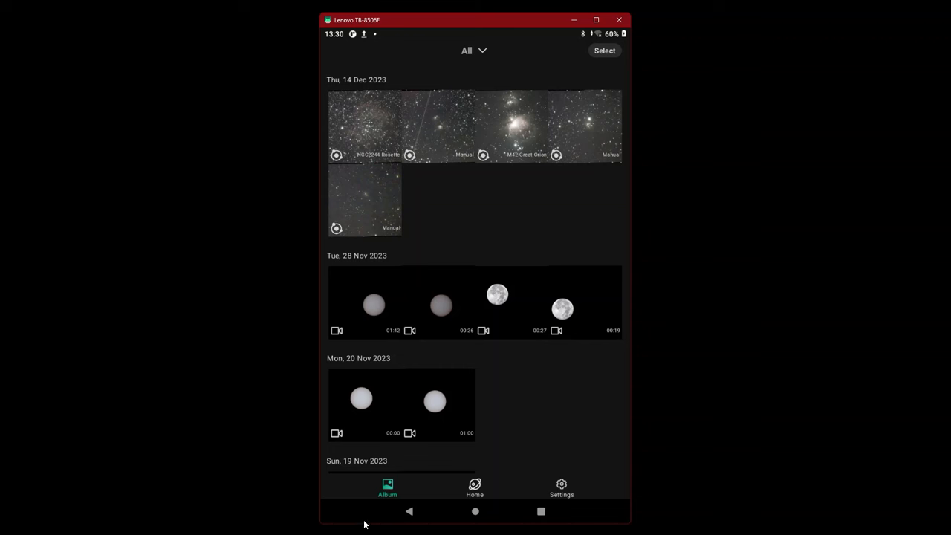
click(475, 486)
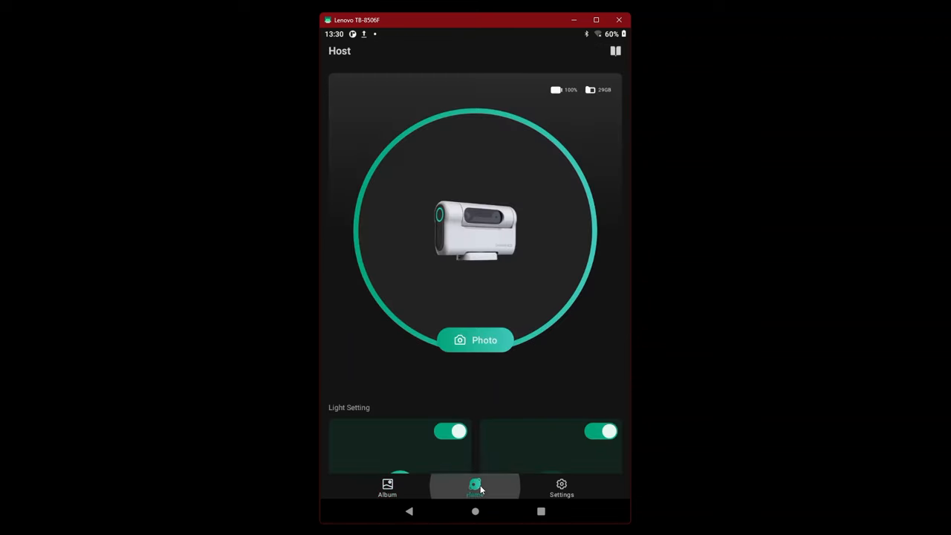
scroll(down, 3)
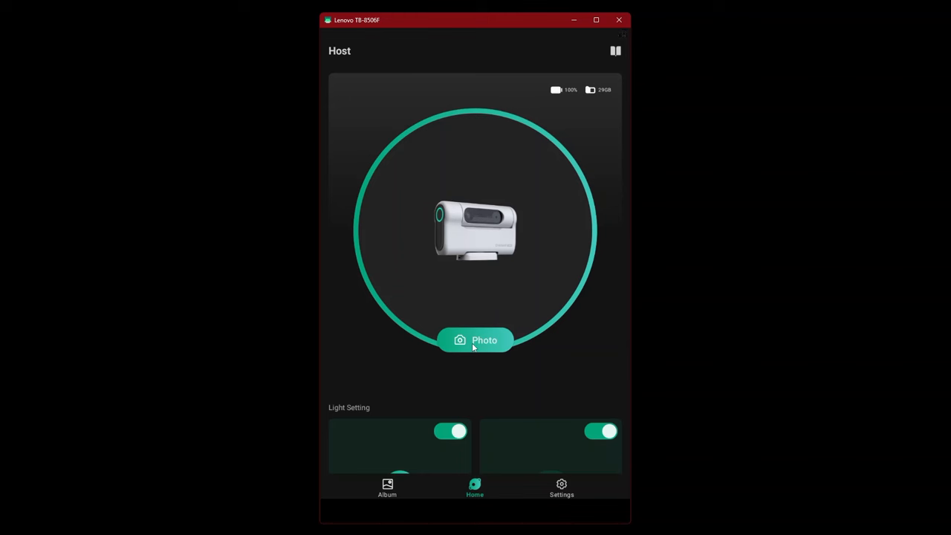
click(476, 340)
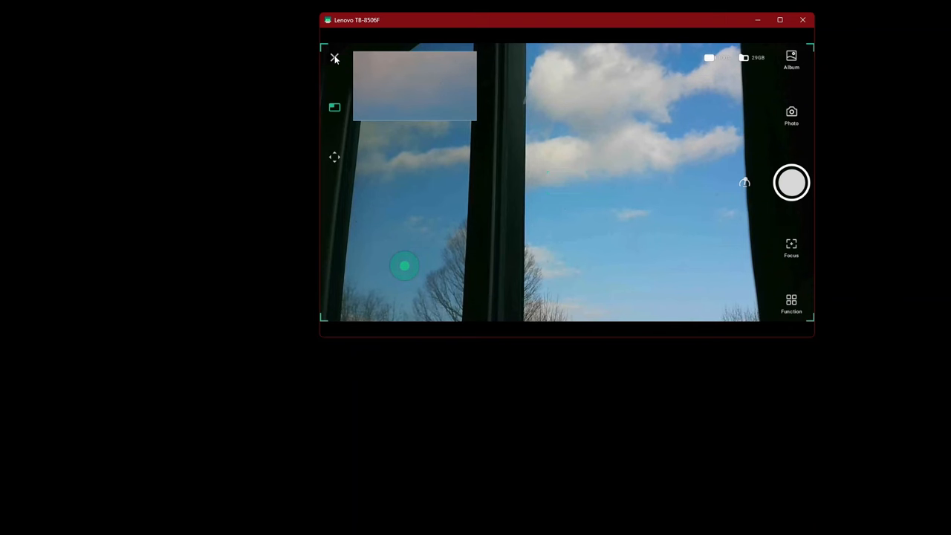
click(335, 58)
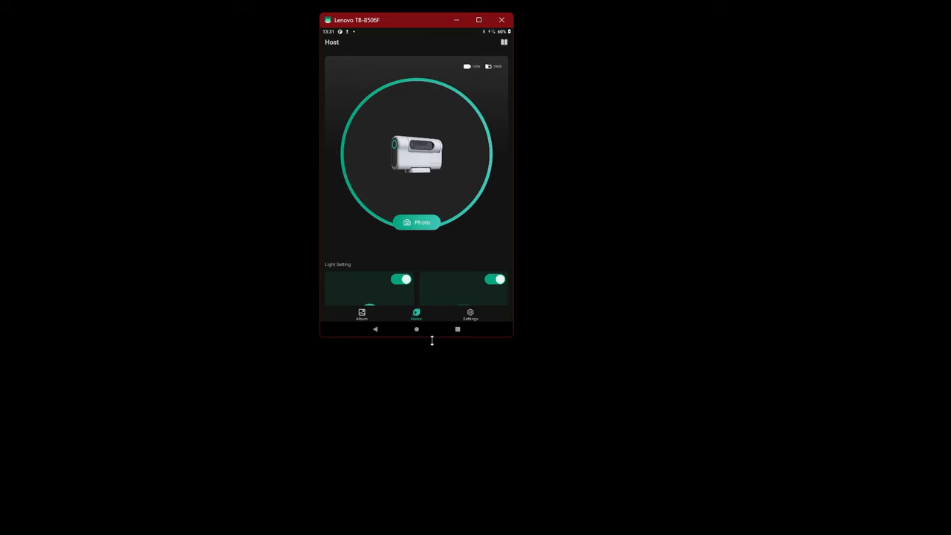
drag(431, 341, 476, 522)
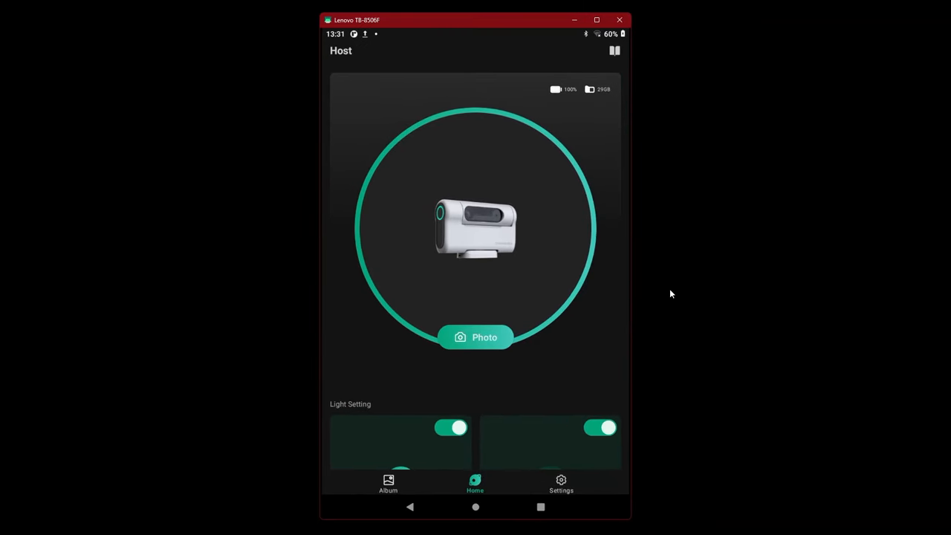
Step: View My Device details and SD card usage (30 of 59 GB), then back out to Settings
click(560, 483)
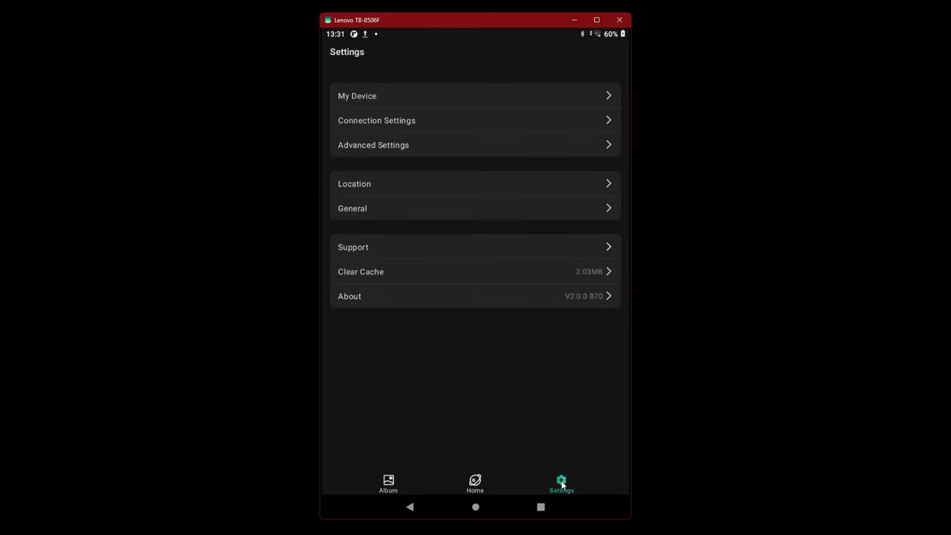
click(357, 95)
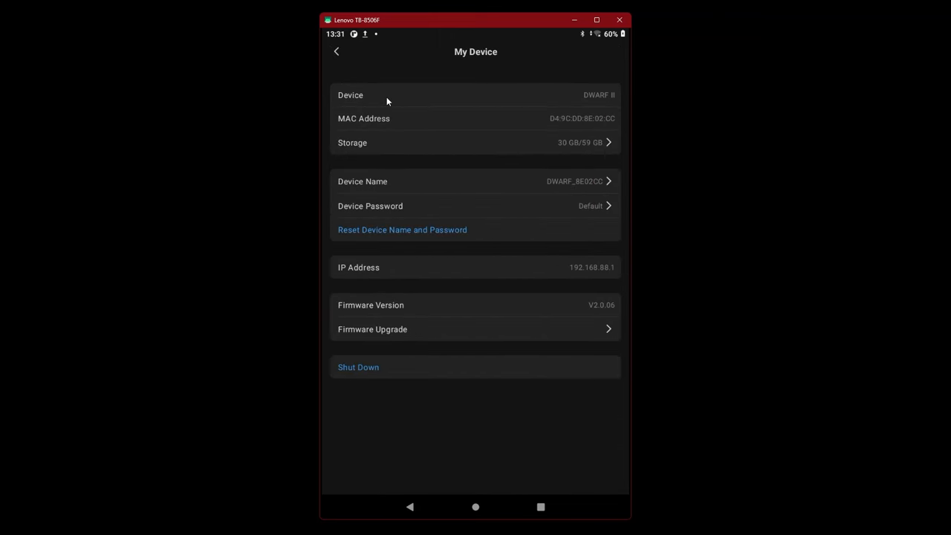
mouse_move(426, 124)
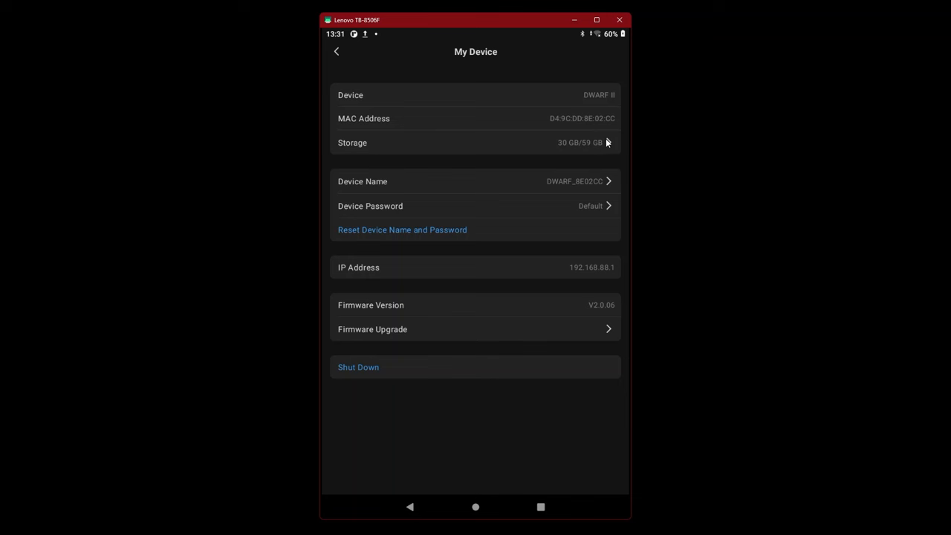
click(475, 141)
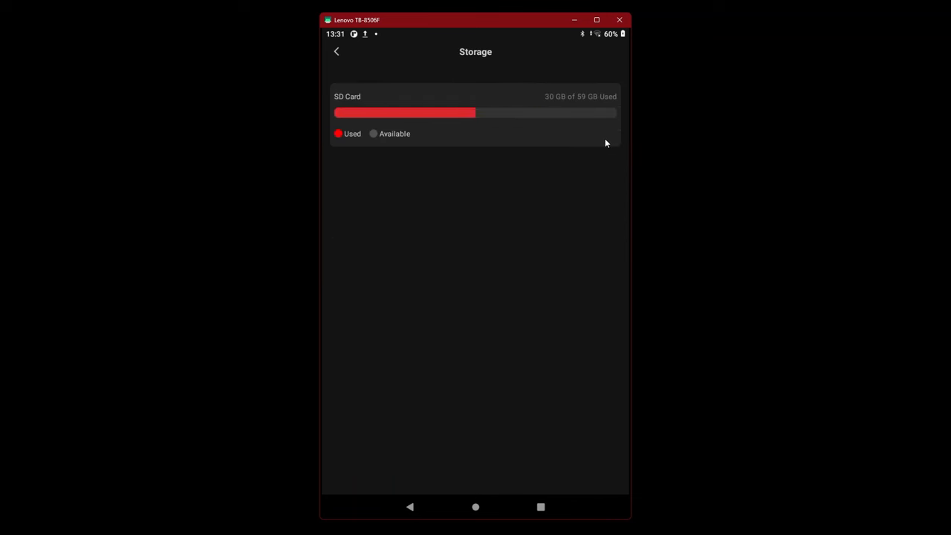
mouse_move(373, 167)
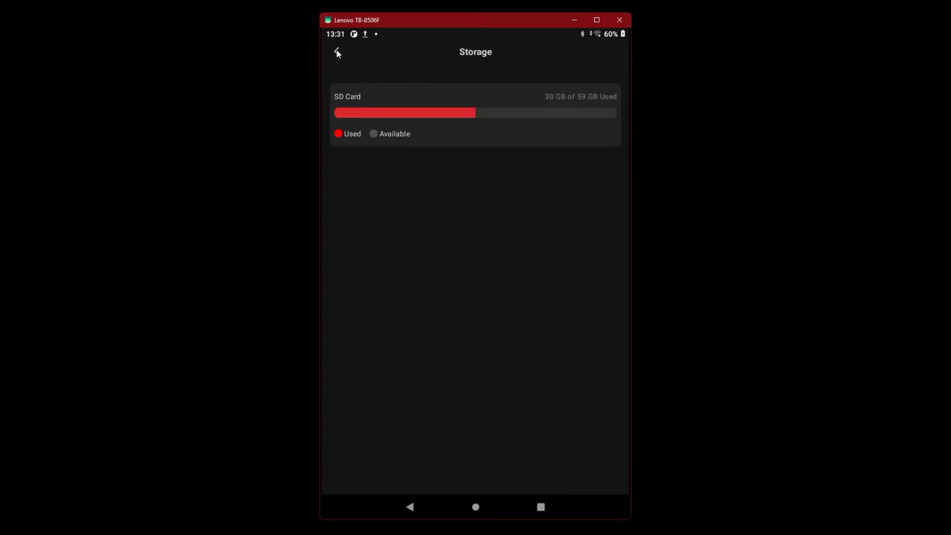
click(337, 51)
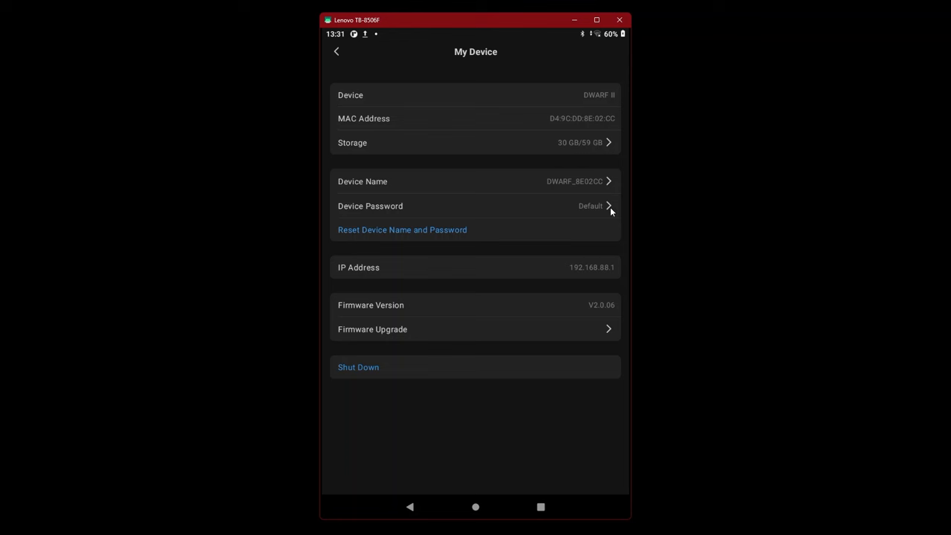
mouse_move(567, 271)
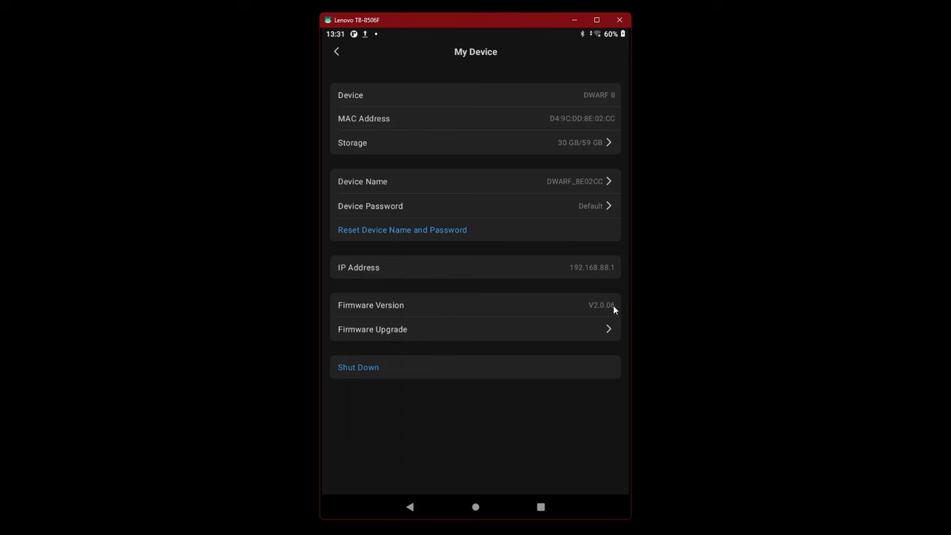
mouse_move(612, 329)
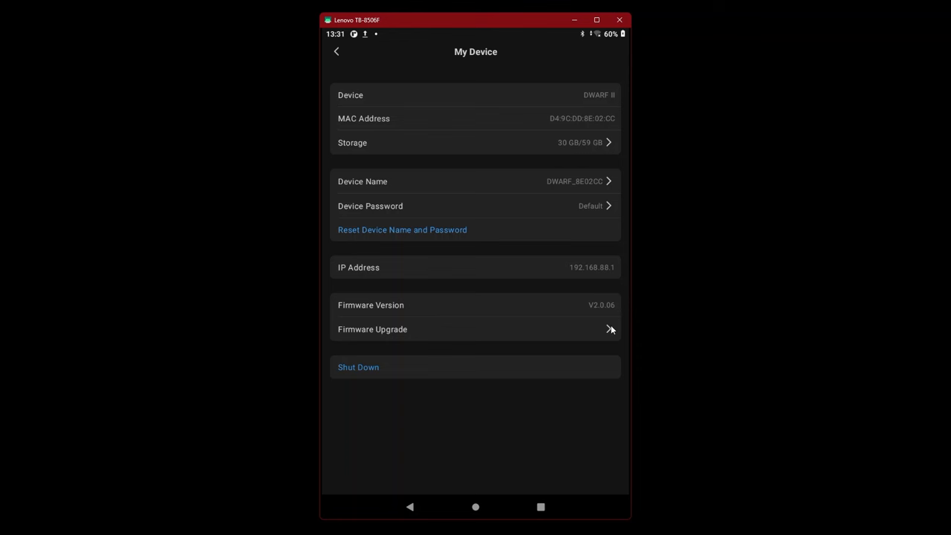
mouse_move(437, 531)
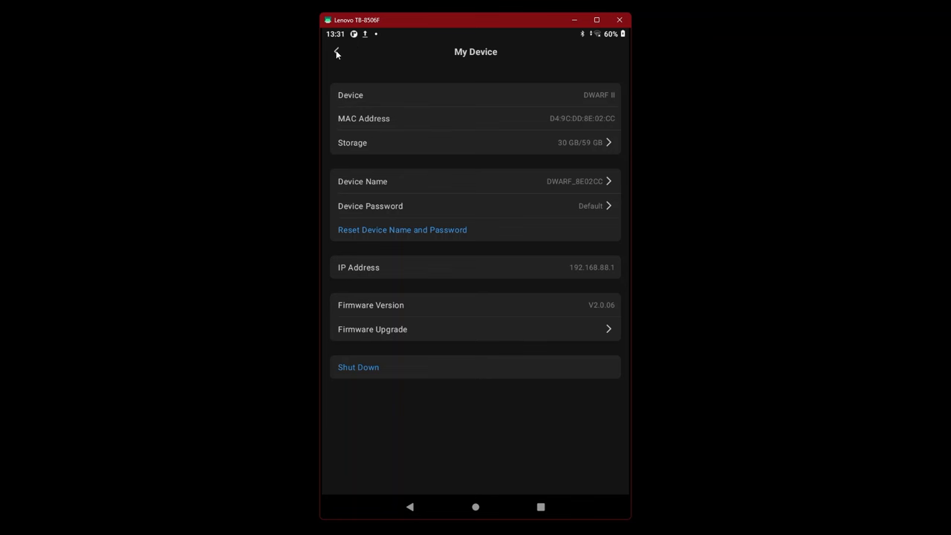
click(336, 52)
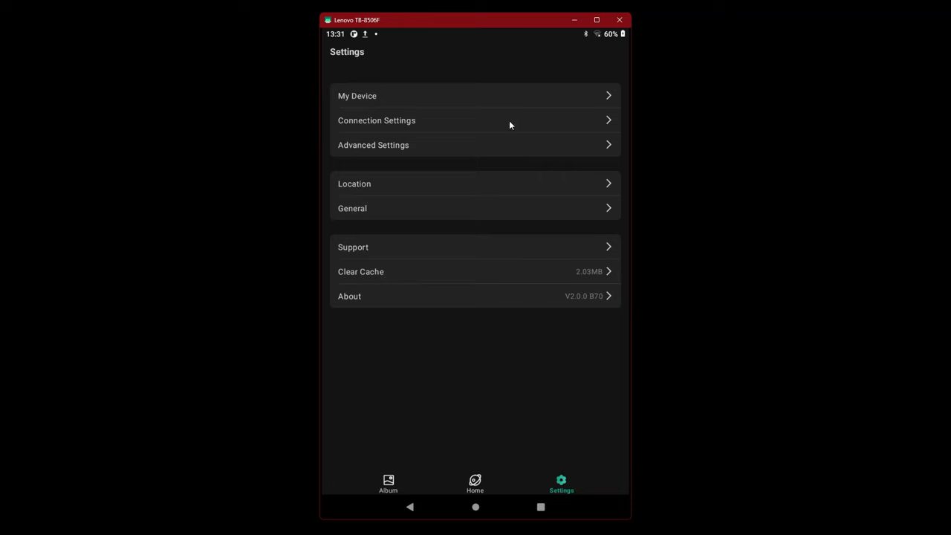
Step: Turn on STA Mode, browse DWARF_8E02CC's Wi-Fi network list, and return to Home
click(377, 120)
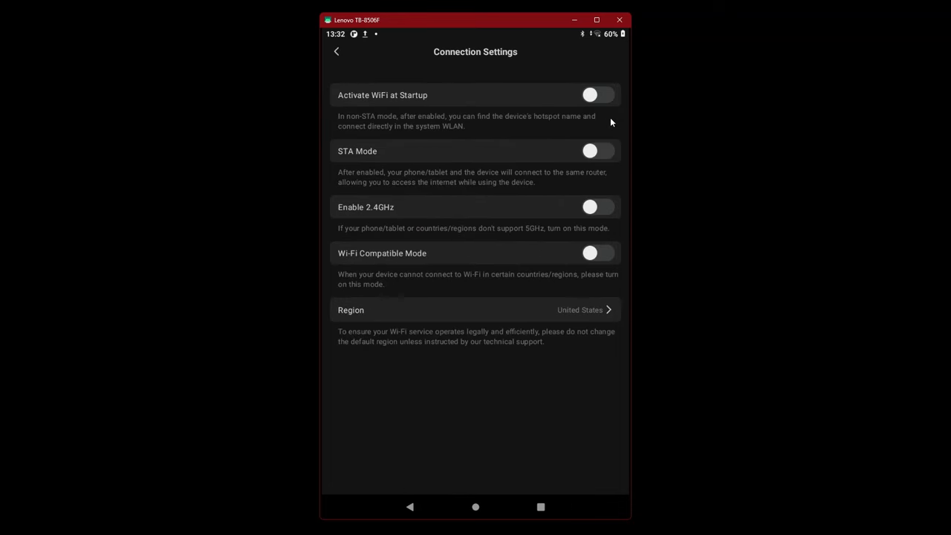
mouse_move(604, 96)
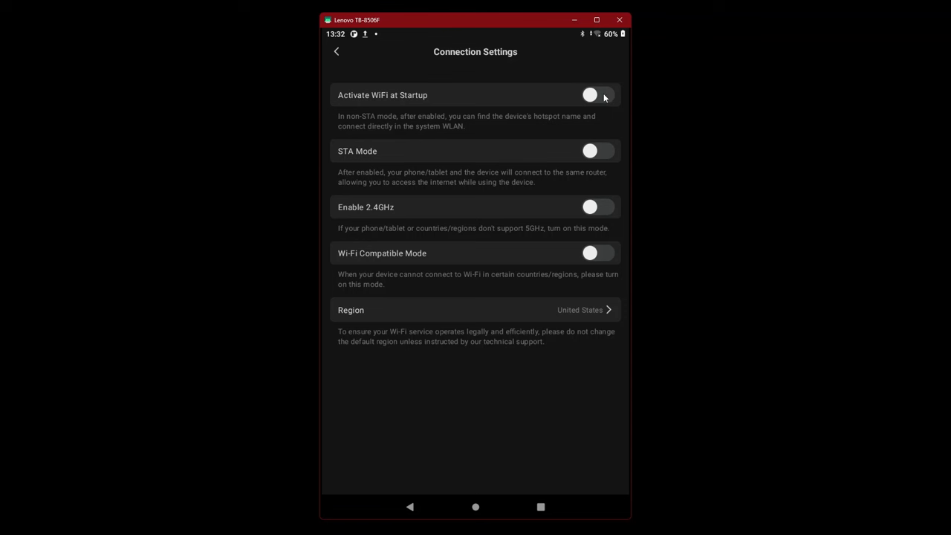
mouse_move(619, 152)
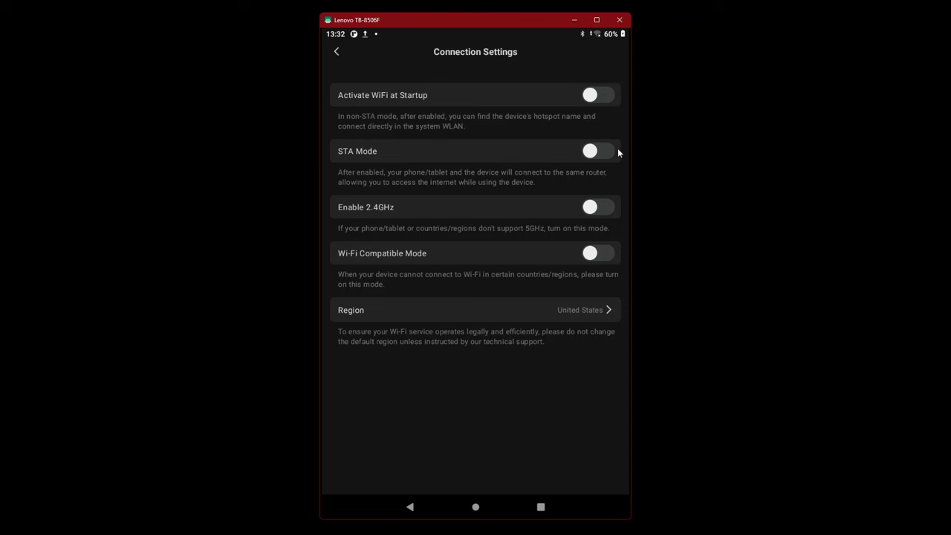
mouse_move(611, 155)
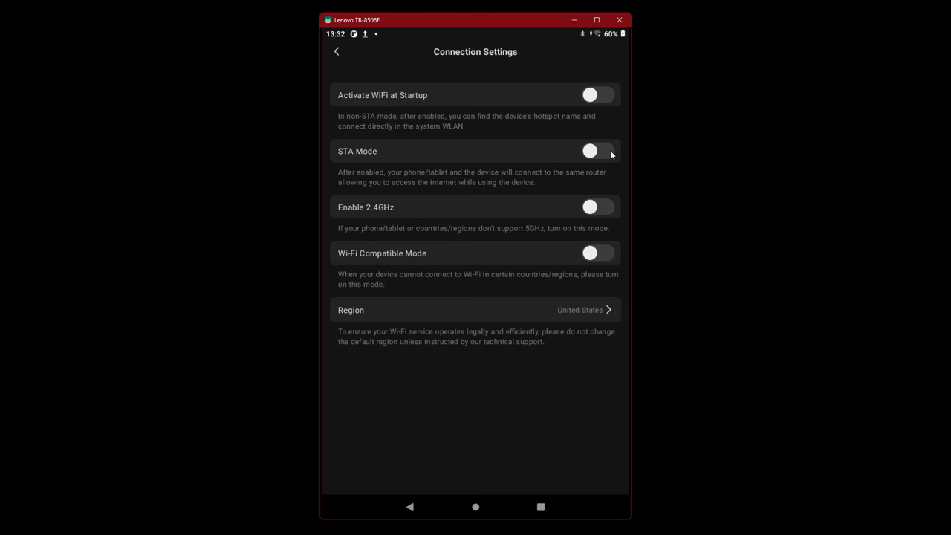
click(596, 151)
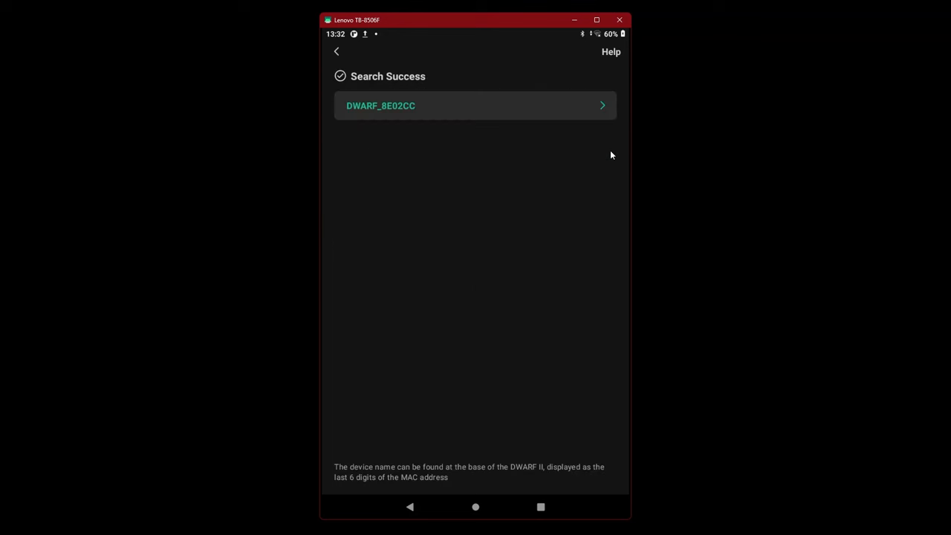
click(475, 106)
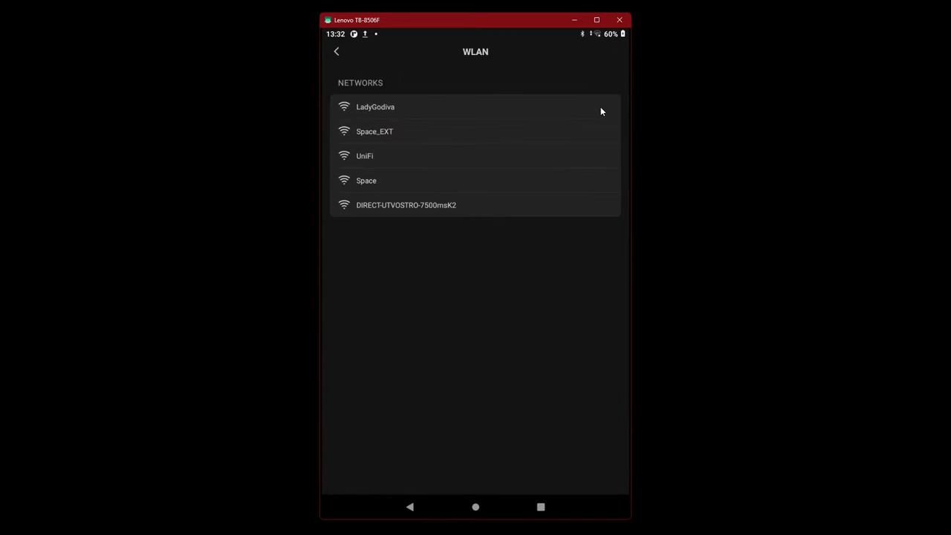
click(375, 107)
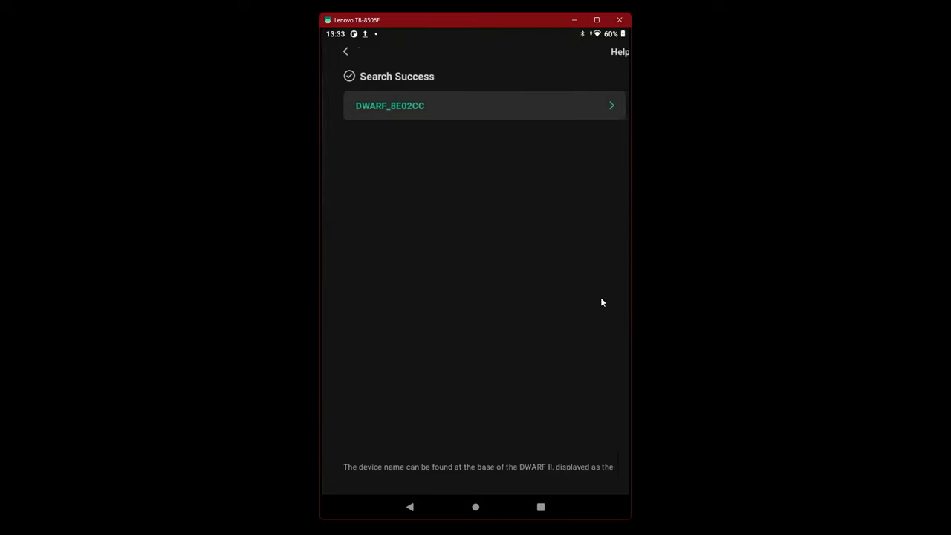
click(483, 104)
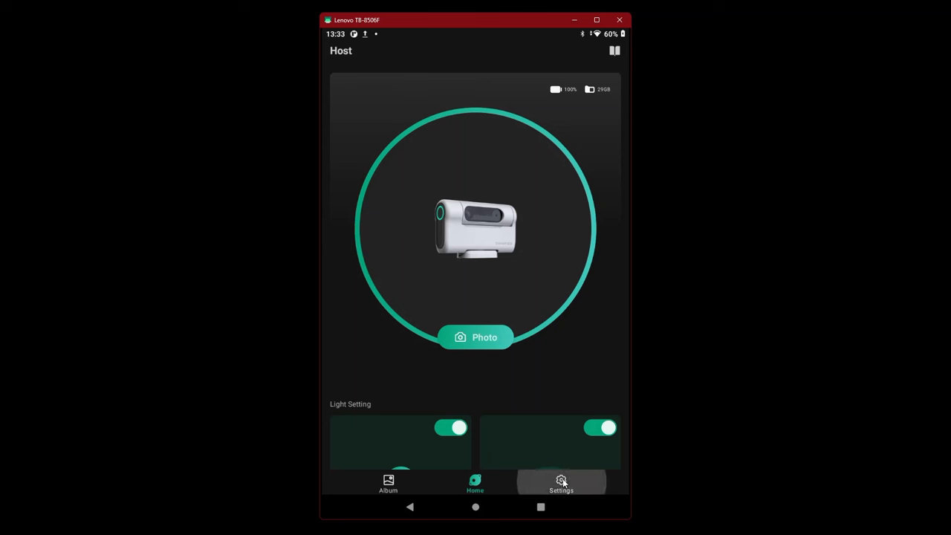
Step: Enable Activate WiFi at Startup and reopen Connection Settings to confirm it is on
click(561, 483)
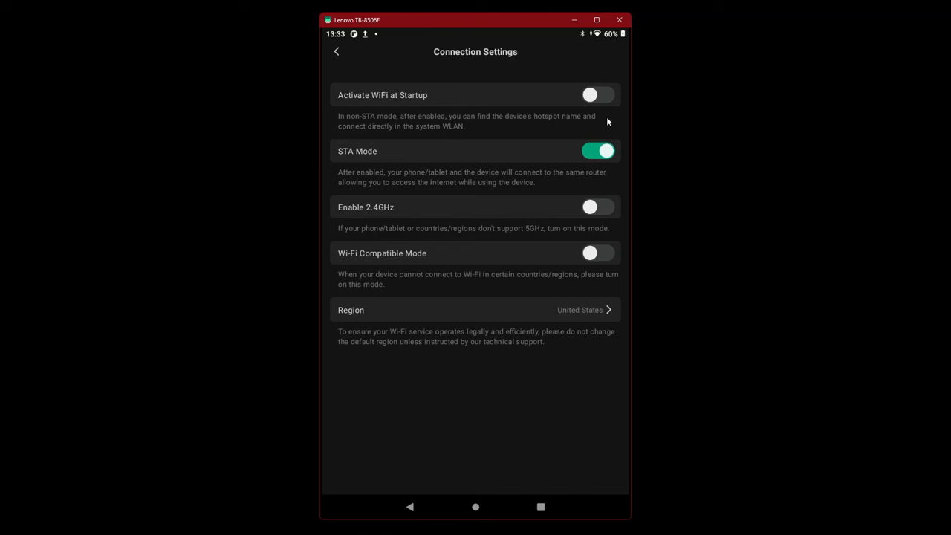
mouse_move(613, 301)
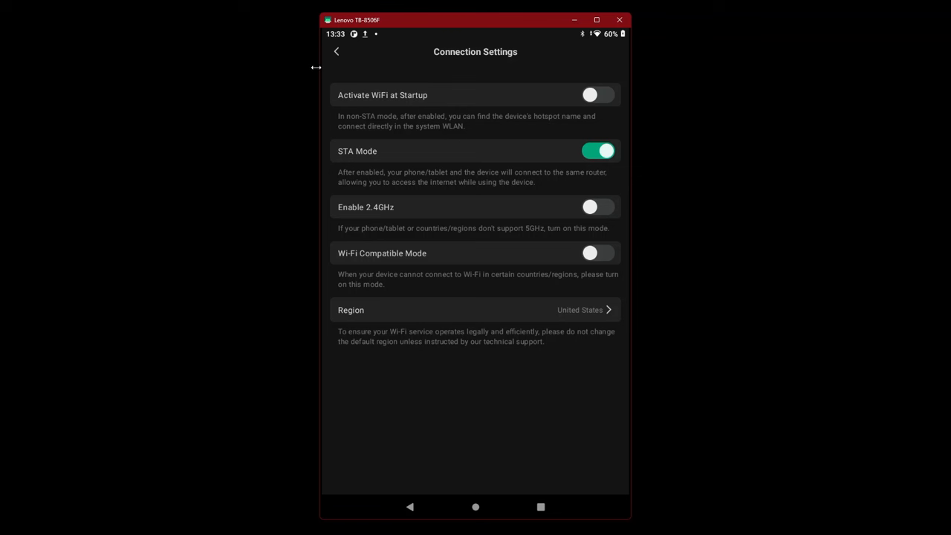
mouse_move(336, 55)
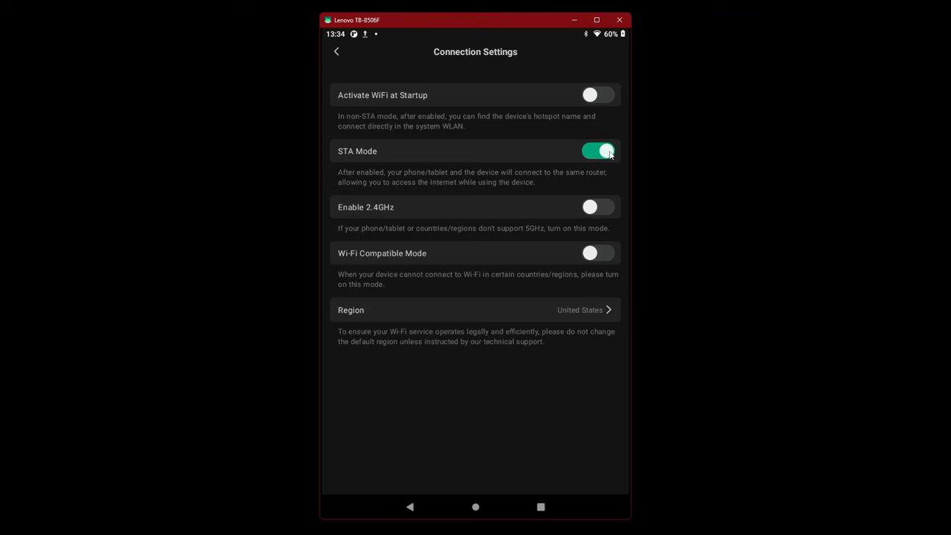
mouse_move(608, 102)
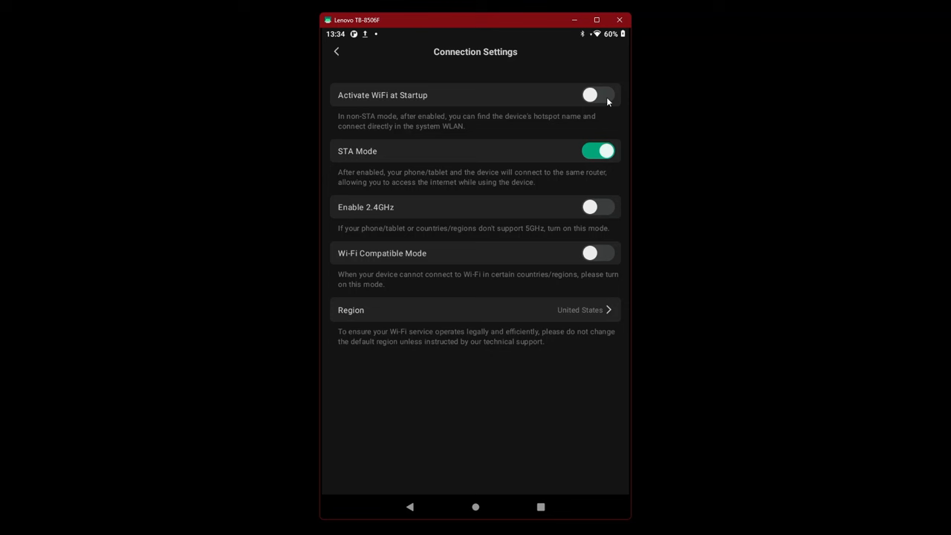
click(598, 95)
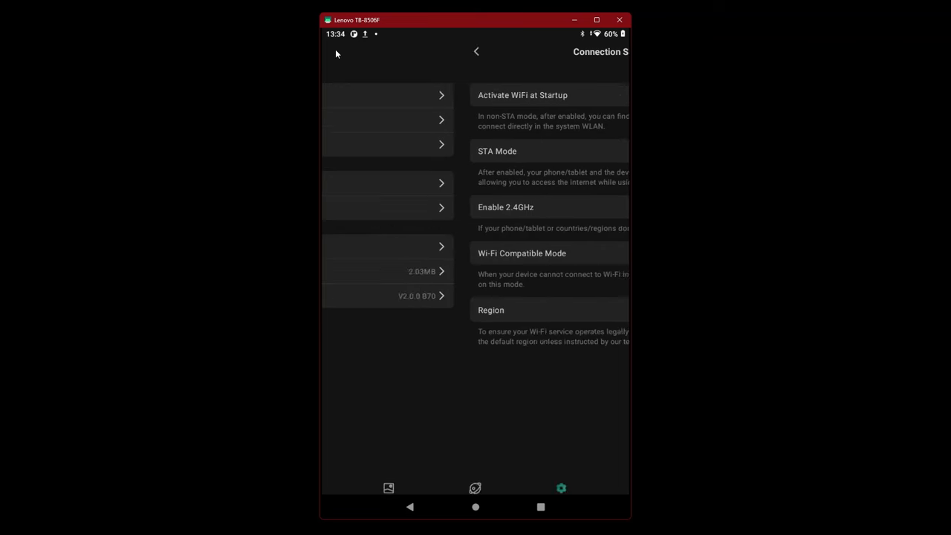
click(476, 52)
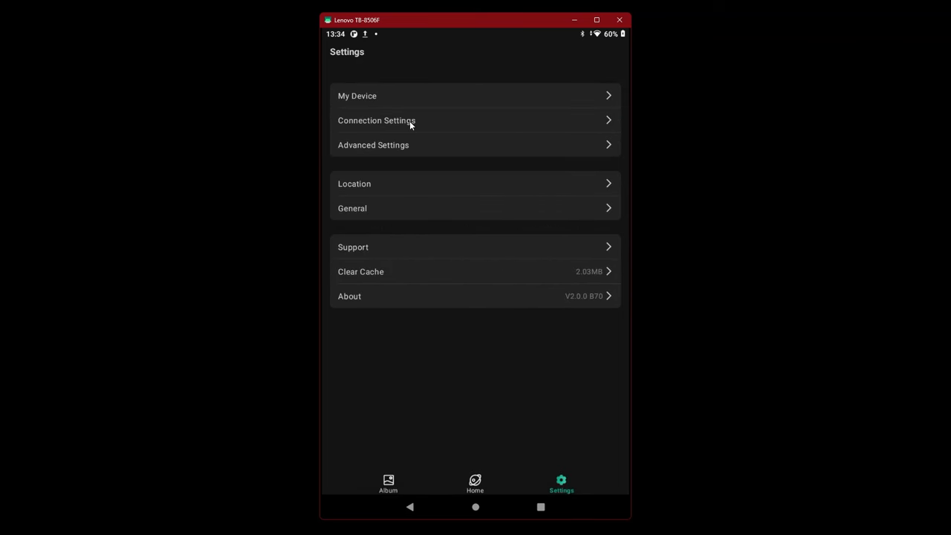
click(377, 120)
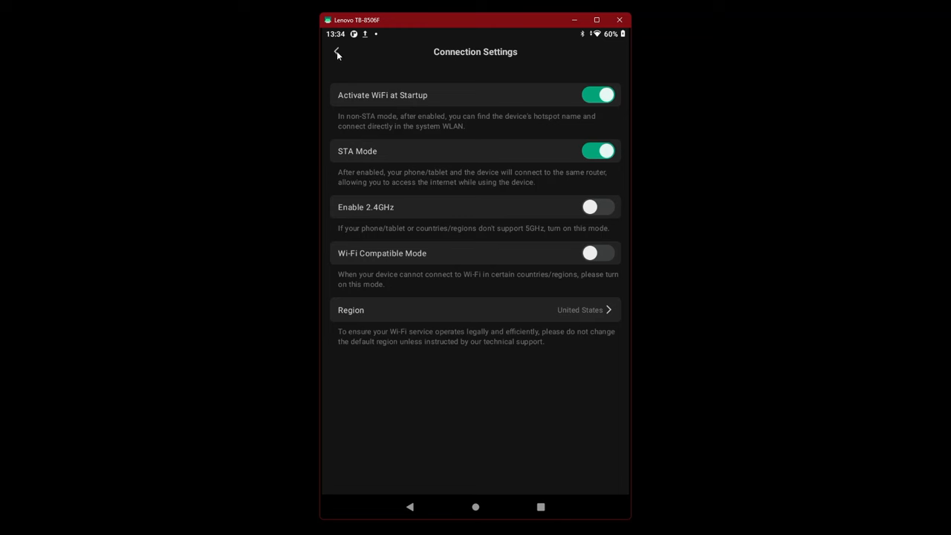
click(337, 52)
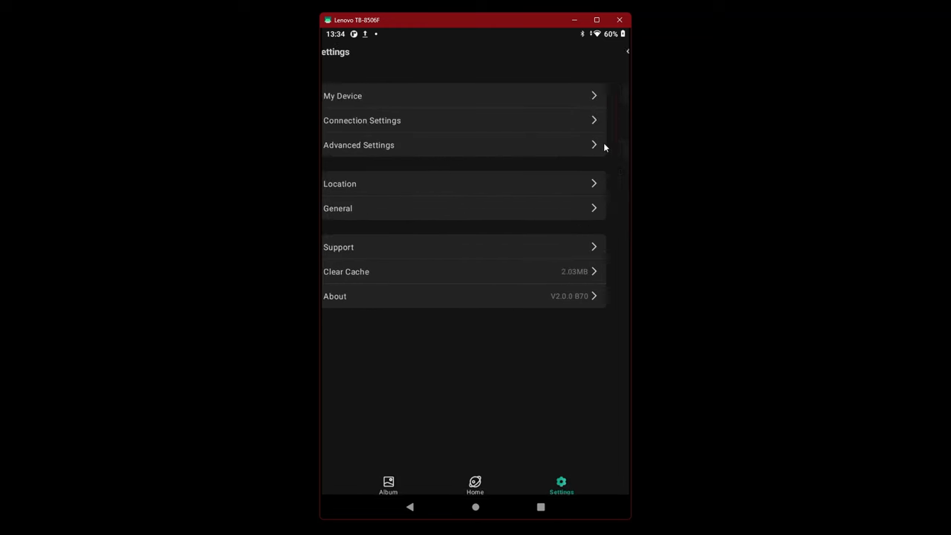
Step: Check that CPU Mode and MTP Mode are off, then search for DWARF_8E02CC
click(358, 145)
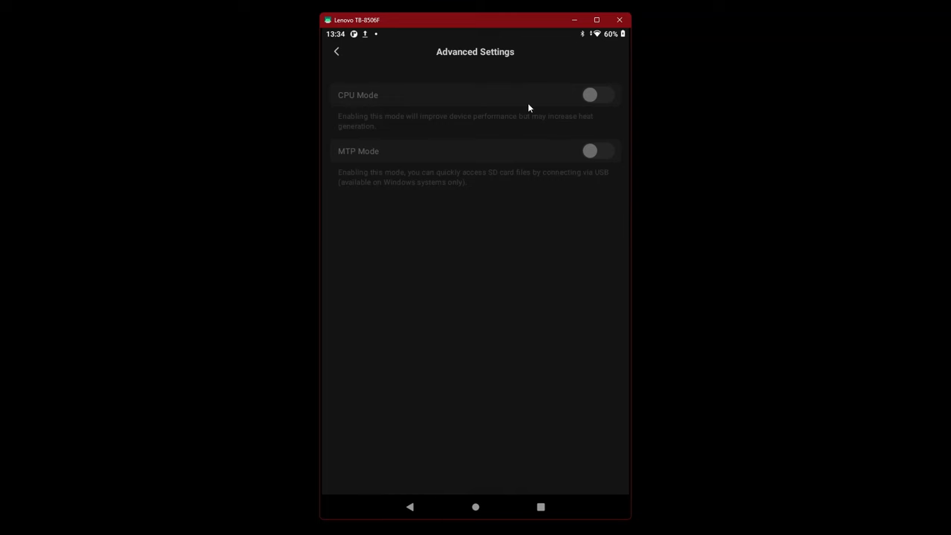
mouse_move(506, 136)
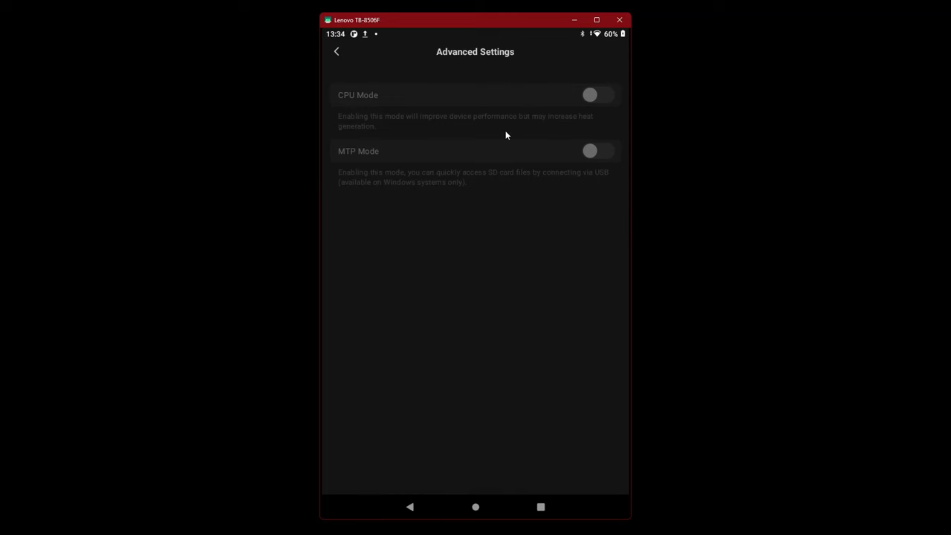
click(337, 52)
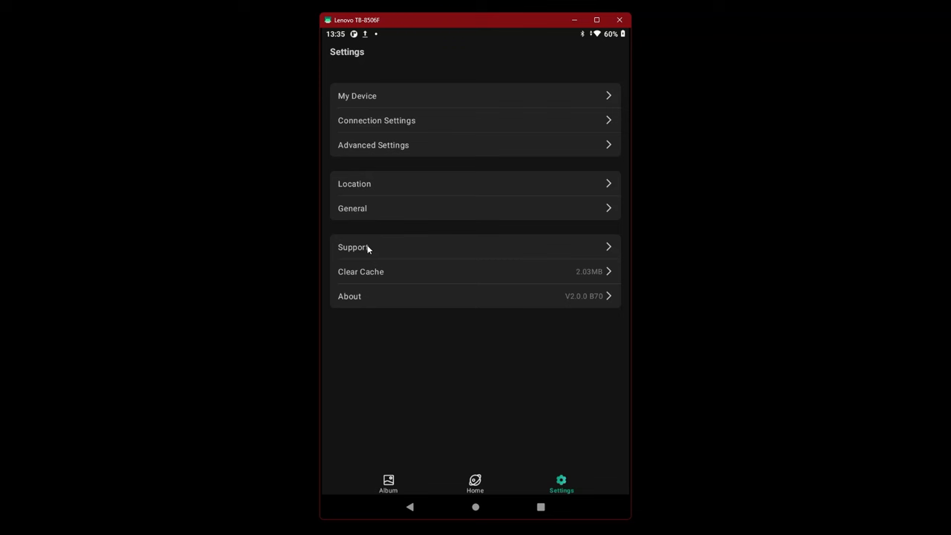
mouse_move(593, 466)
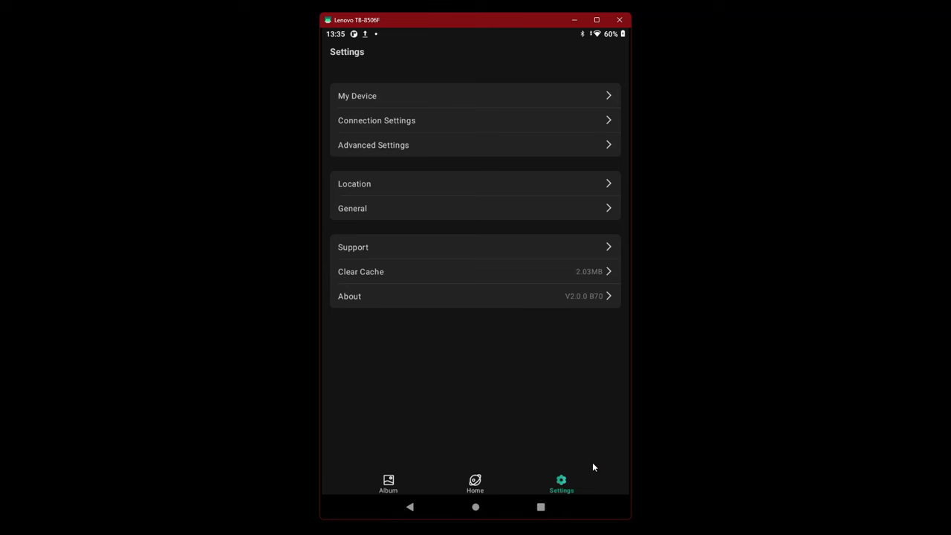
click(475, 482)
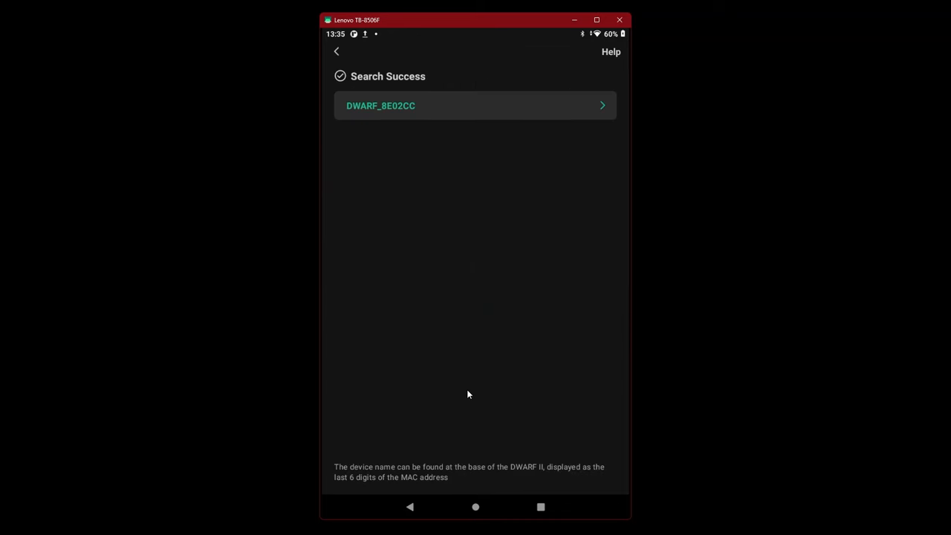
Step: Connect to DWARF_8E02CC, dismiss Connection Successful, and reach its Host battery and storage page
click(475, 105)
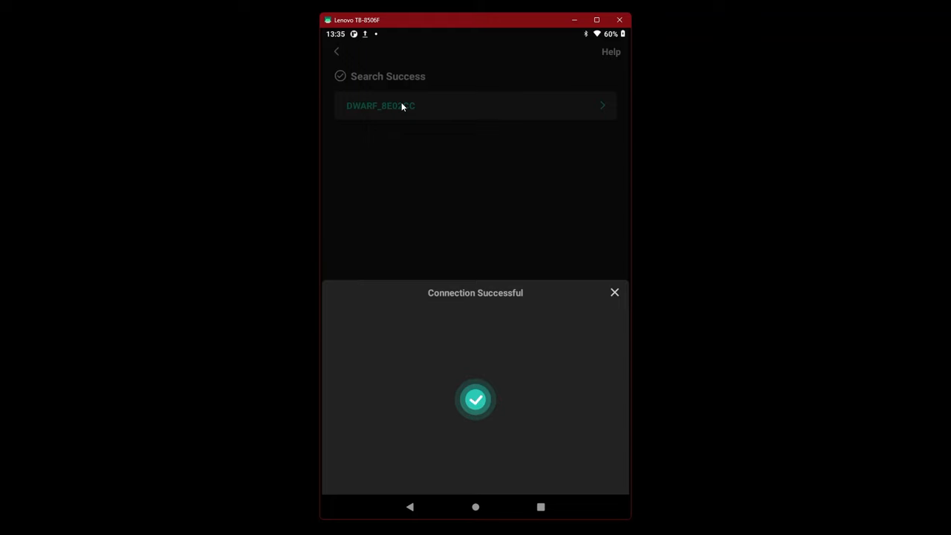
click(614, 292)
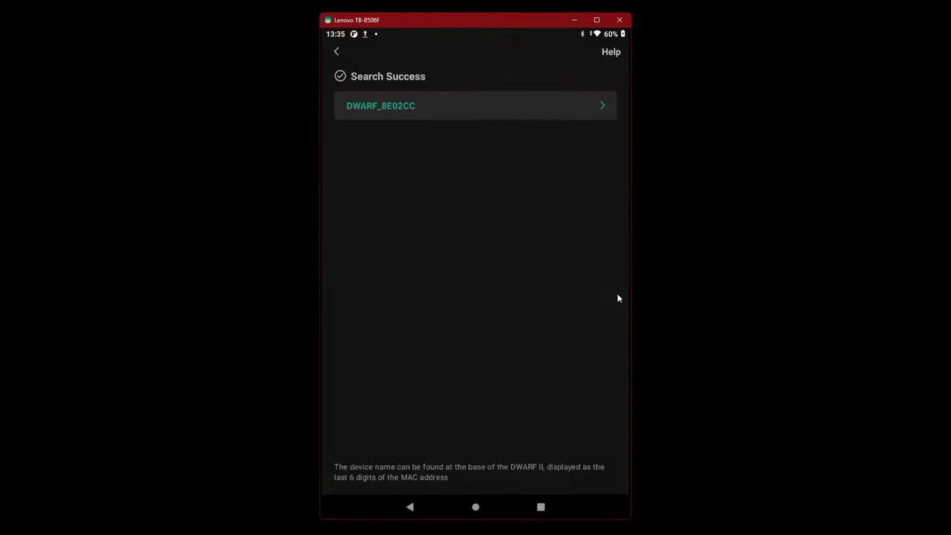
click(475, 105)
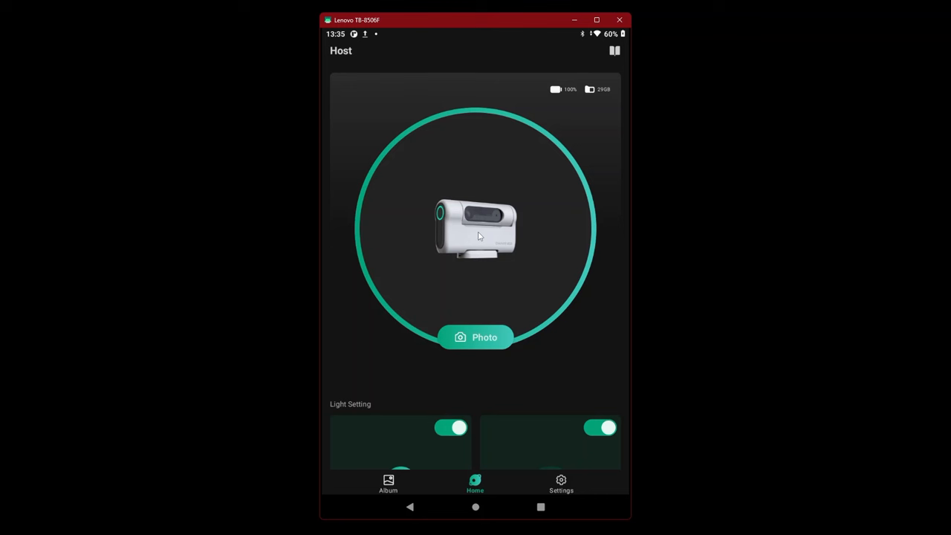
mouse_move(488, 347)
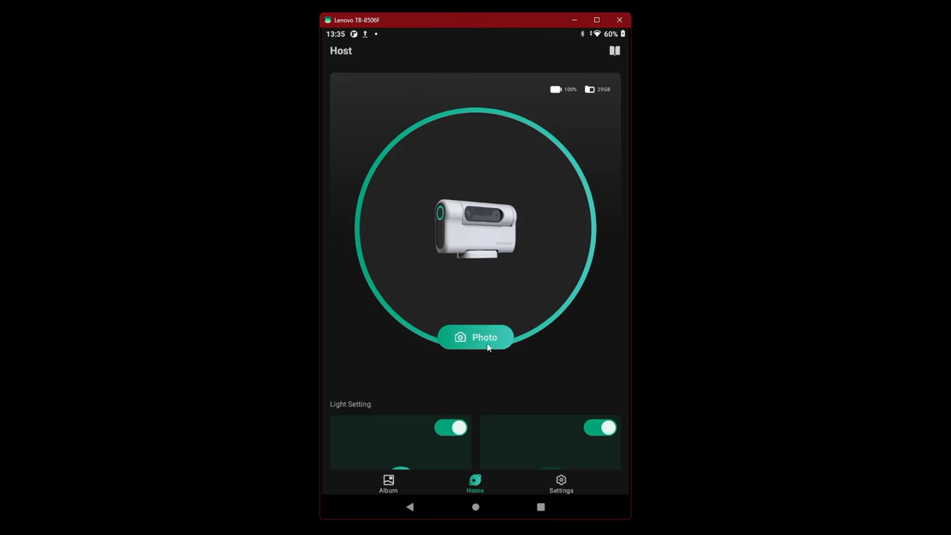
mouse_move(475, 339)
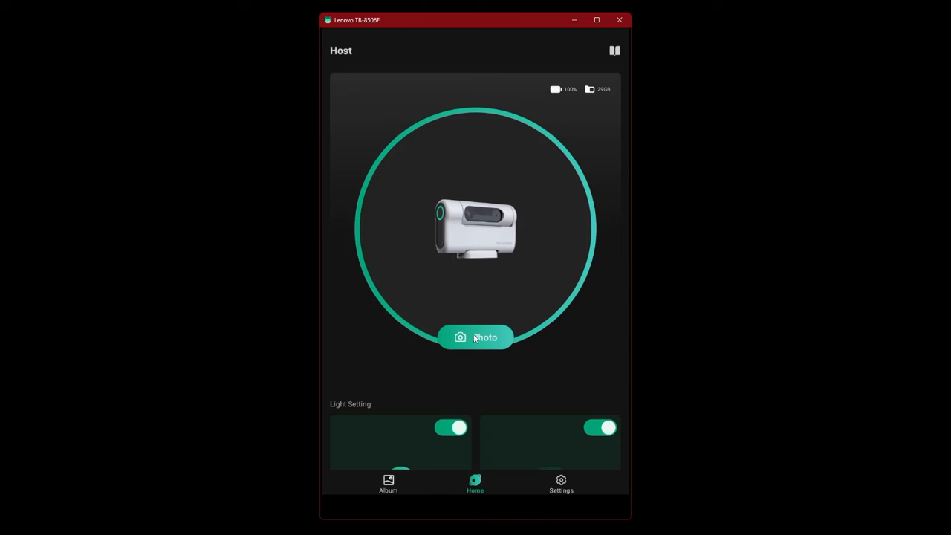
Step: Enter the landscape Photo live view of the sky with the wide-angle preview
click(475, 337)
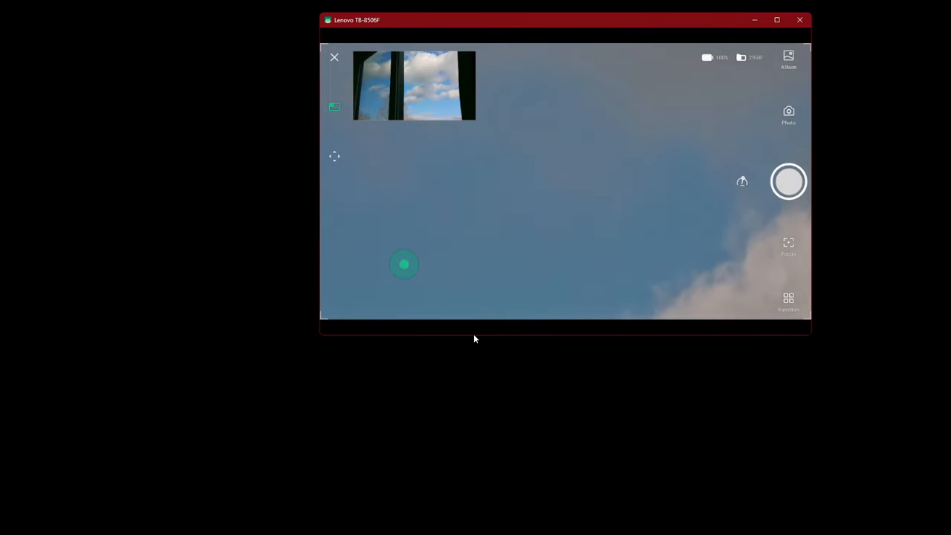
mouse_move(354, 203)
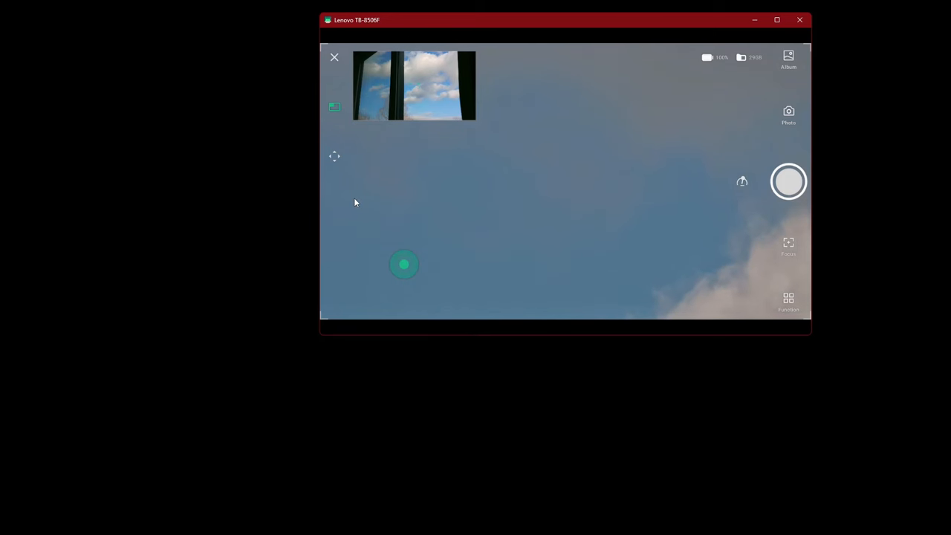
click(335, 157)
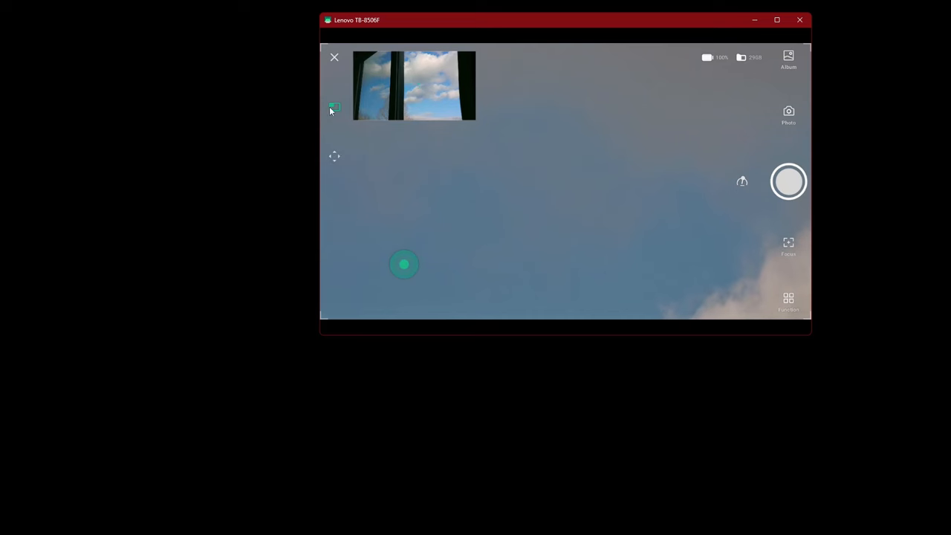
mouse_move(345, 80)
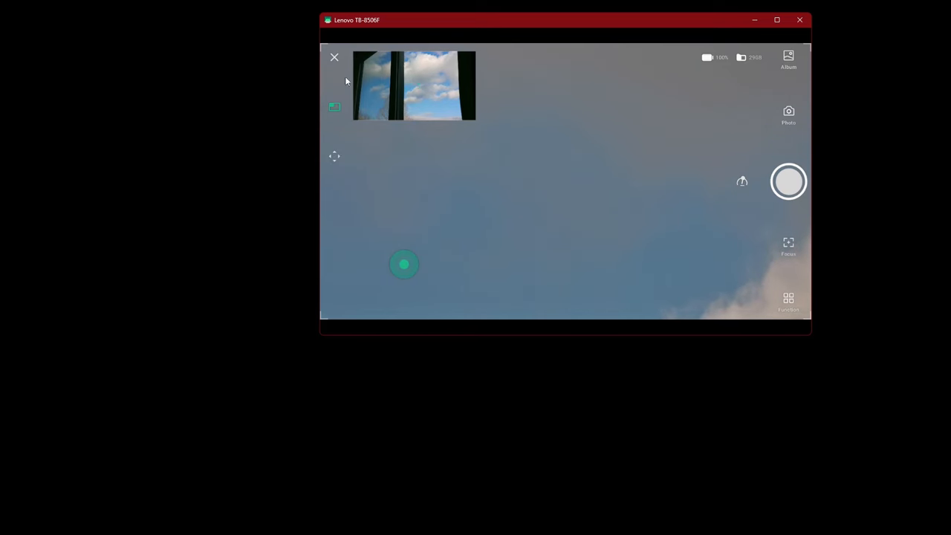
mouse_move(788, 245)
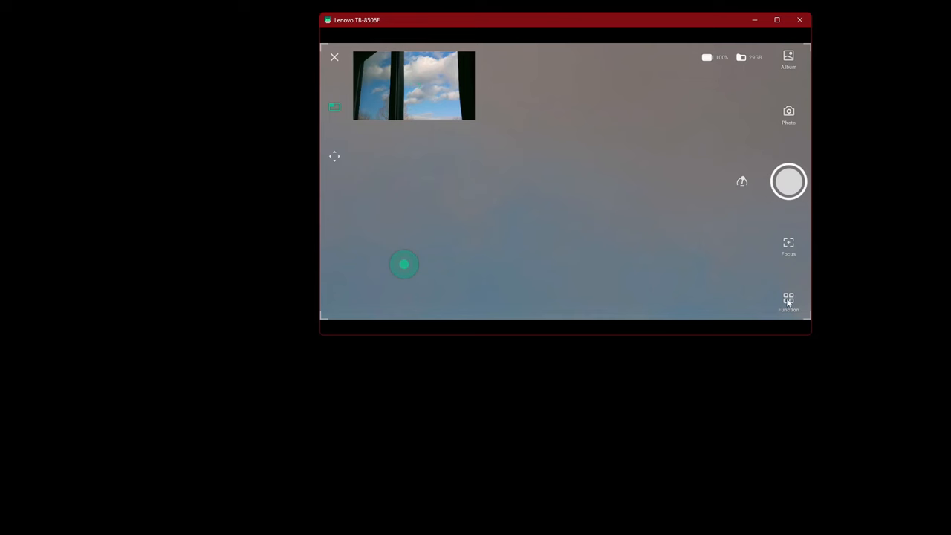
click(788, 301)
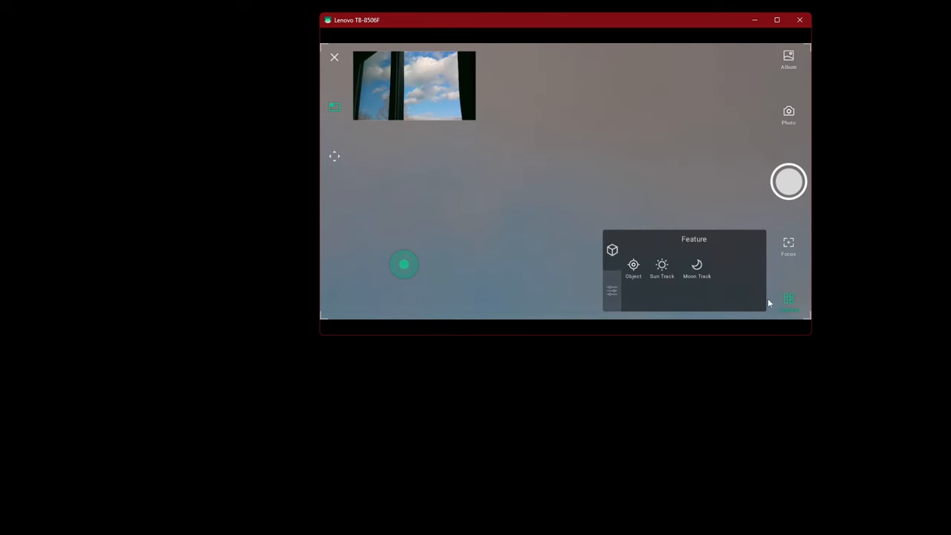
click(633, 266)
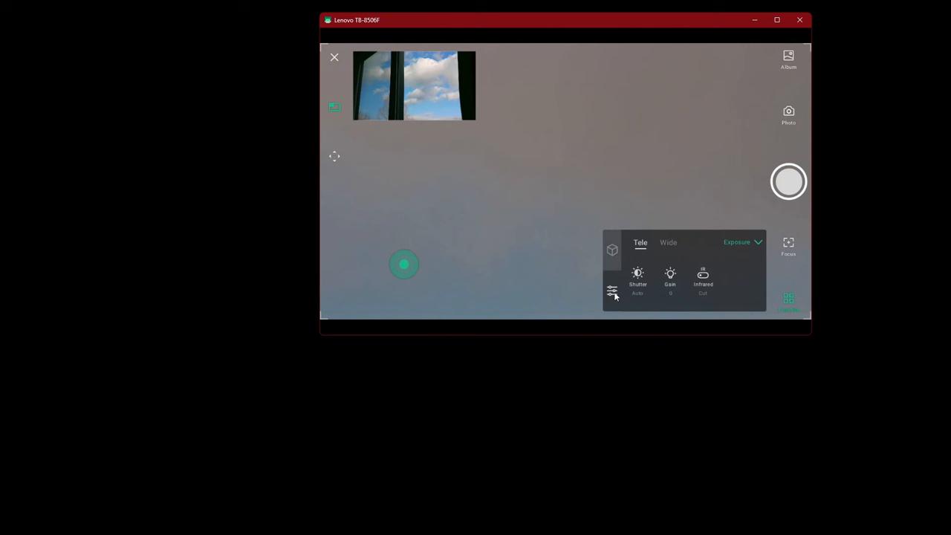
mouse_move(719, 283)
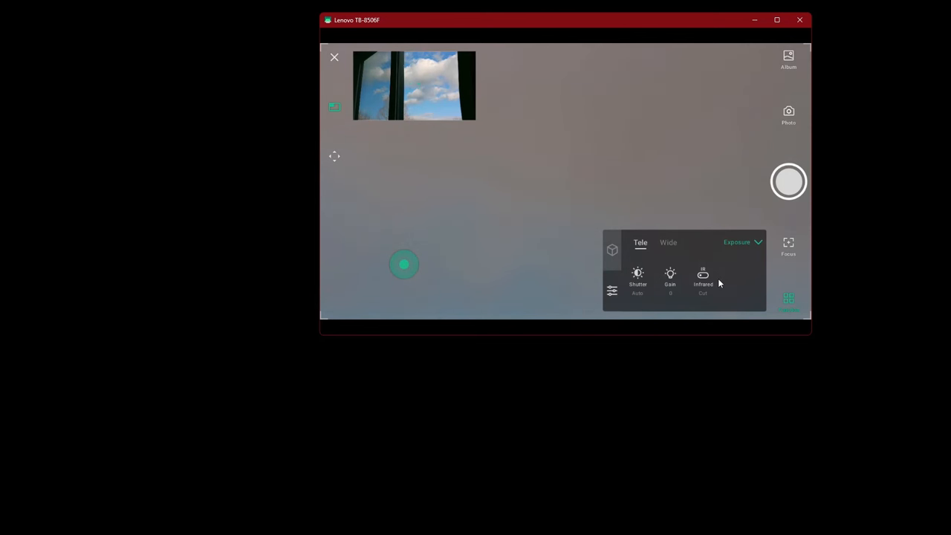
click(741, 242)
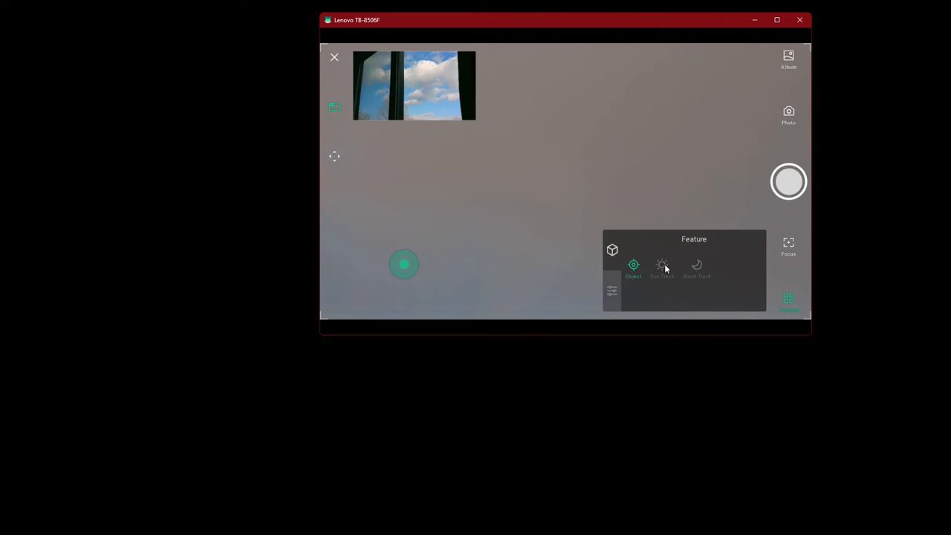
mouse_move(642, 195)
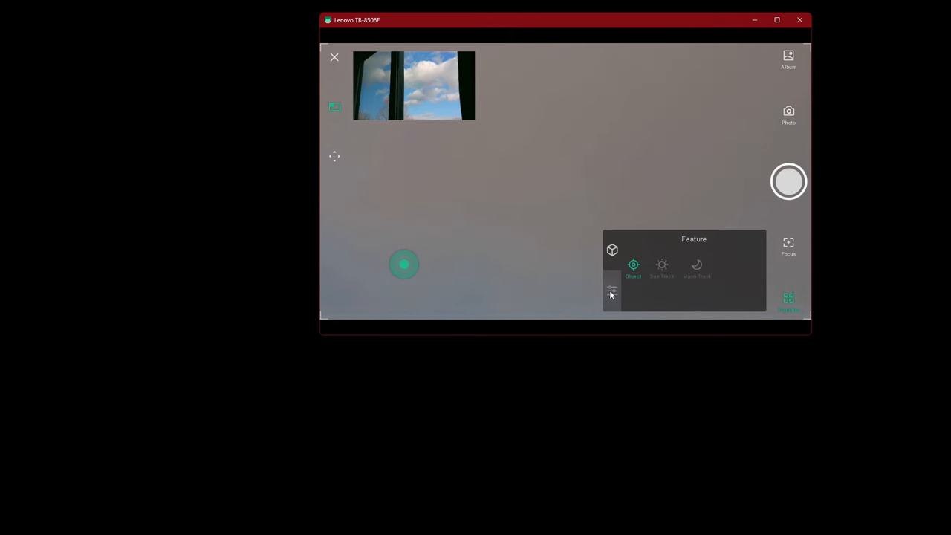
click(611, 290)
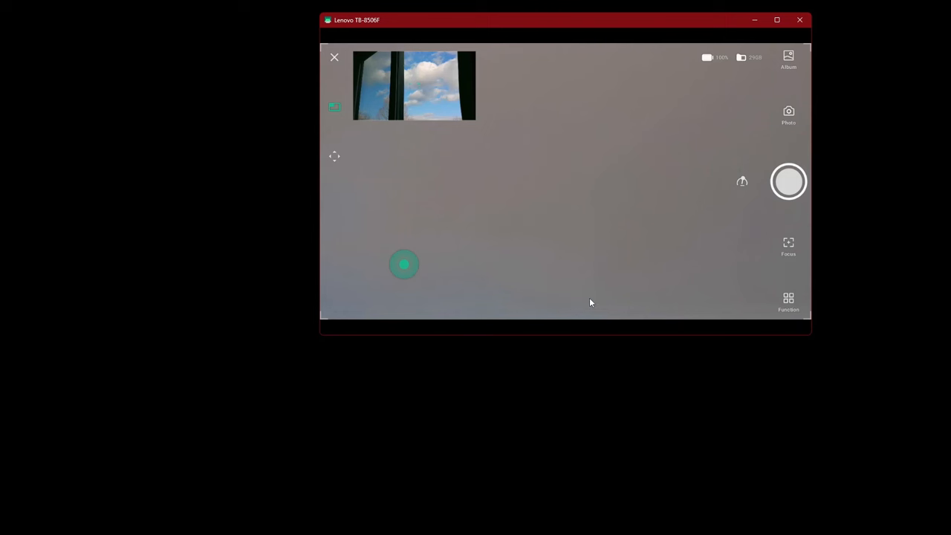
mouse_move(697, 202)
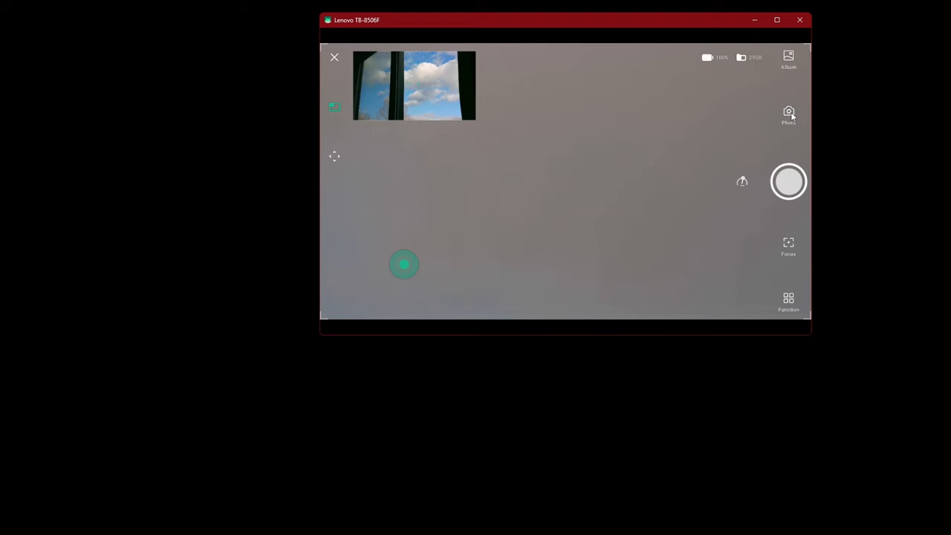
Step: Set the capture mode to Astro and bring up the exposure panel
click(788, 116)
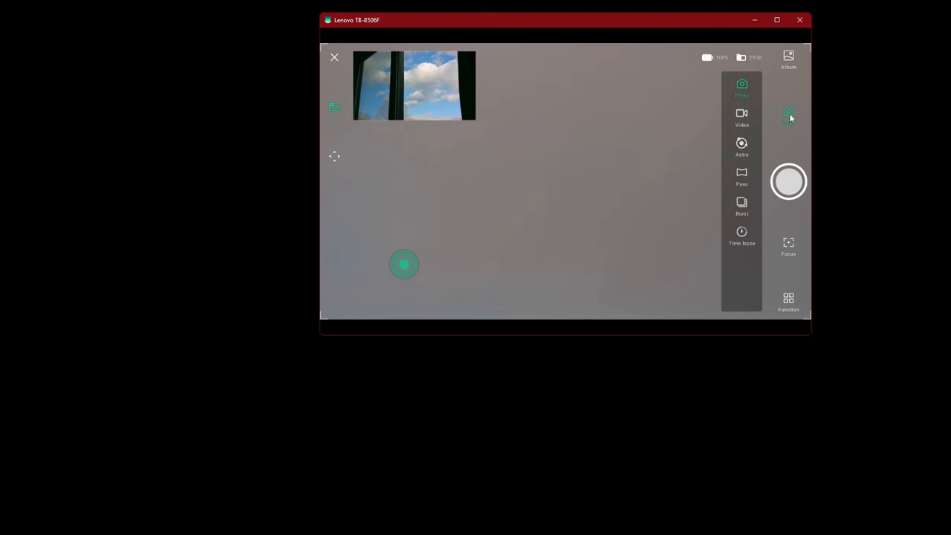
mouse_move(750, 297)
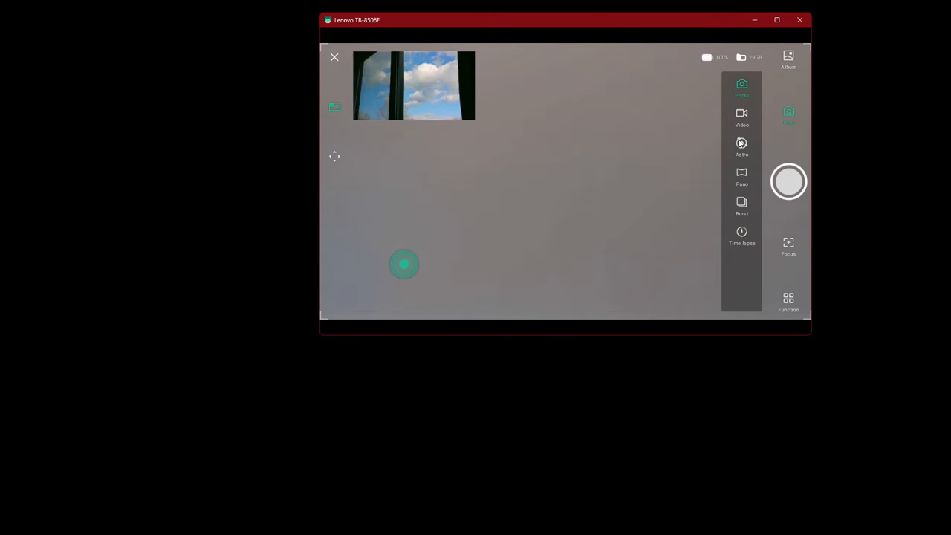
click(742, 146)
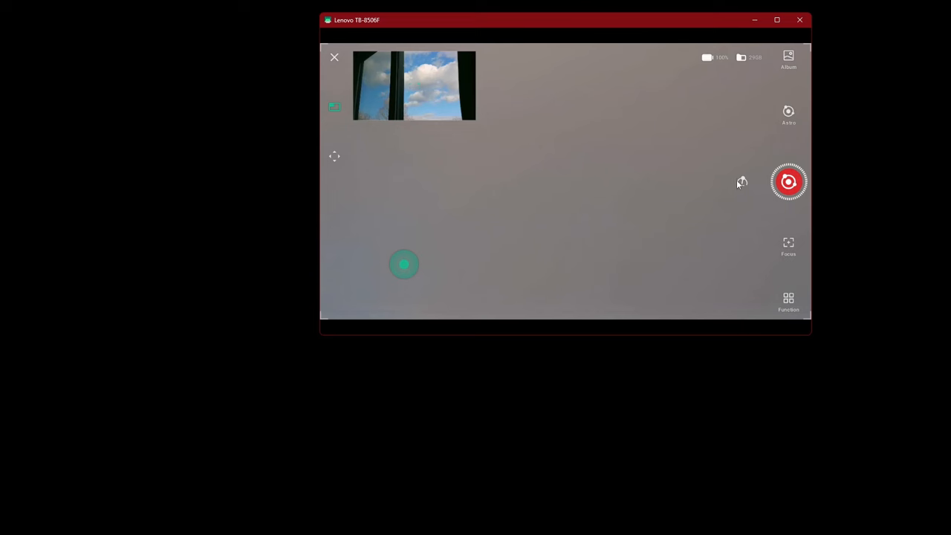
click(788, 303)
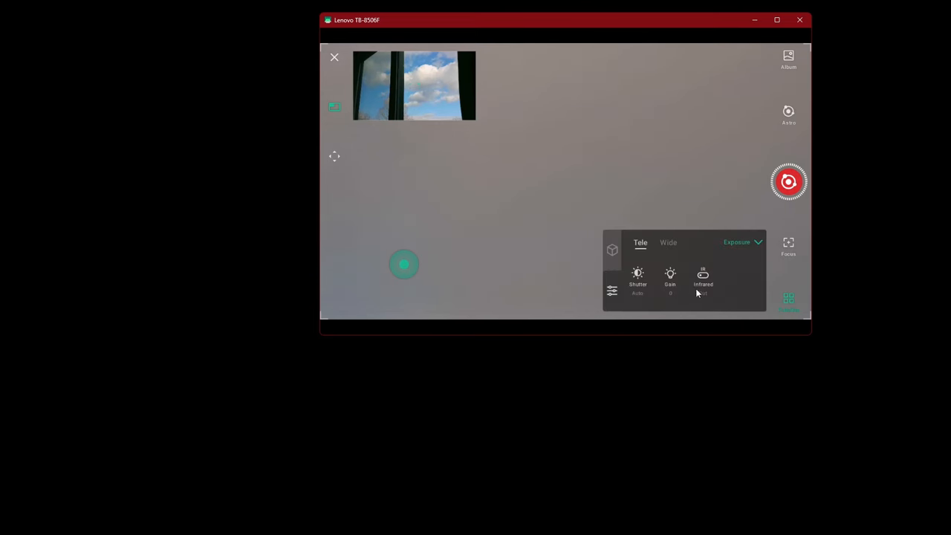
Step: Set the telephoto shutter to 1/640 and keep gain at 0
click(702, 275)
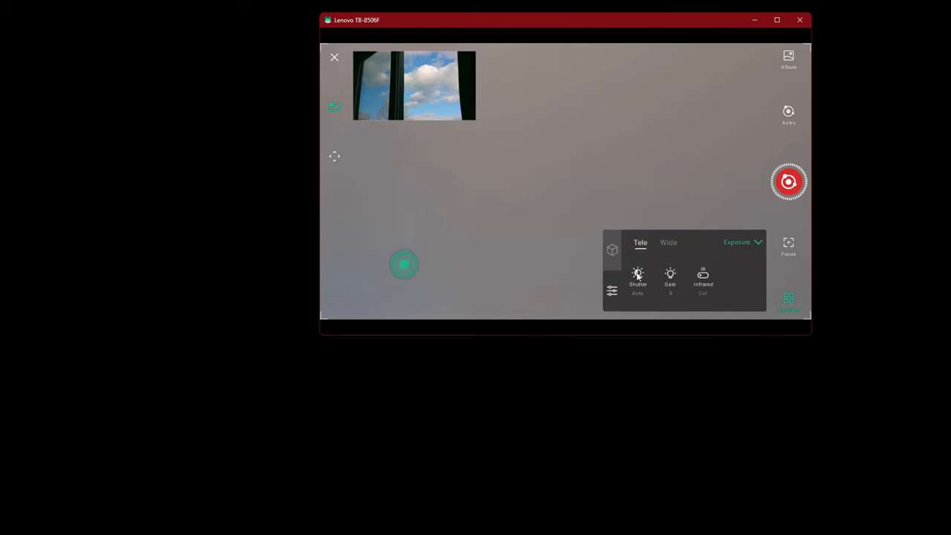
click(638, 279)
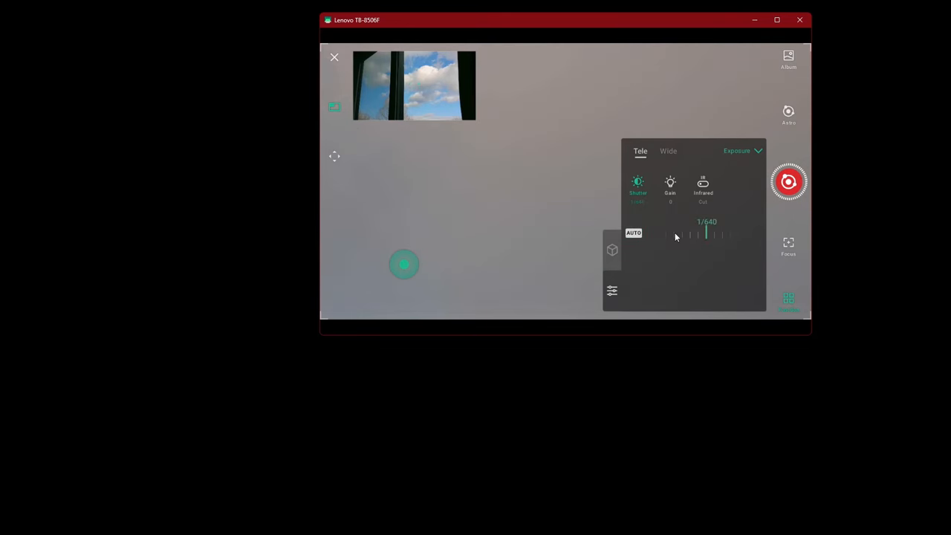
click(669, 186)
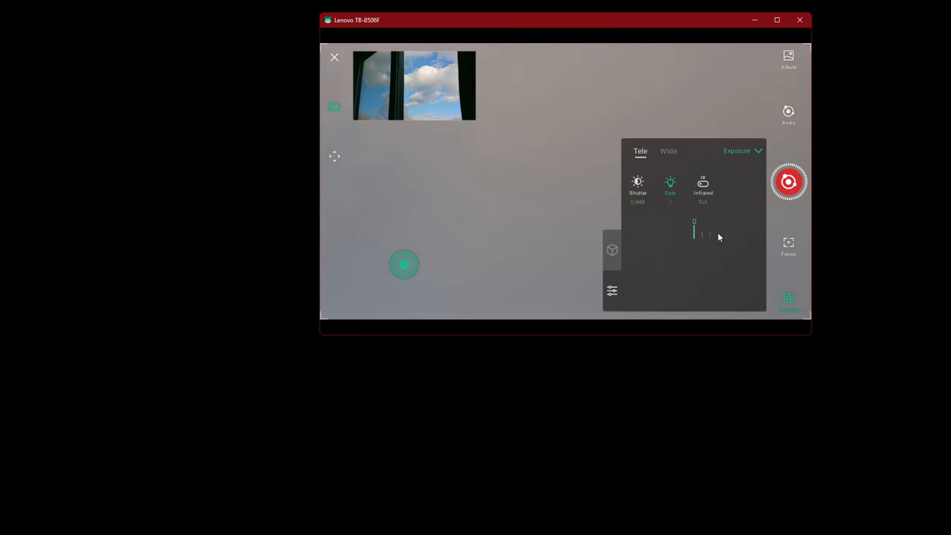
drag(695, 234, 695, 234)
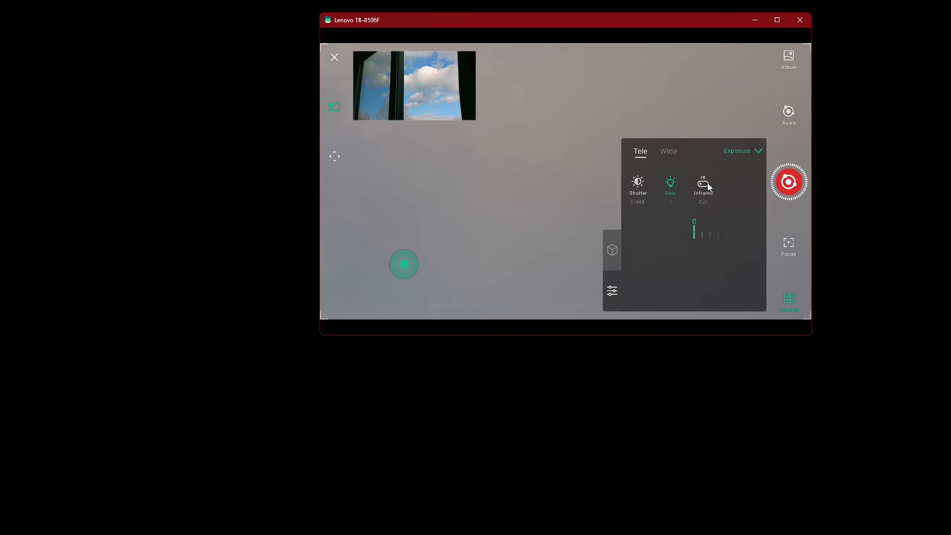
Step: Try the infrared filter on Pass, then set it back to Cut
click(703, 186)
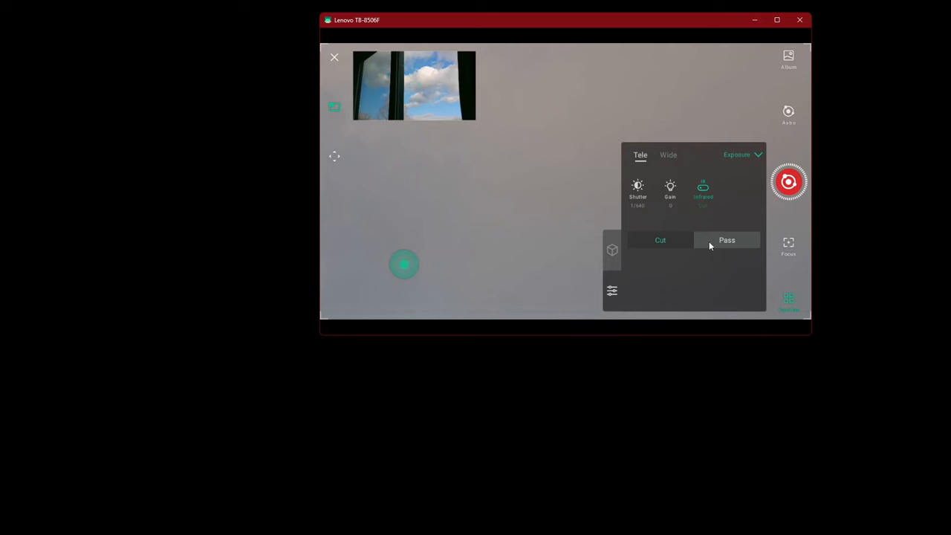
click(659, 240)
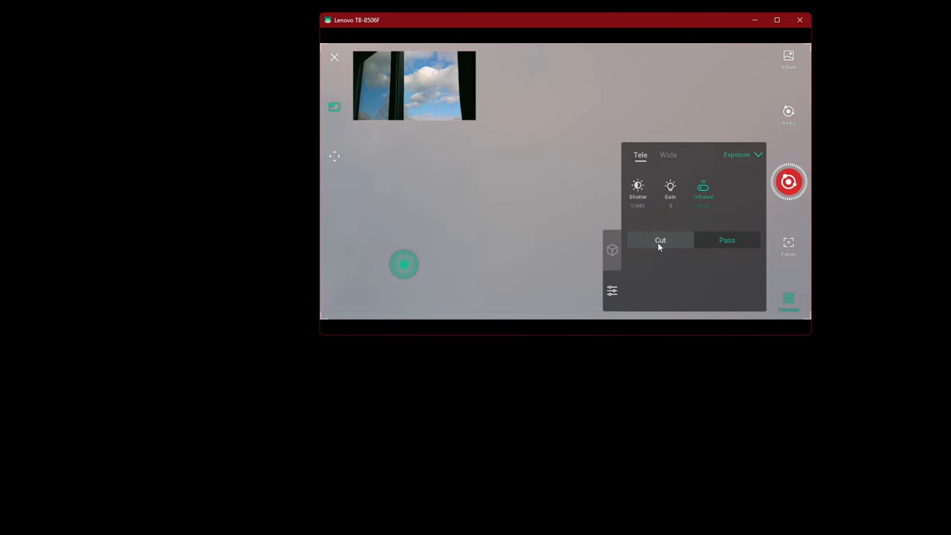
click(660, 240)
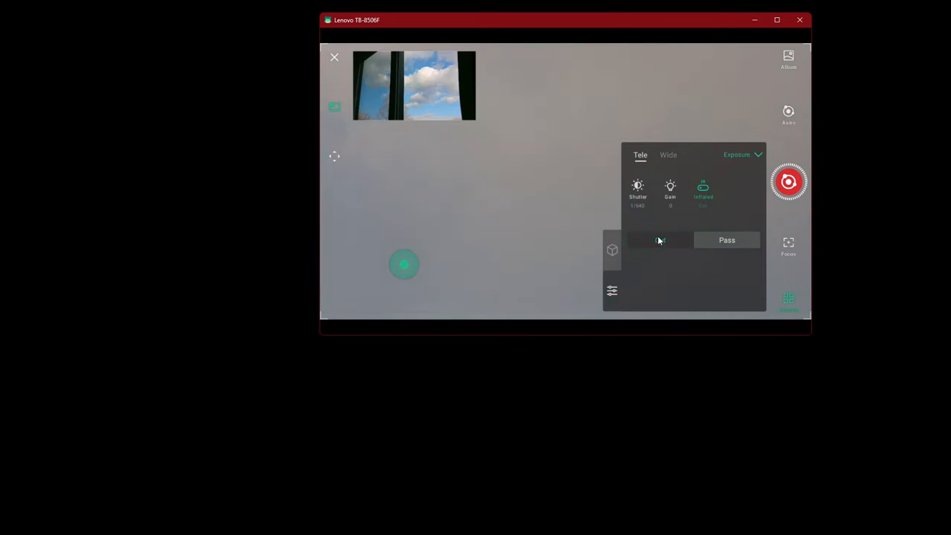
Step: On the Wide camera, check the Auto shutter and raise gain to about 110
click(667, 155)
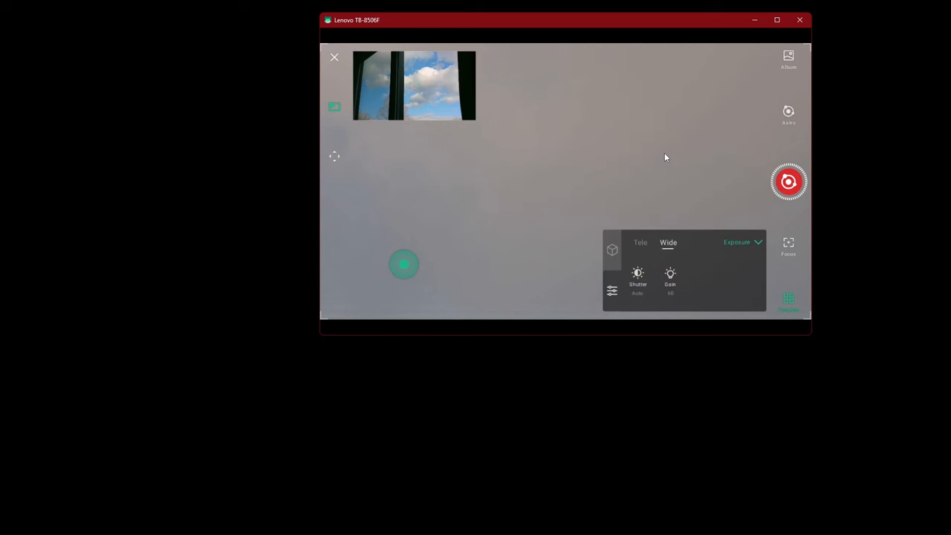
mouse_move(631, 281)
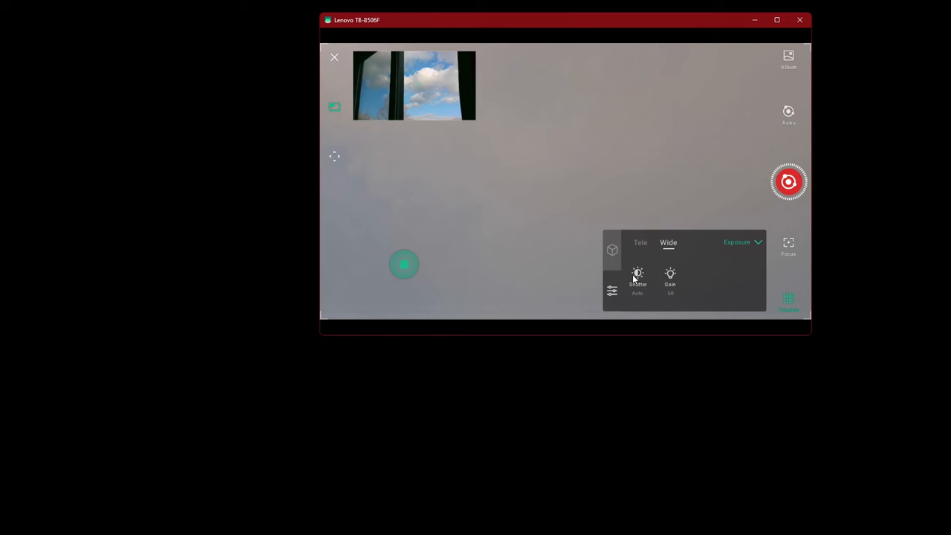
click(637, 278)
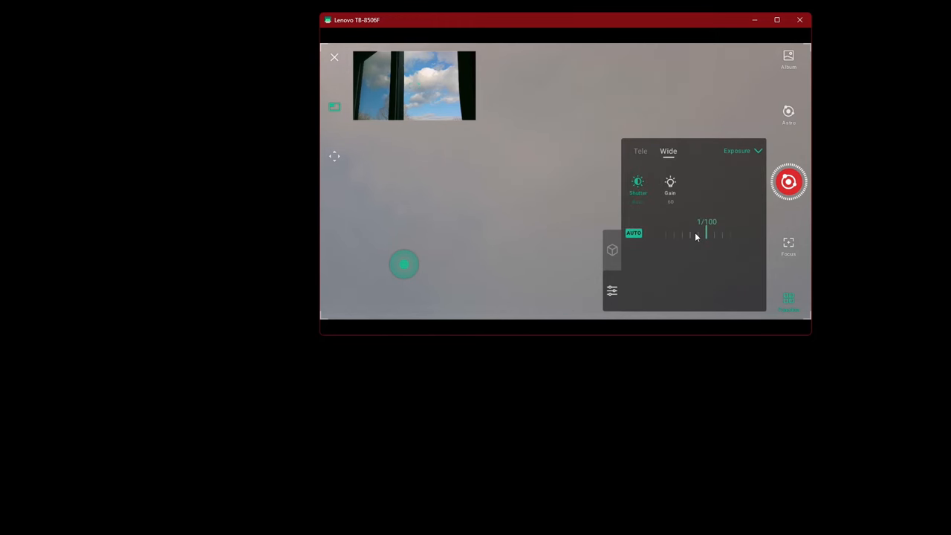
click(633, 233)
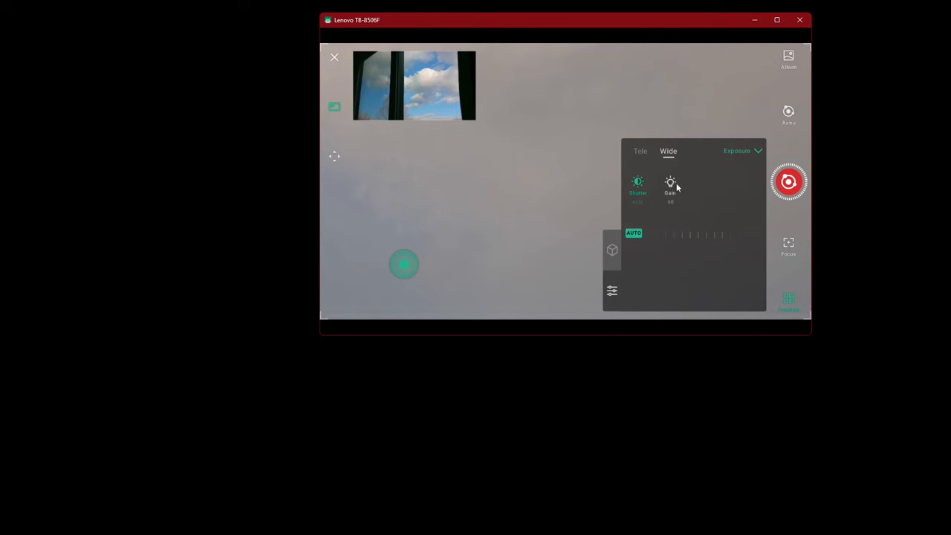
click(670, 182)
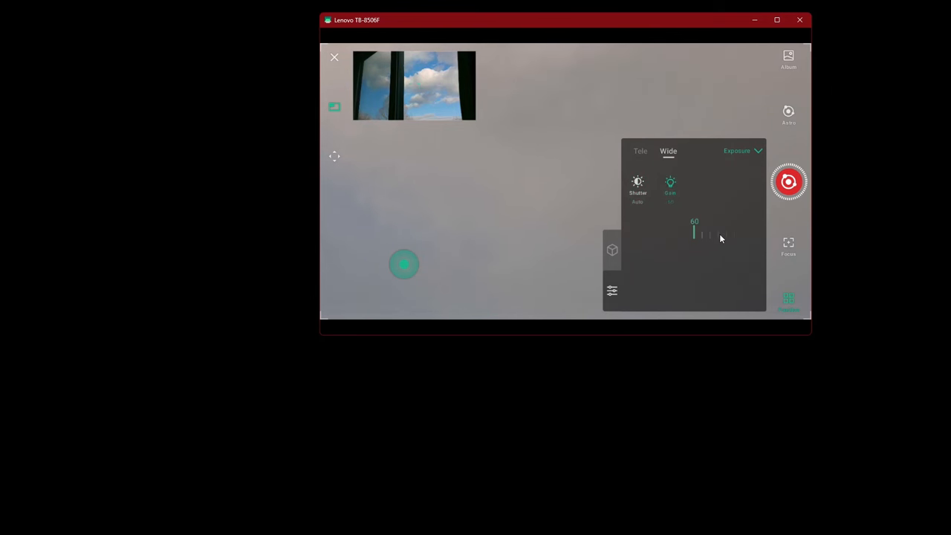
drag(720, 234, 669, 234)
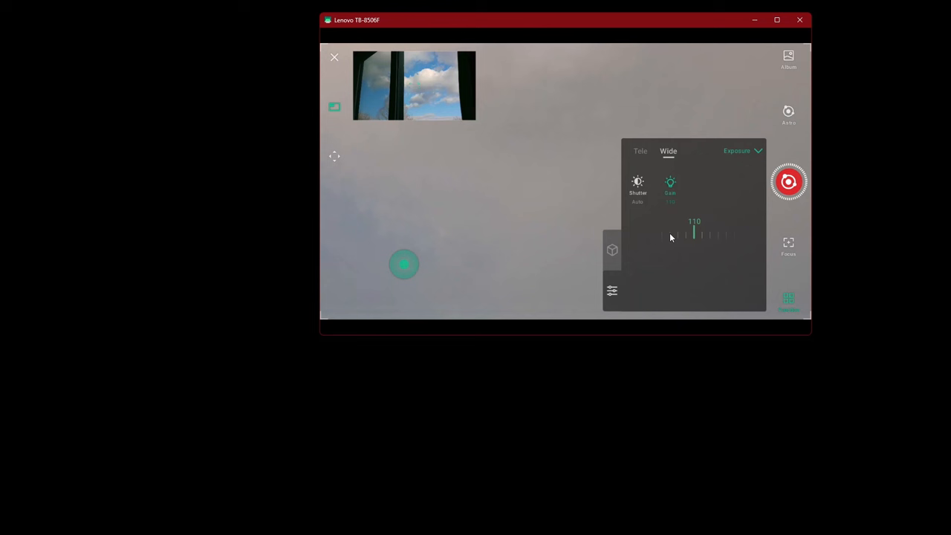
drag(694, 234, 672, 236)
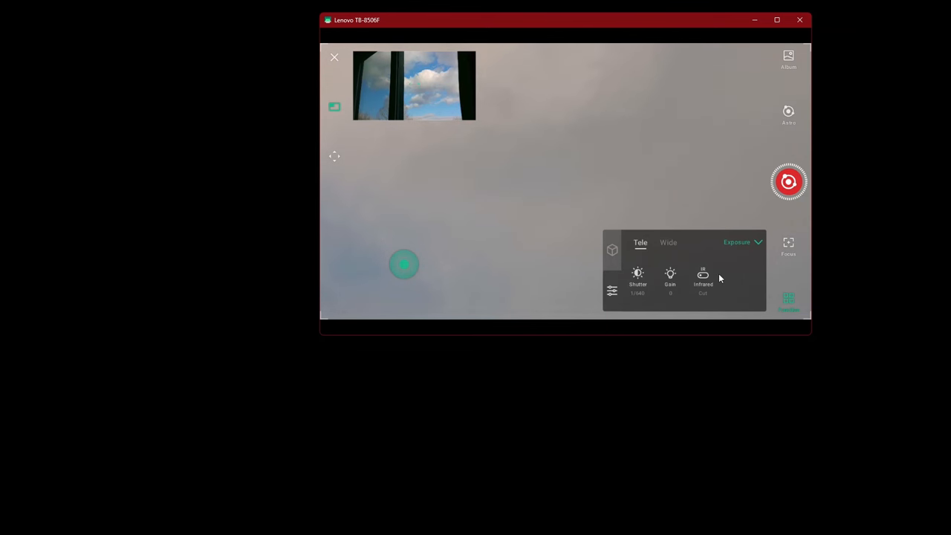
Step: View telephoto Tone settings (auto white balance, brightness, contrast, hue 0), then show Features
click(741, 242)
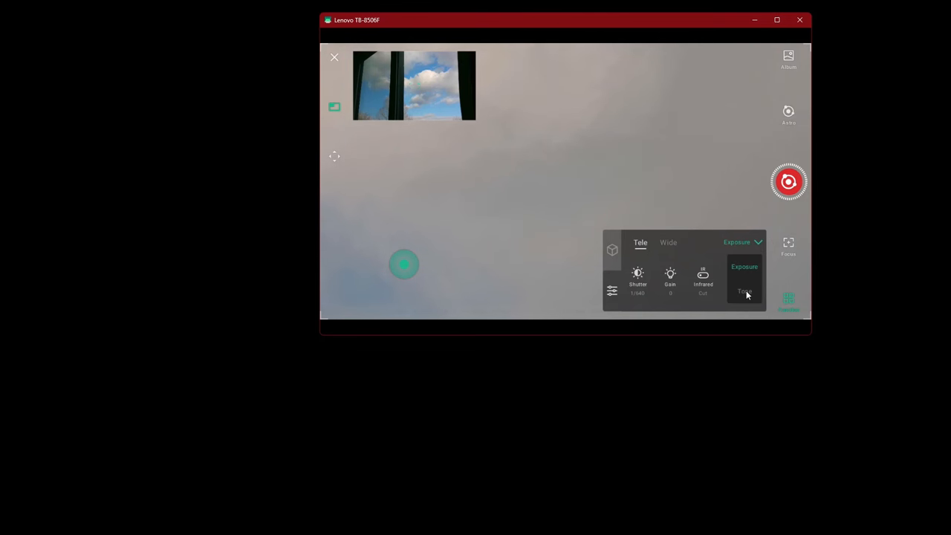
click(744, 291)
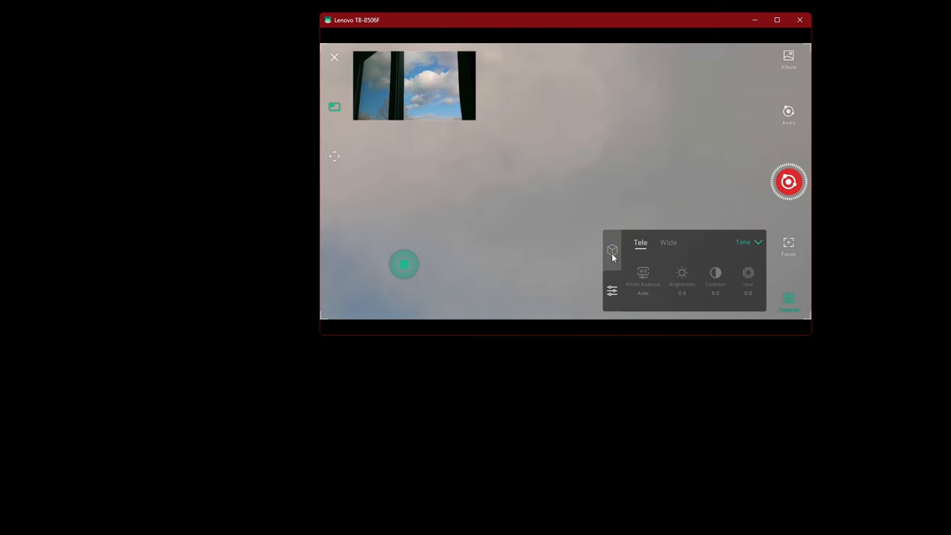
click(612, 249)
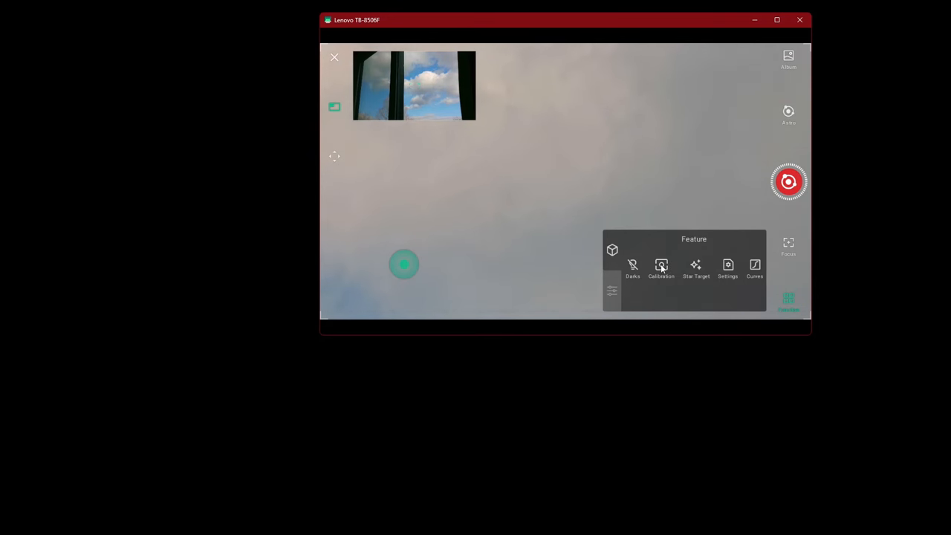
mouse_move(696, 267)
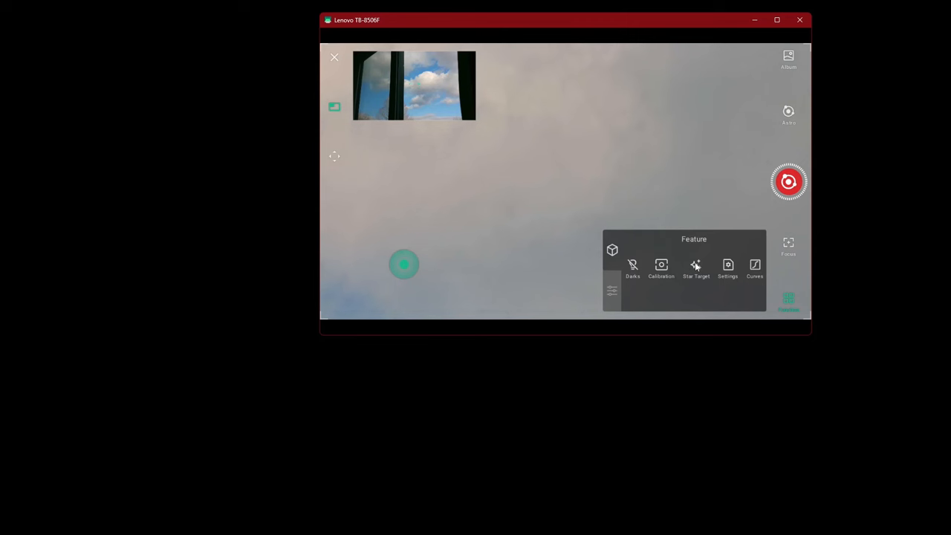
Step: Try TIFF and single-frame preview, restore FITS and stacked, then open Star Target
click(728, 268)
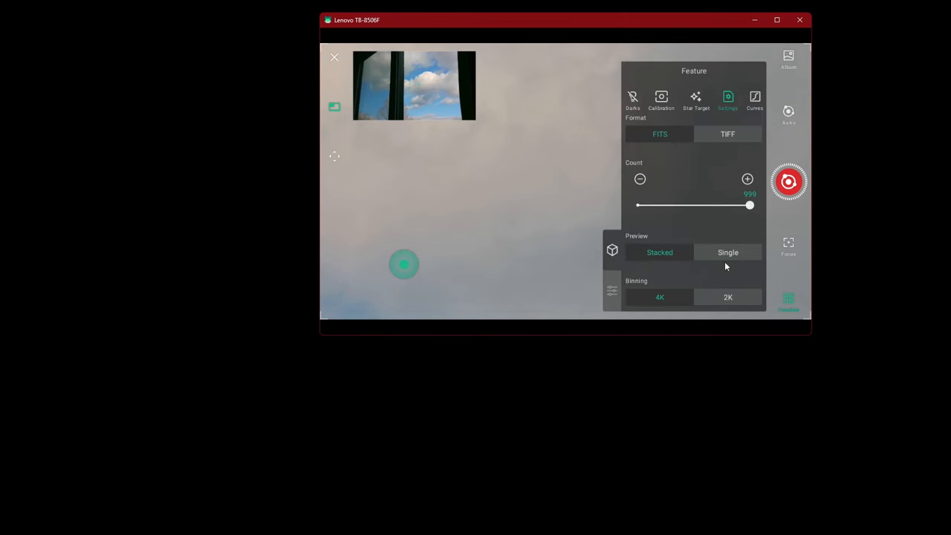
mouse_move(752, 126)
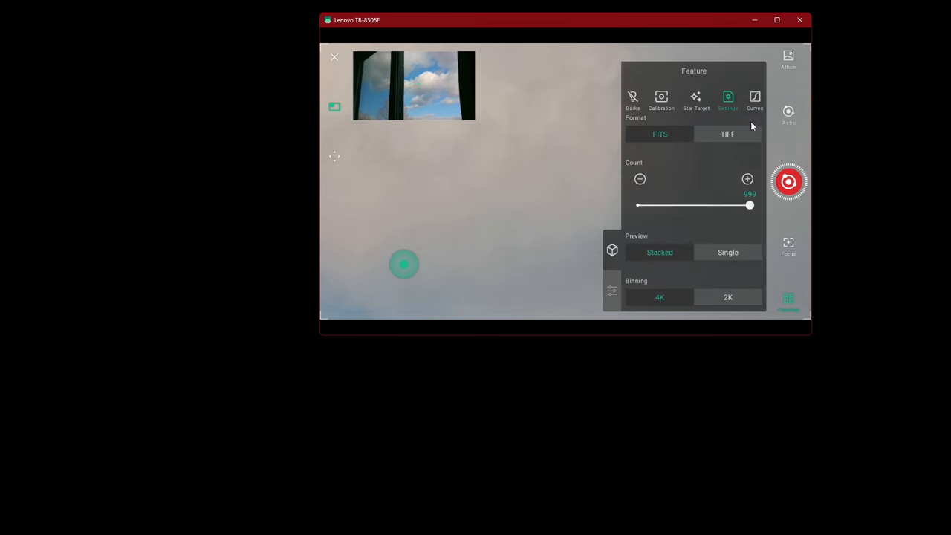
click(727, 134)
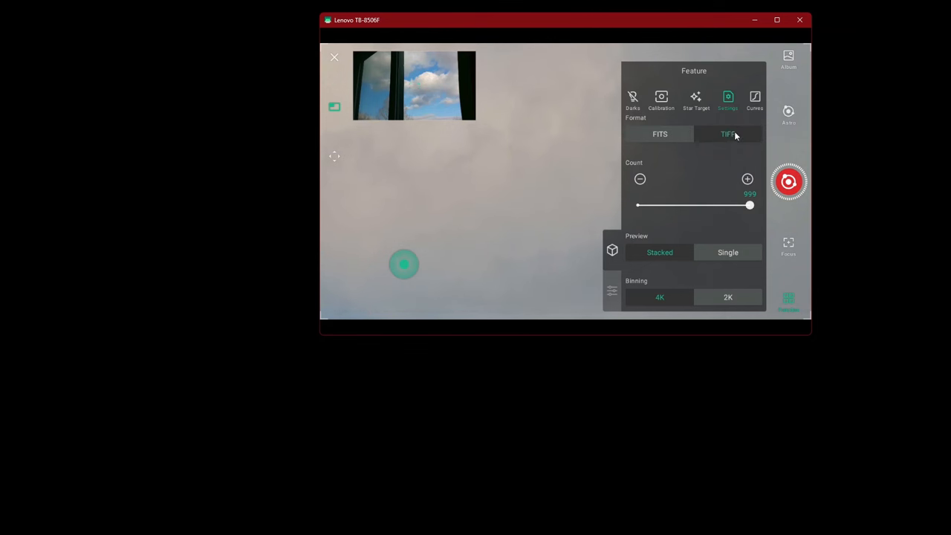
click(660, 135)
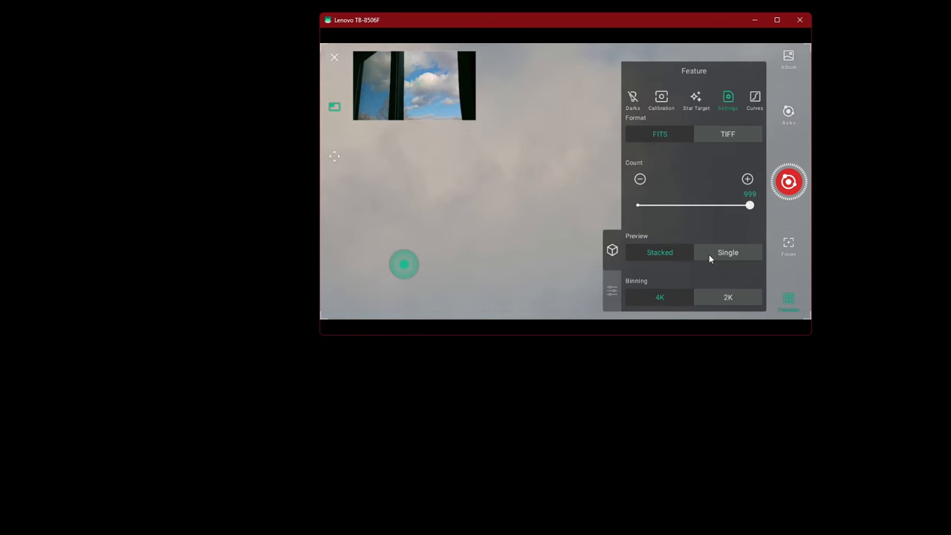
click(660, 252)
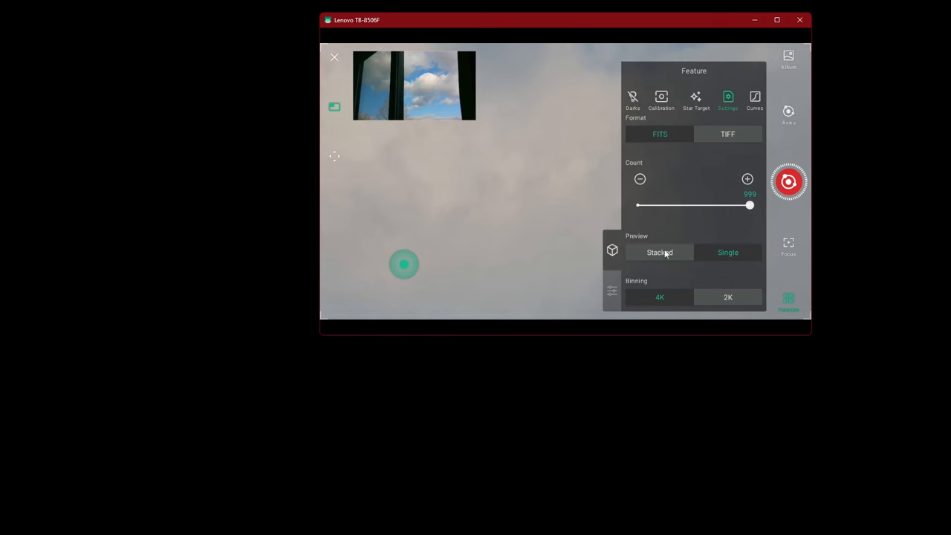
click(660, 251)
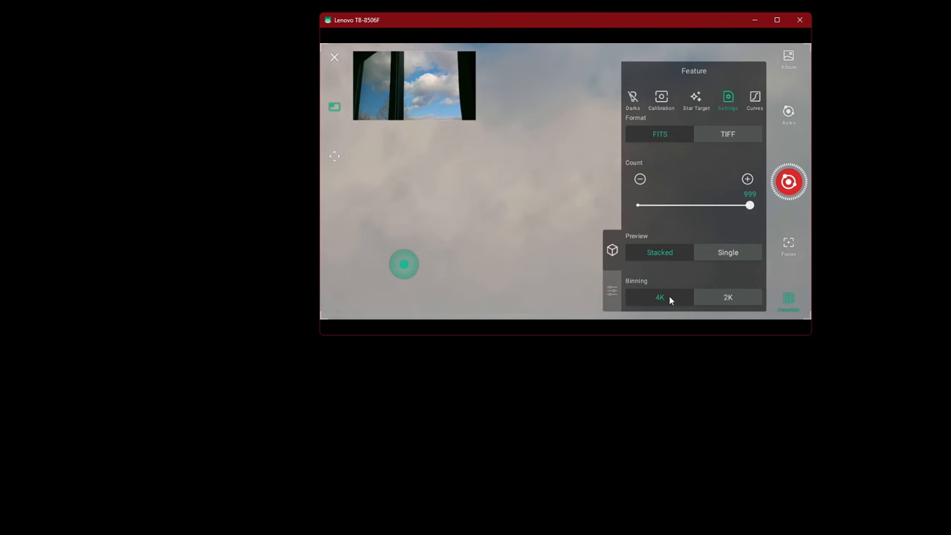
mouse_move(776, 131)
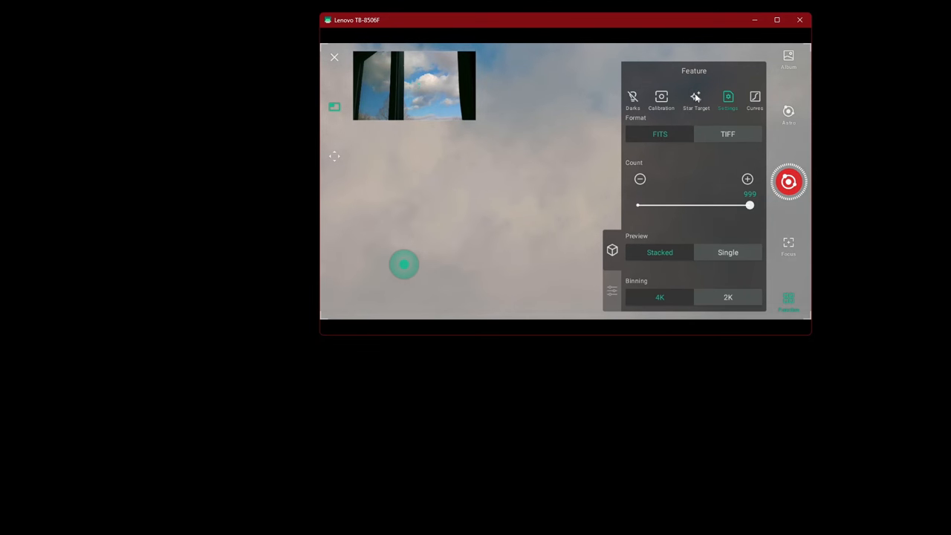
click(754, 100)
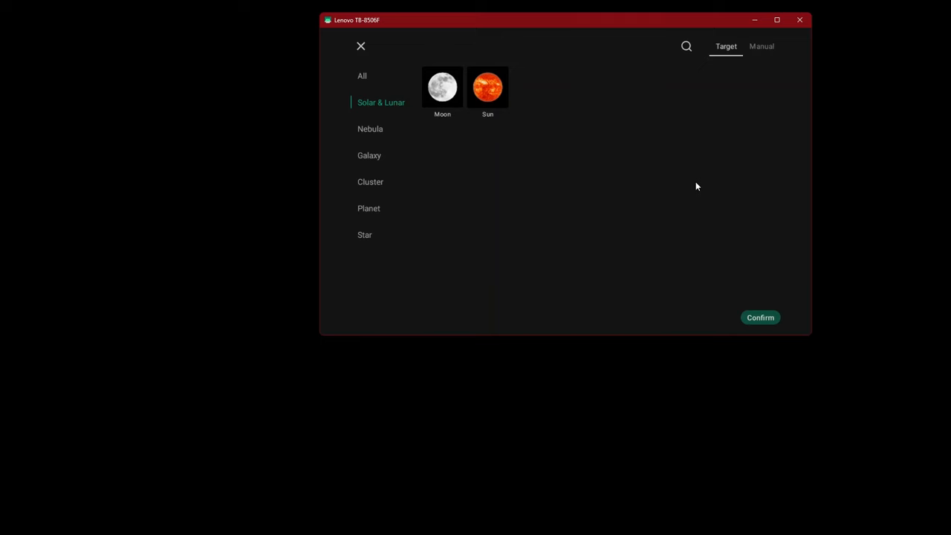
mouse_move(442, 88)
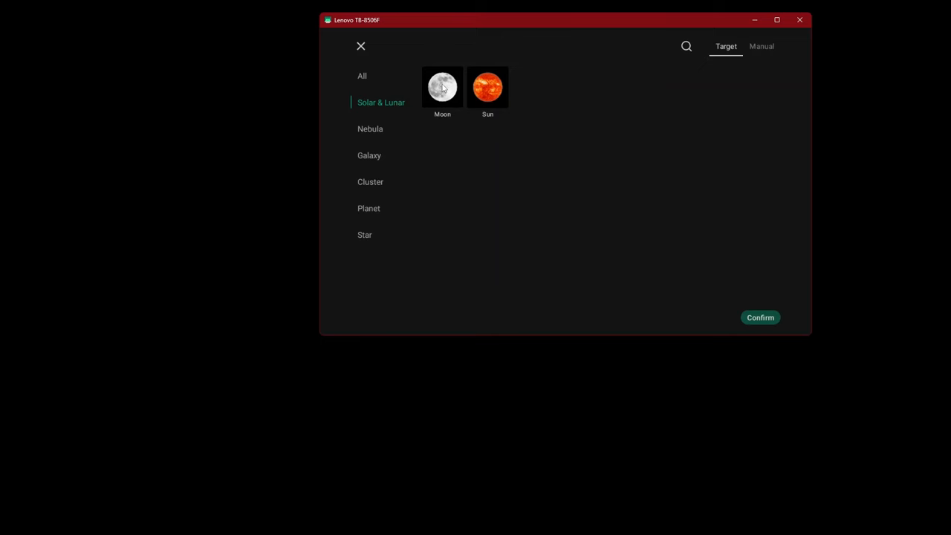
mouse_move(369, 76)
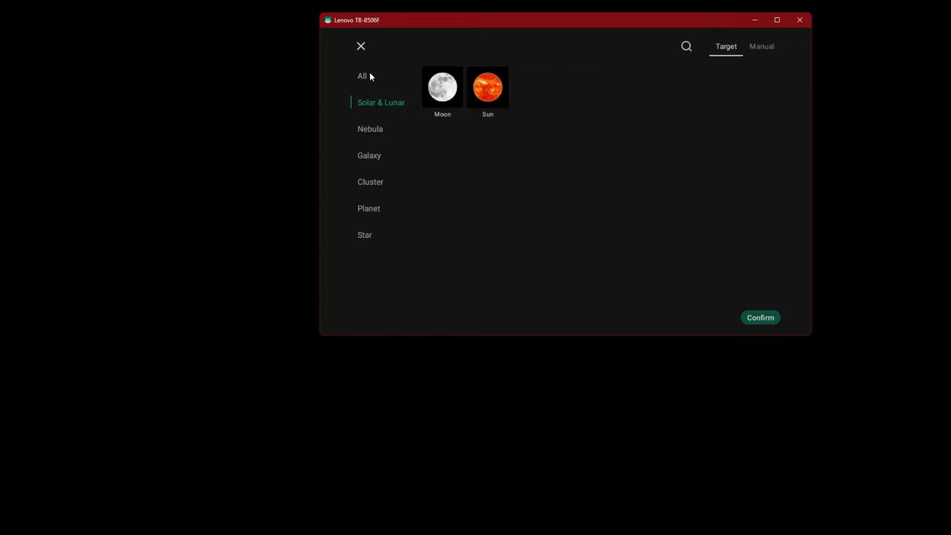
mouse_move(364, 76)
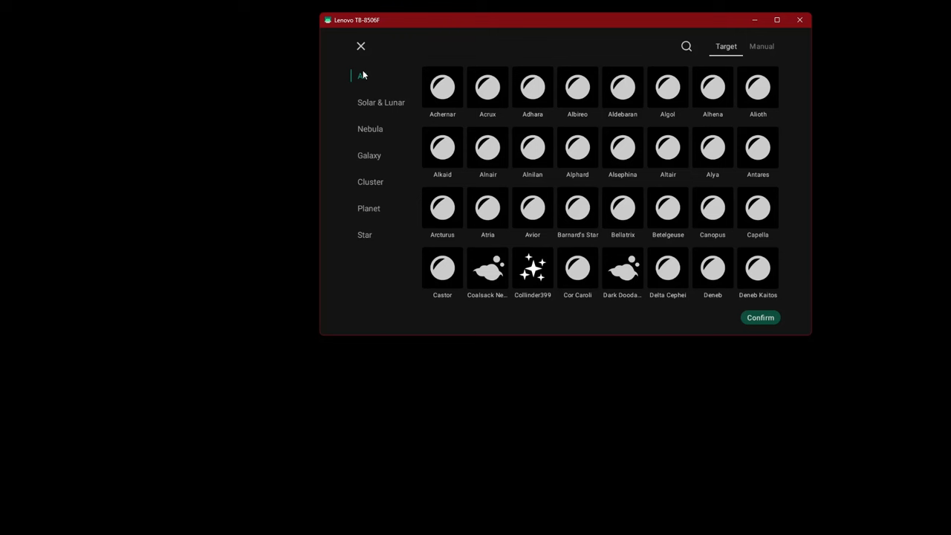
mouse_move(364, 72)
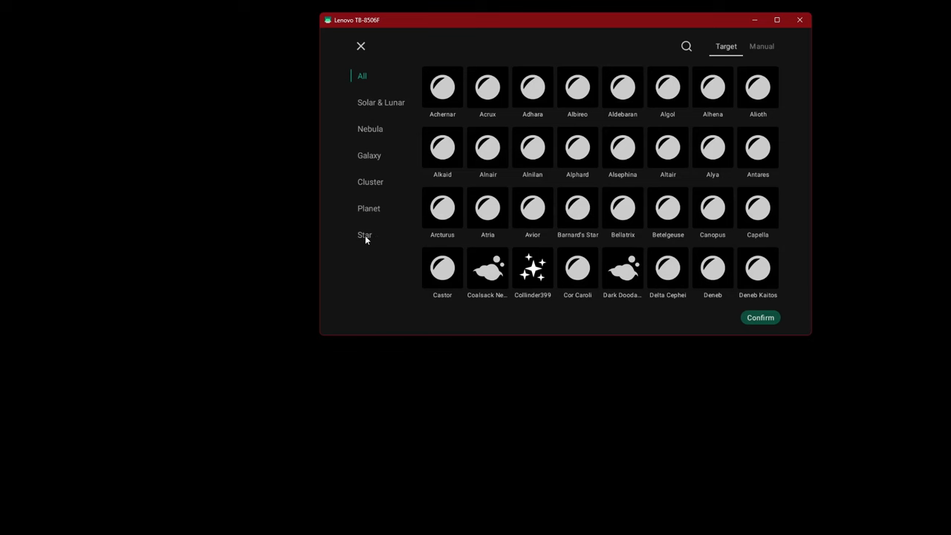
Step: Filter the catalog to Star targets and scroll down to Vega, Wezen and 61 Cygni
click(364, 234)
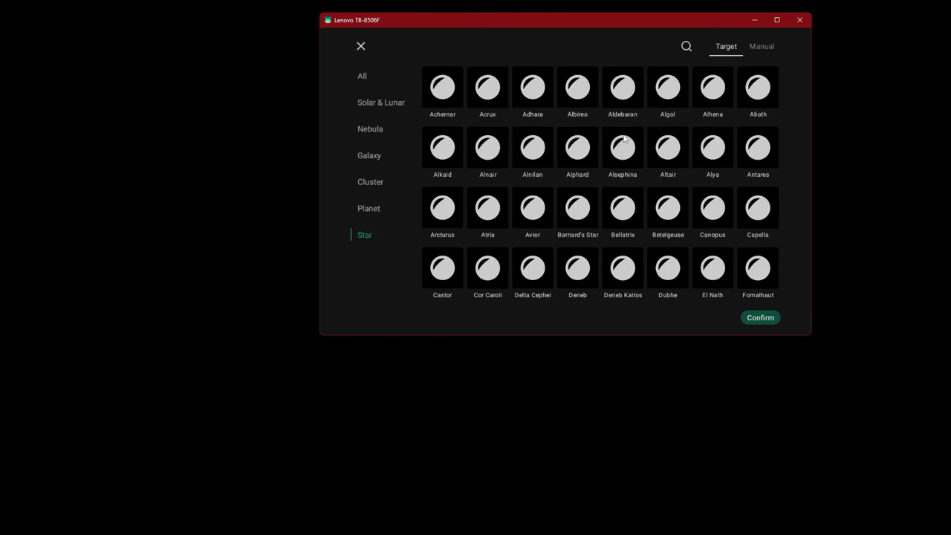
scroll(down, 3)
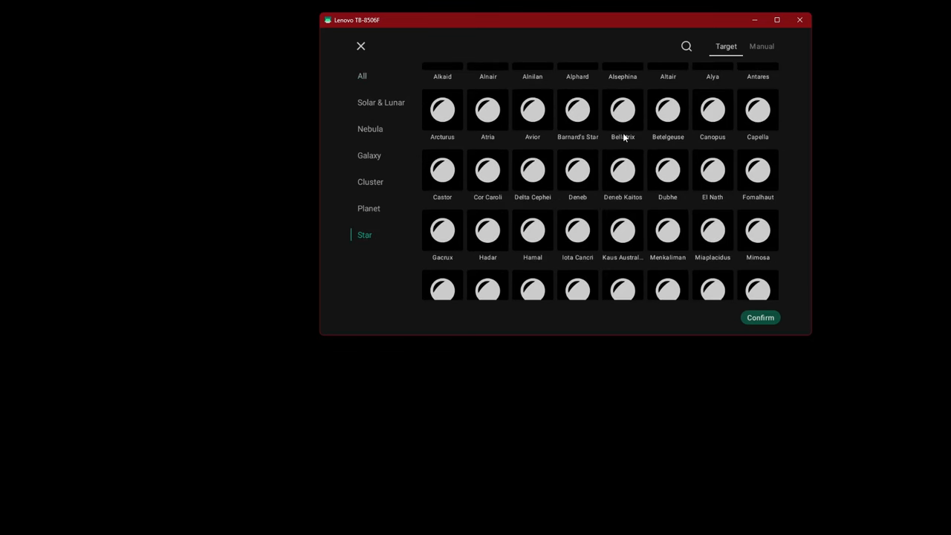
scroll(down, 3)
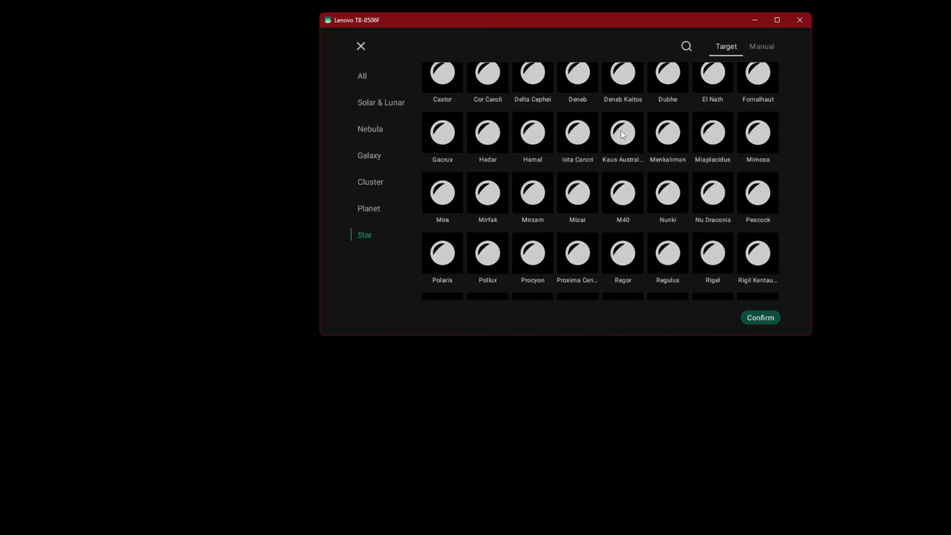
scroll(down, 3)
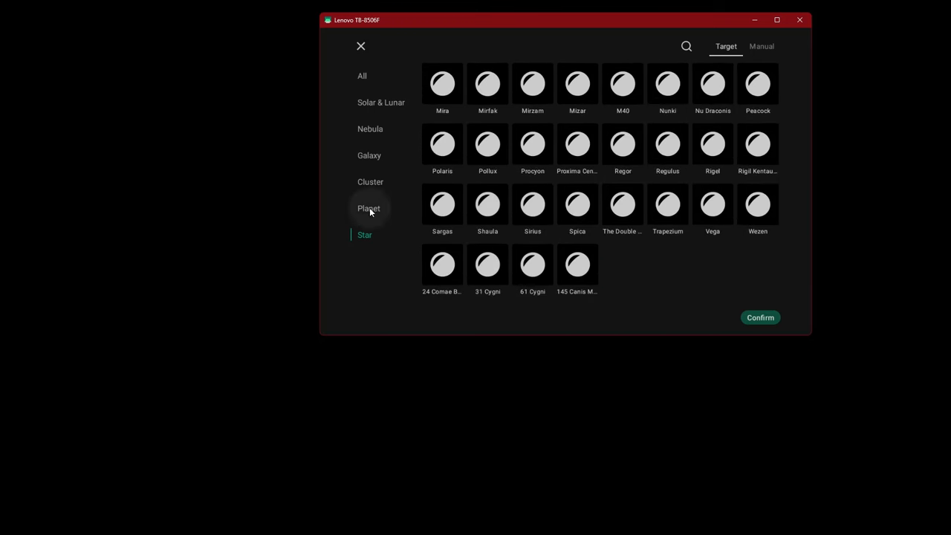
Step: View Planet targets, then scroll the Nebula list from Coalsack and IC405 to M57 and NGC2071
click(368, 208)
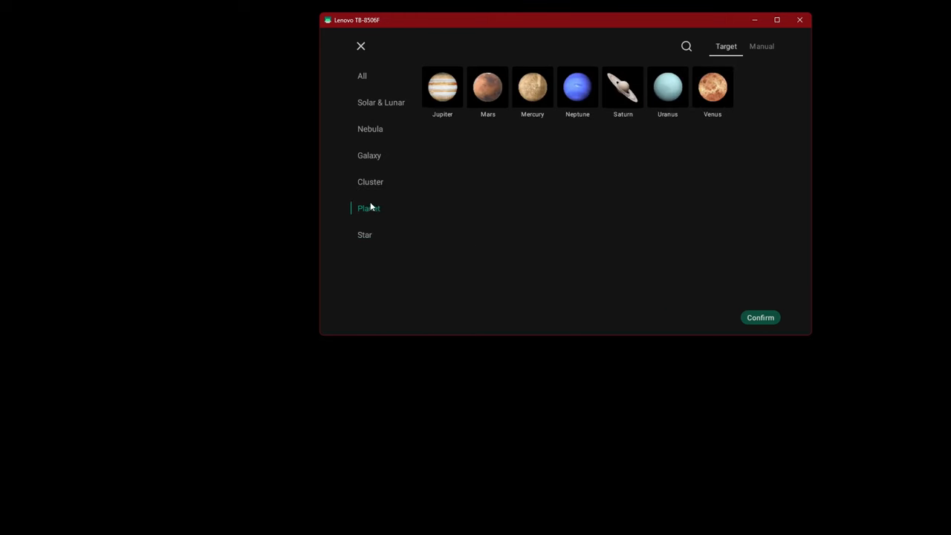
mouse_move(369, 187)
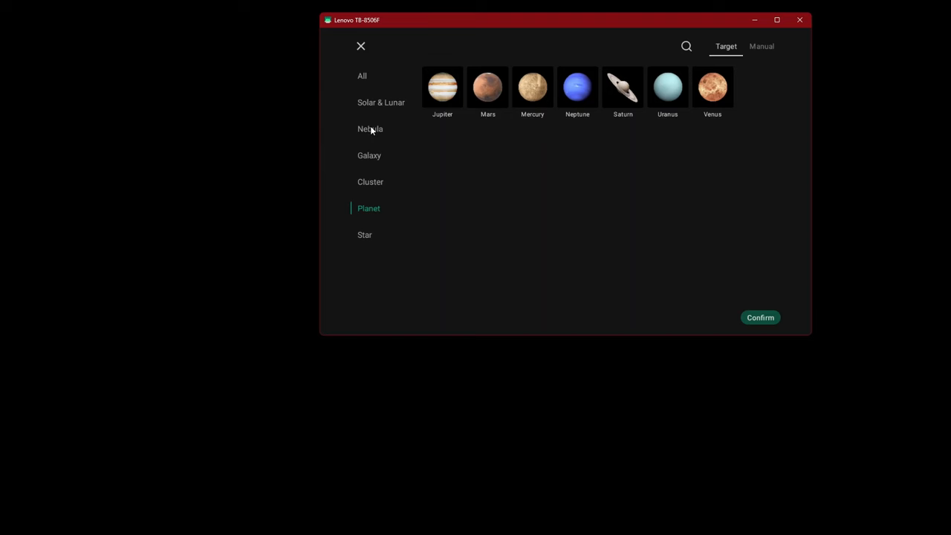
click(369, 128)
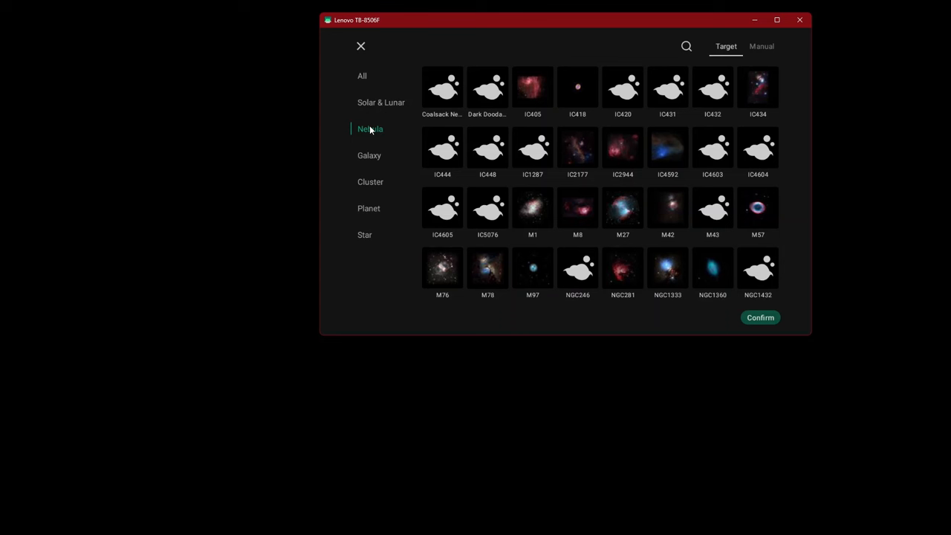
mouse_move(554, 122)
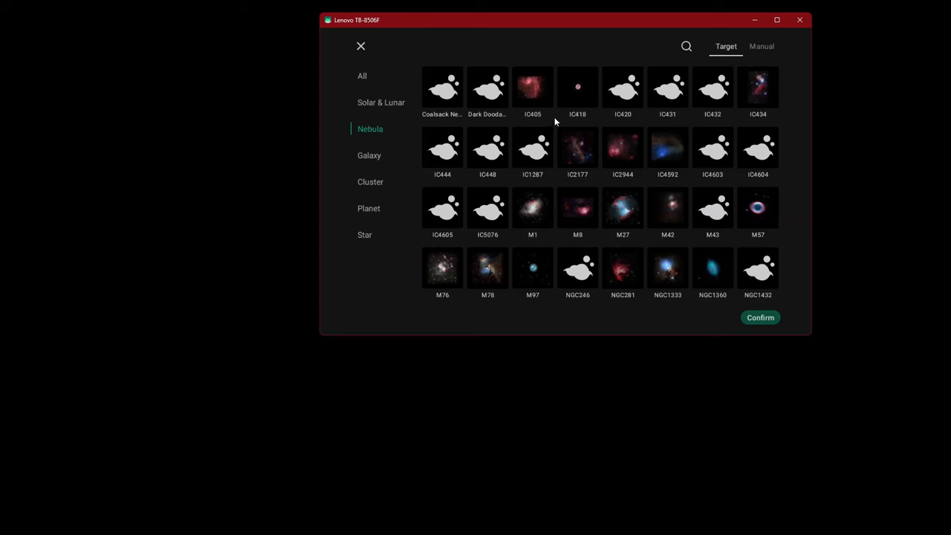
mouse_move(614, 124)
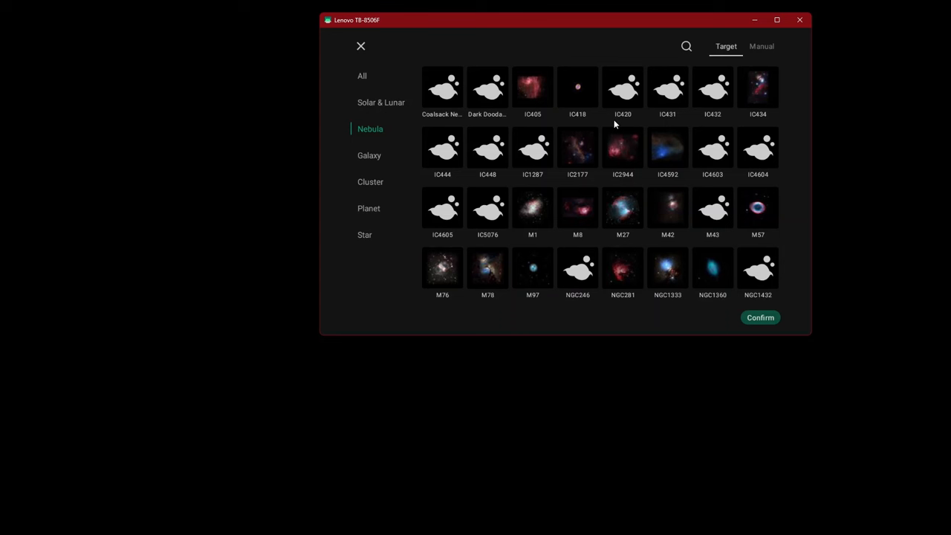
mouse_move(612, 121)
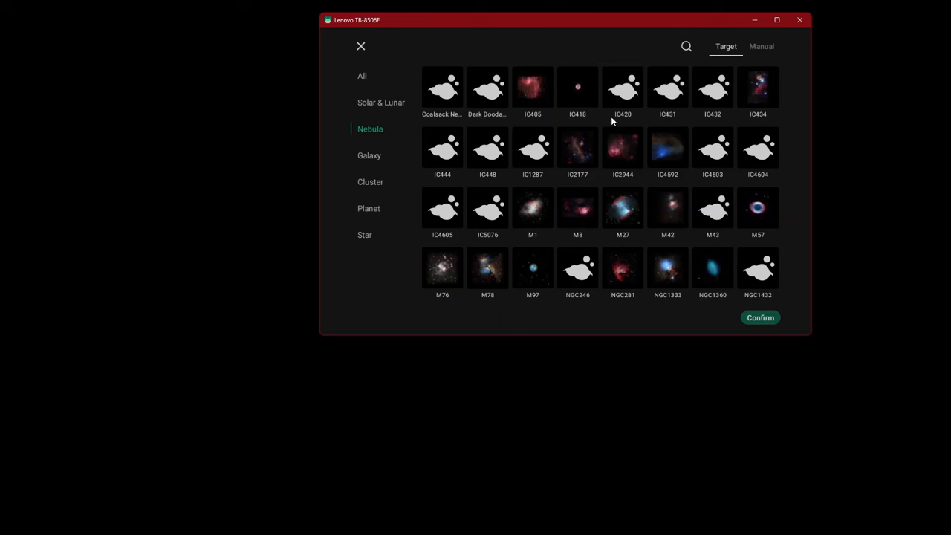
scroll(down, 3)
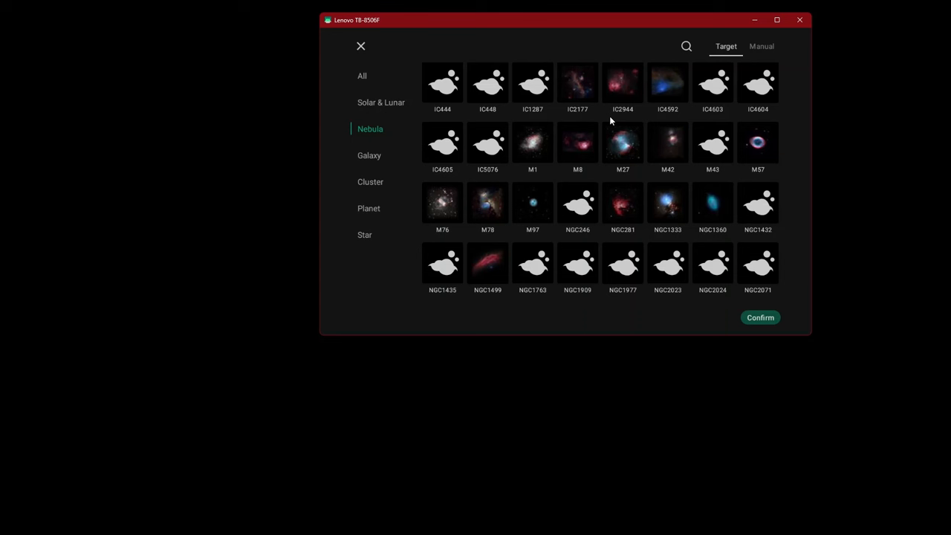
mouse_move(623, 147)
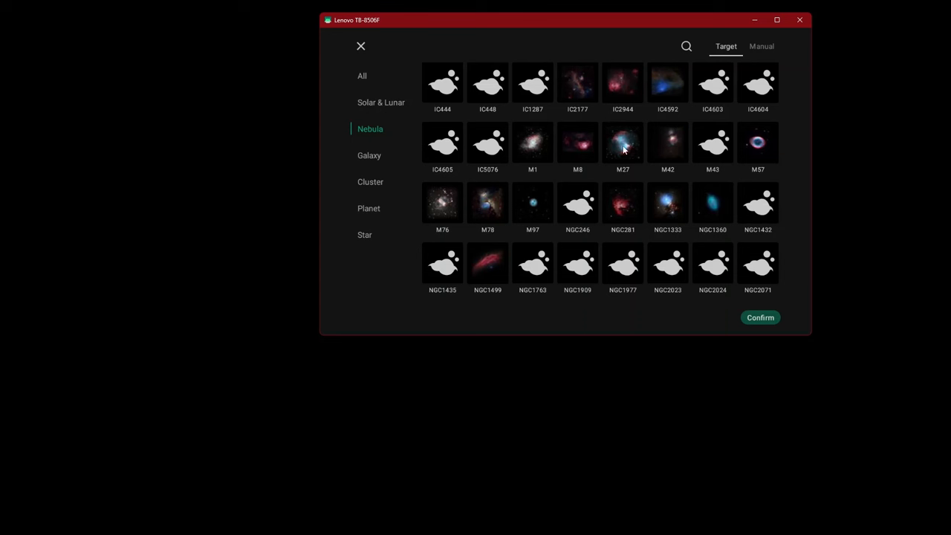
mouse_move(533, 218)
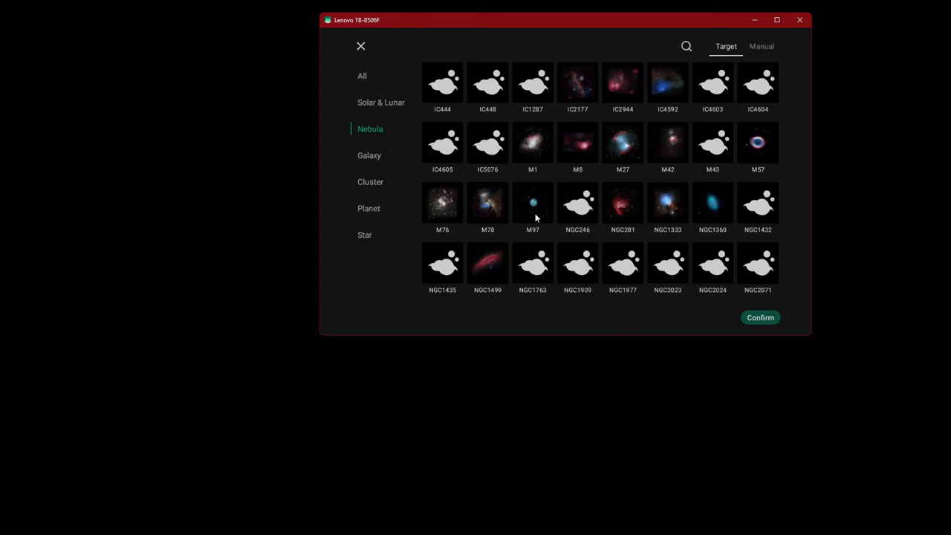
mouse_move(602, 156)
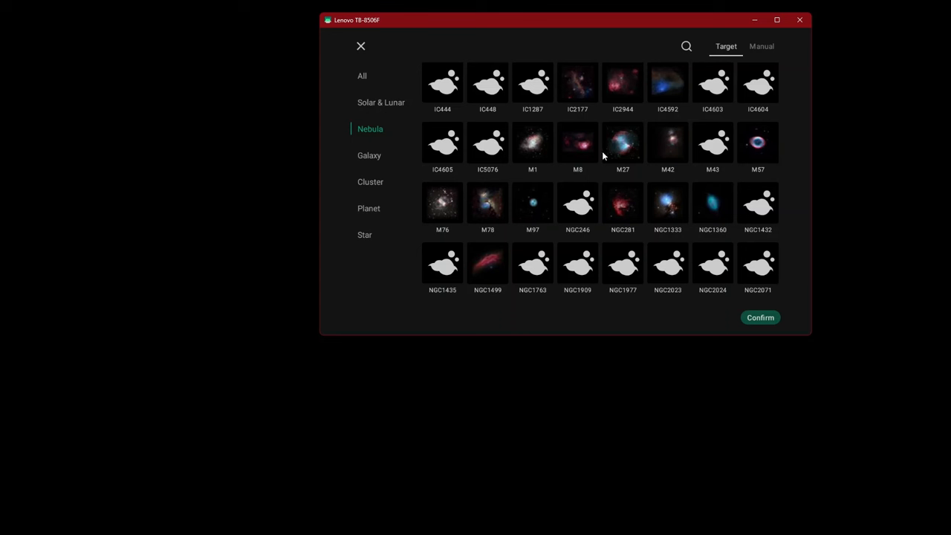
mouse_move(752, 155)
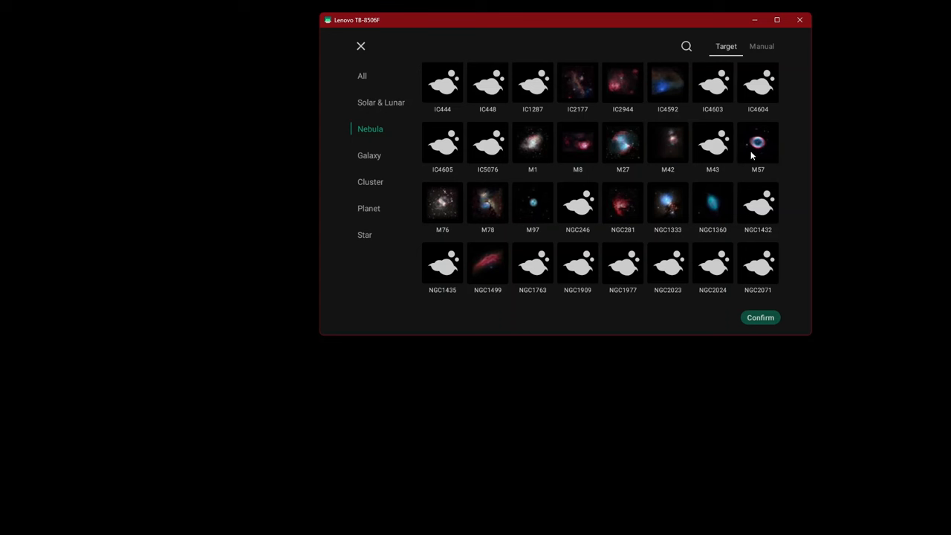
scroll(down, 3)
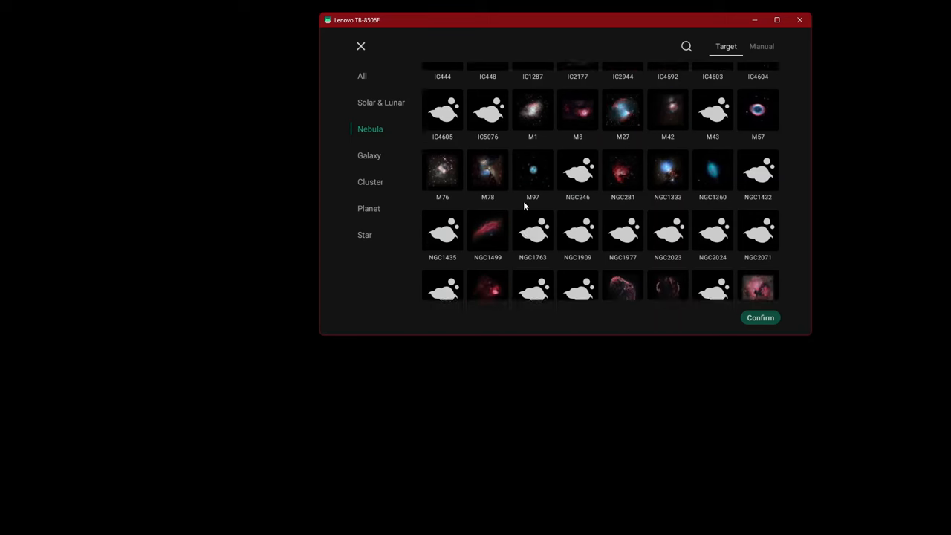
scroll(down, 3)
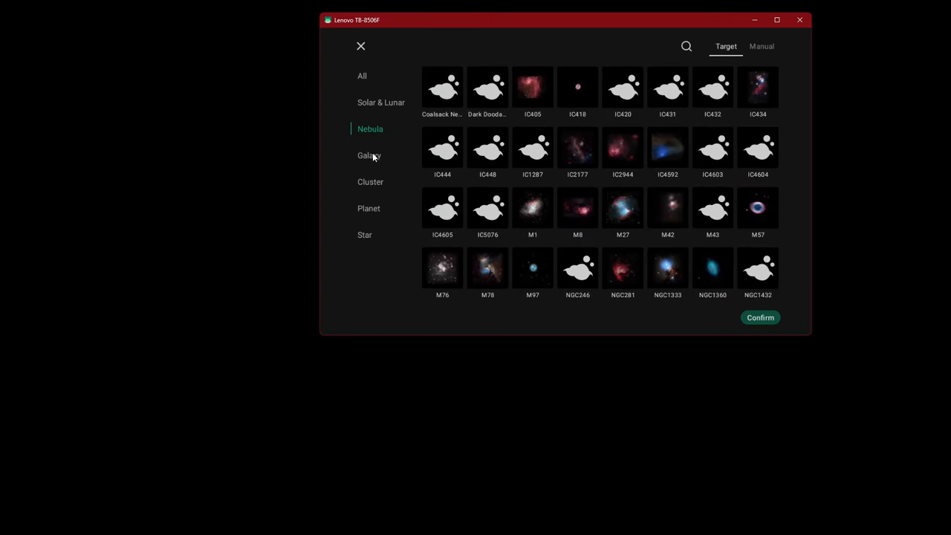
Step: Show Galaxy targets and scroll past M31, M51 and M87 to M99, M104 and NGC galaxies
click(369, 155)
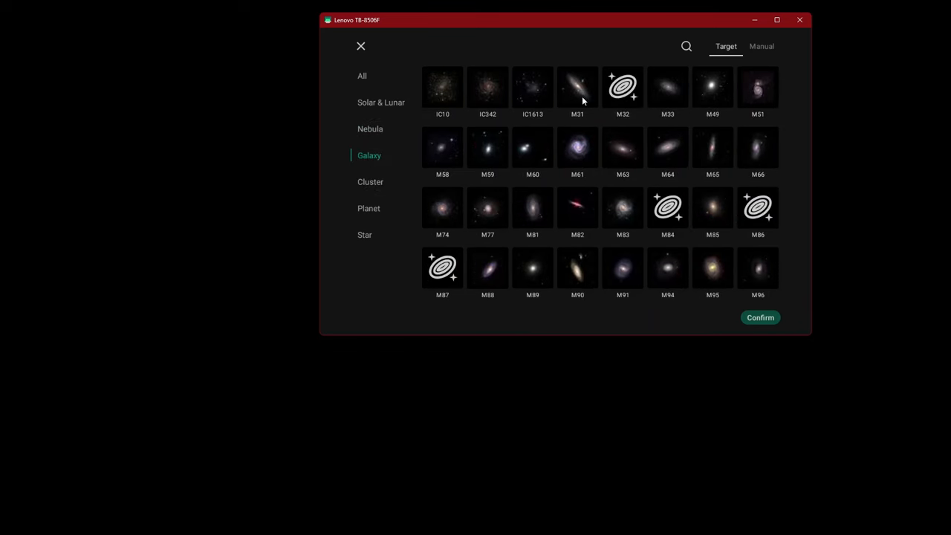
mouse_move(722, 99)
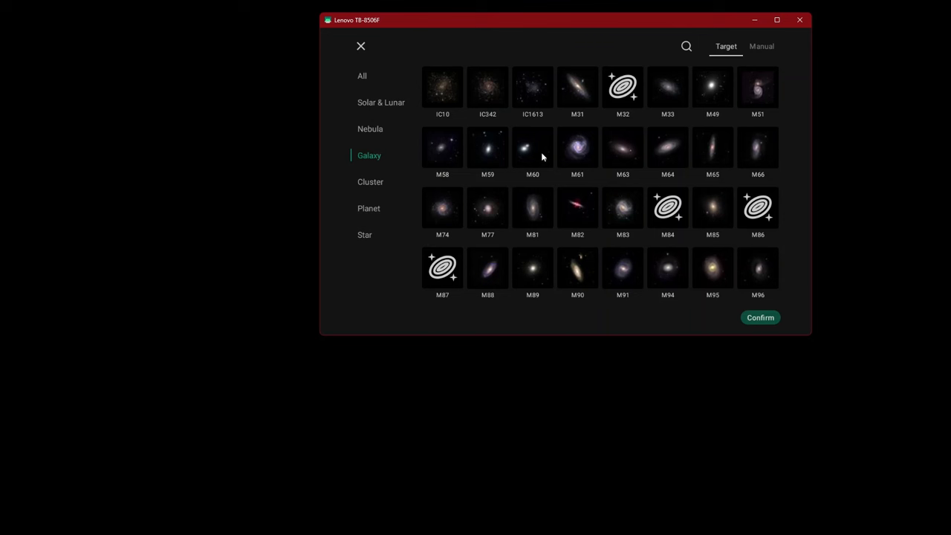
mouse_move(768, 154)
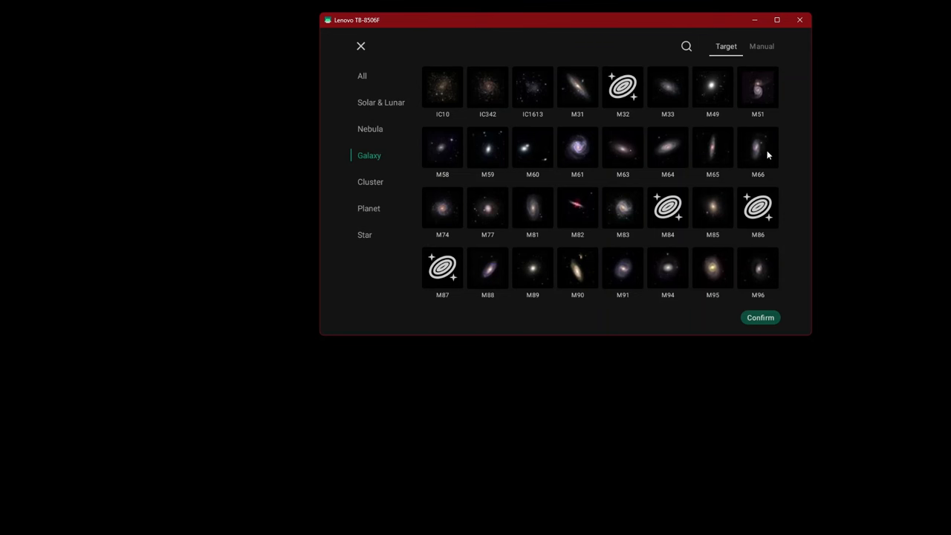
mouse_move(611, 214)
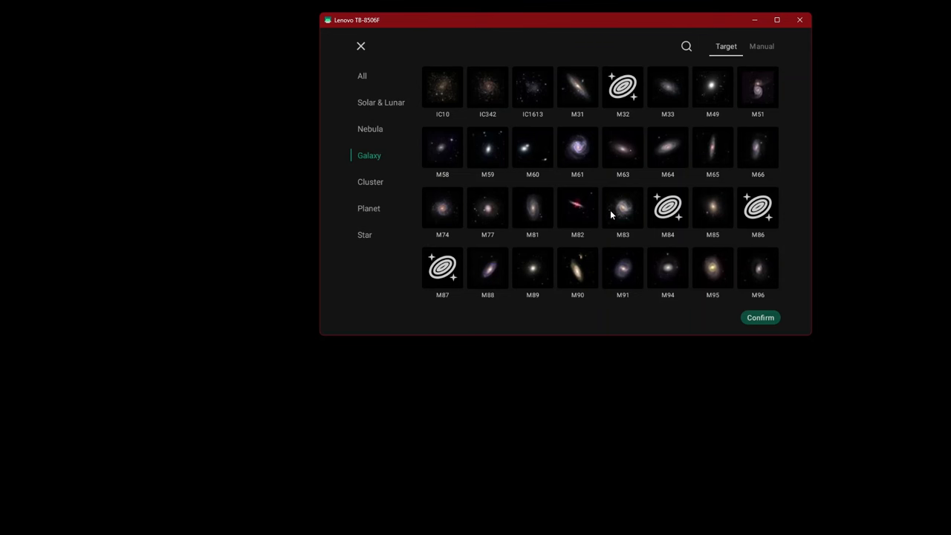
mouse_move(764, 265)
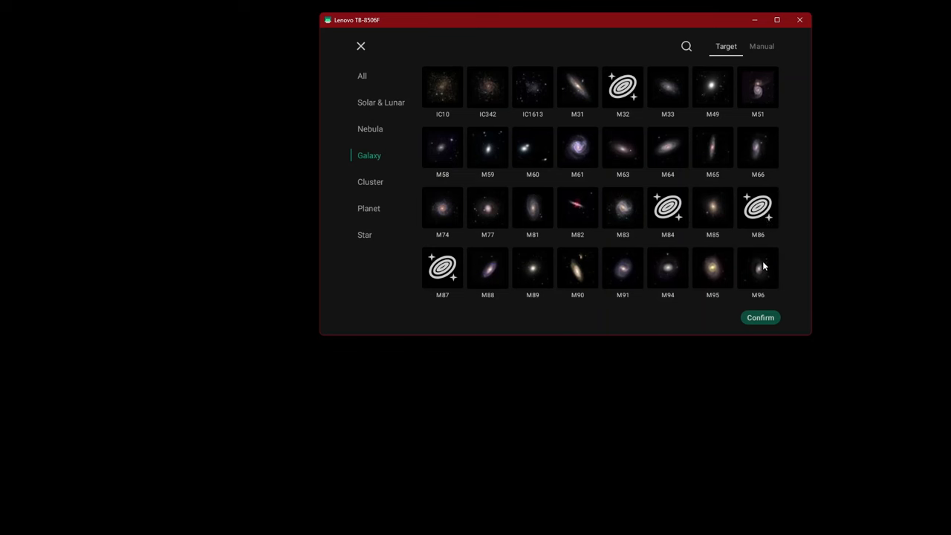
mouse_move(583, 269)
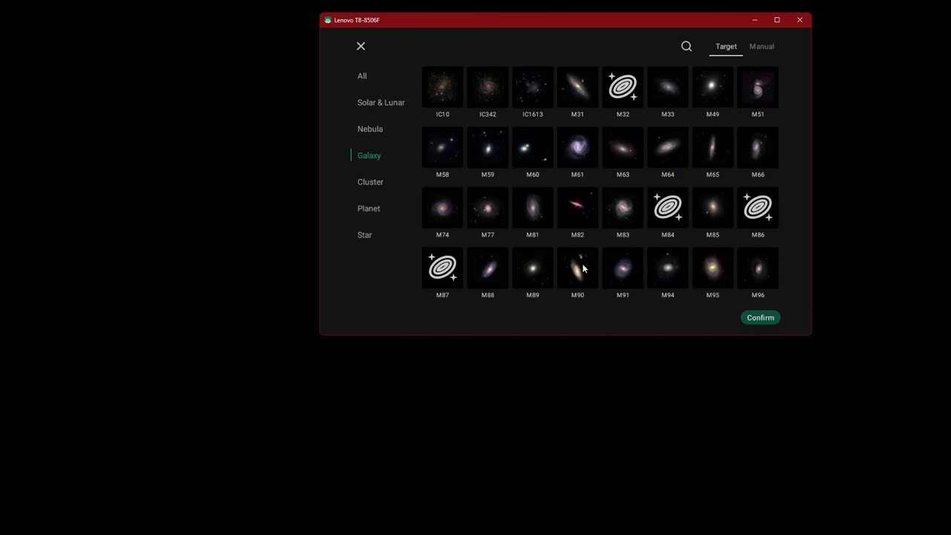
scroll(down, 3)
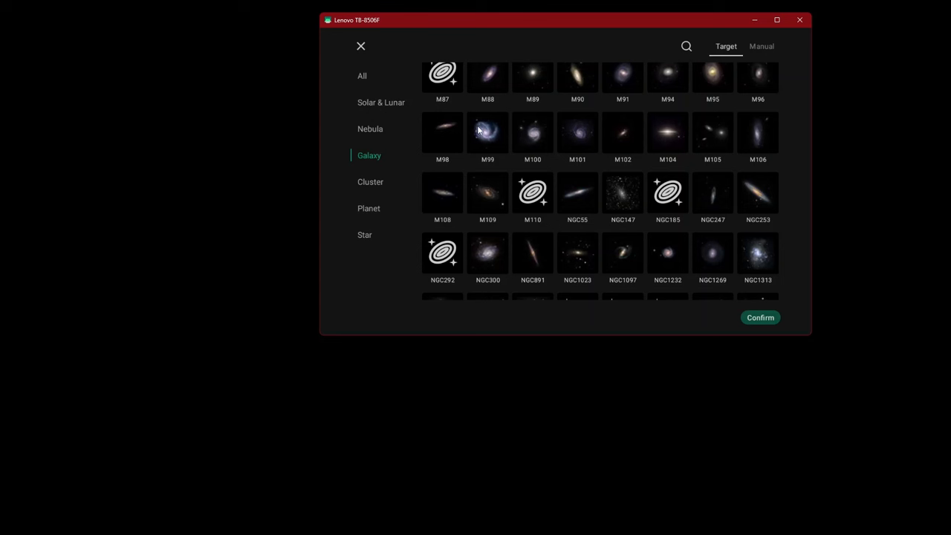
mouse_move(618, 140)
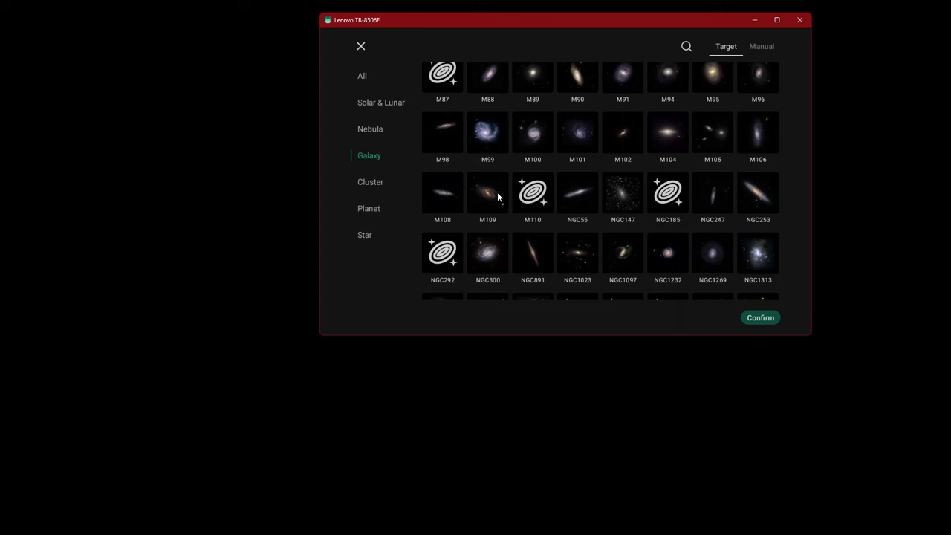
mouse_move(524, 192)
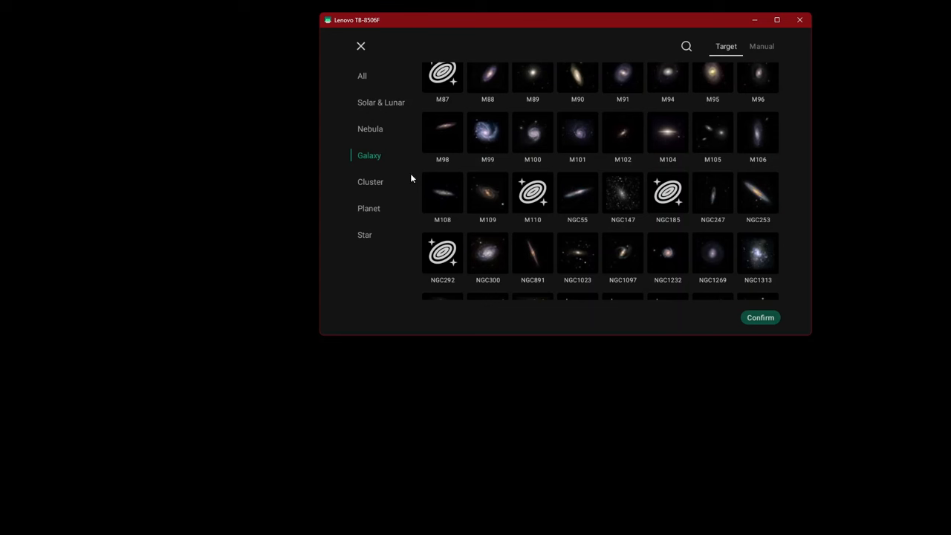
Step: Show Cluster targets and scroll from IC2391 past M103 and M107 to NGC103–NGC189
click(369, 181)
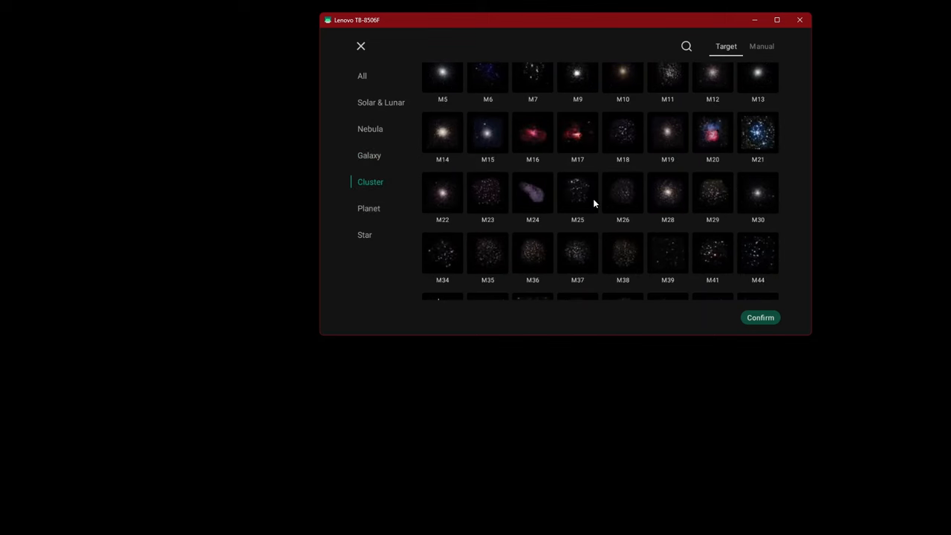
scroll(up, 3)
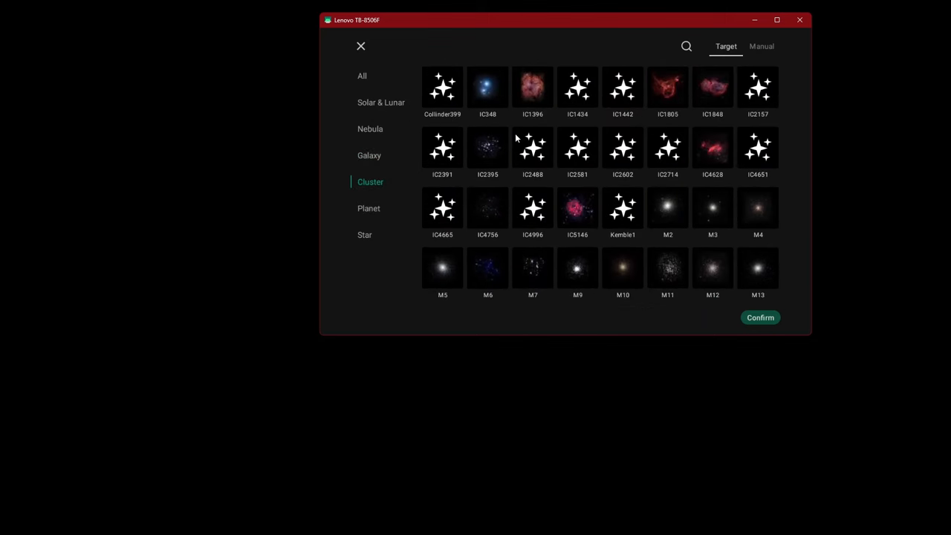
scroll(down, 3)
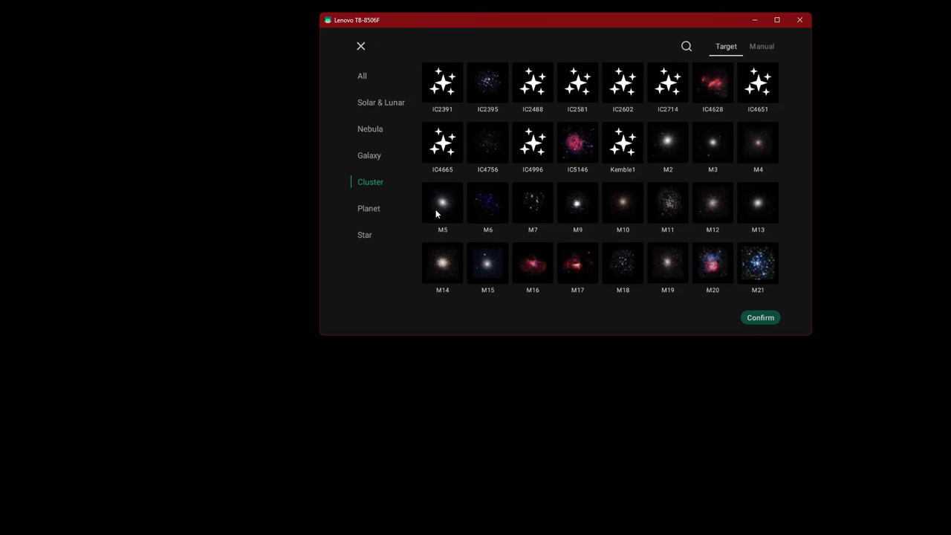
mouse_move(650, 218)
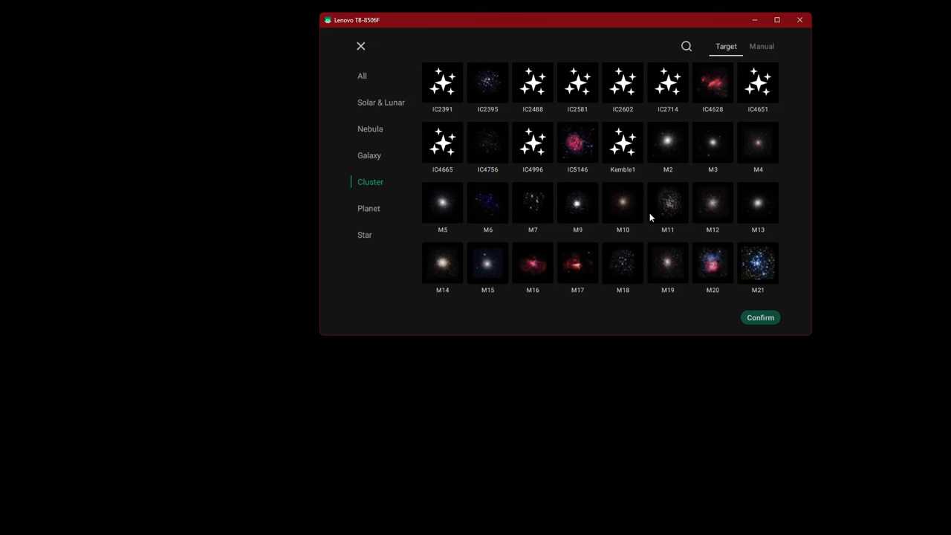
mouse_move(586, 251)
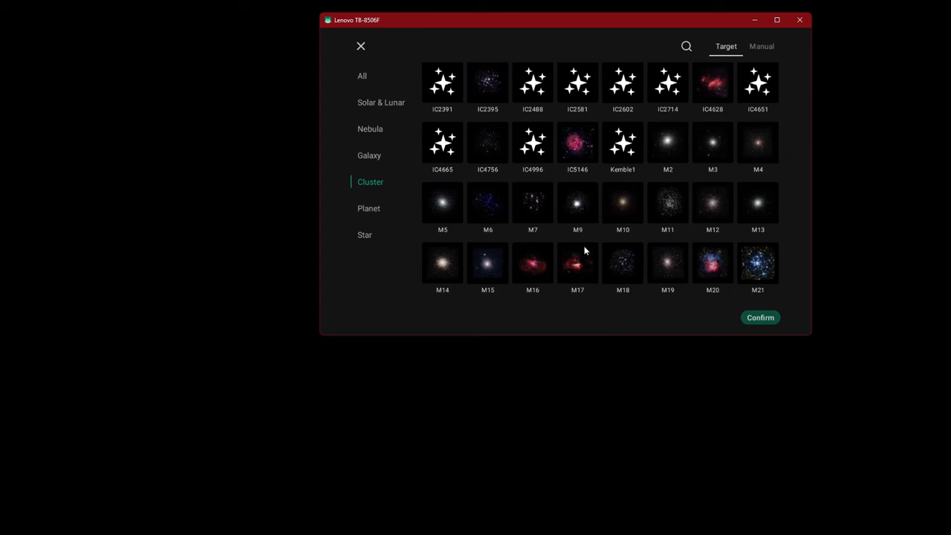
mouse_move(545, 262)
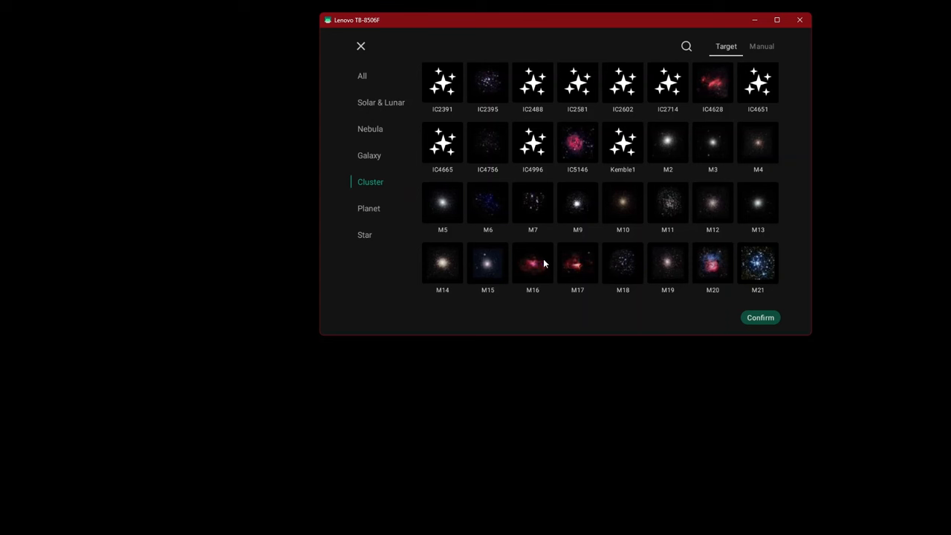
mouse_move(739, 248)
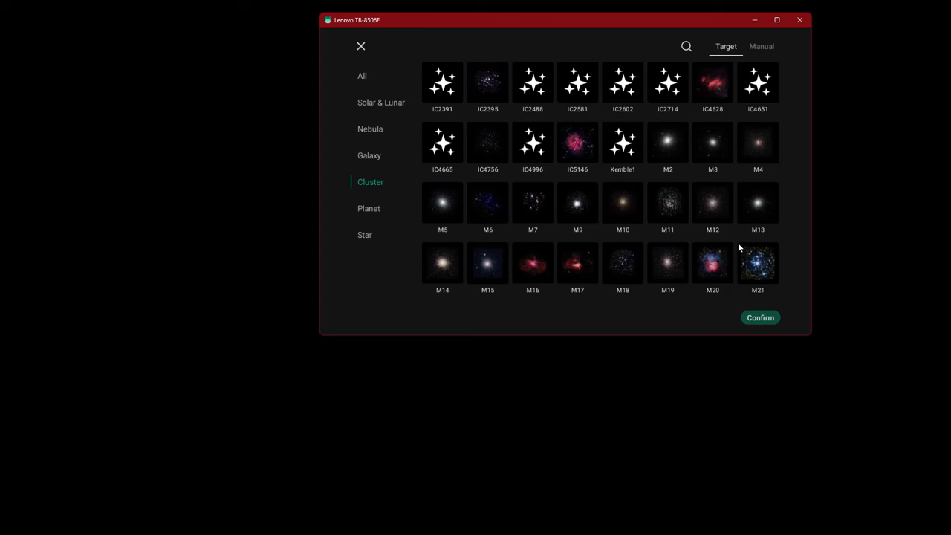
scroll(down, 3)
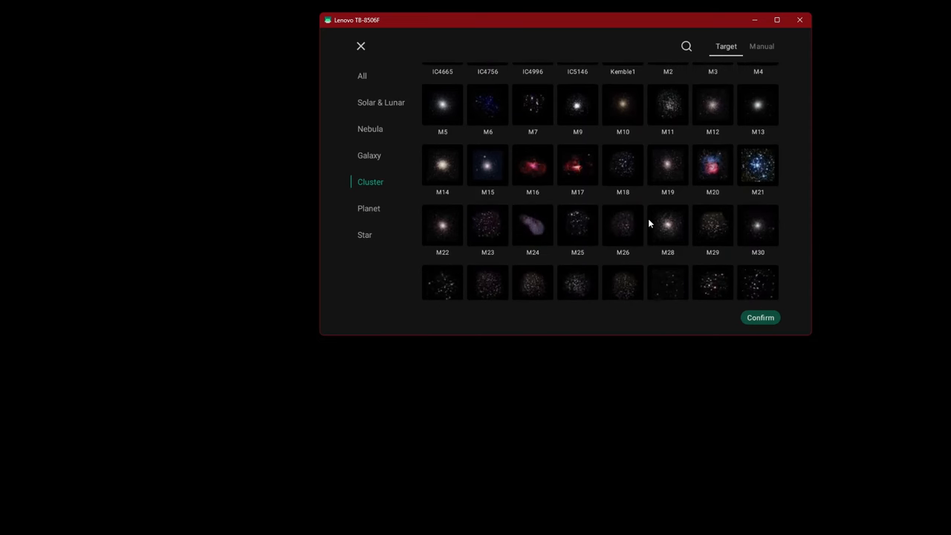
mouse_move(757, 231)
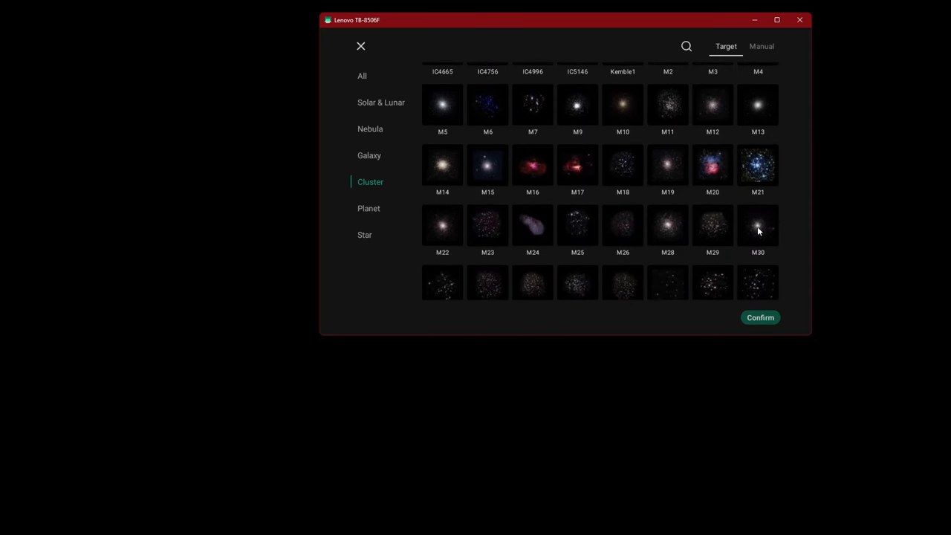
scroll(down, 3)
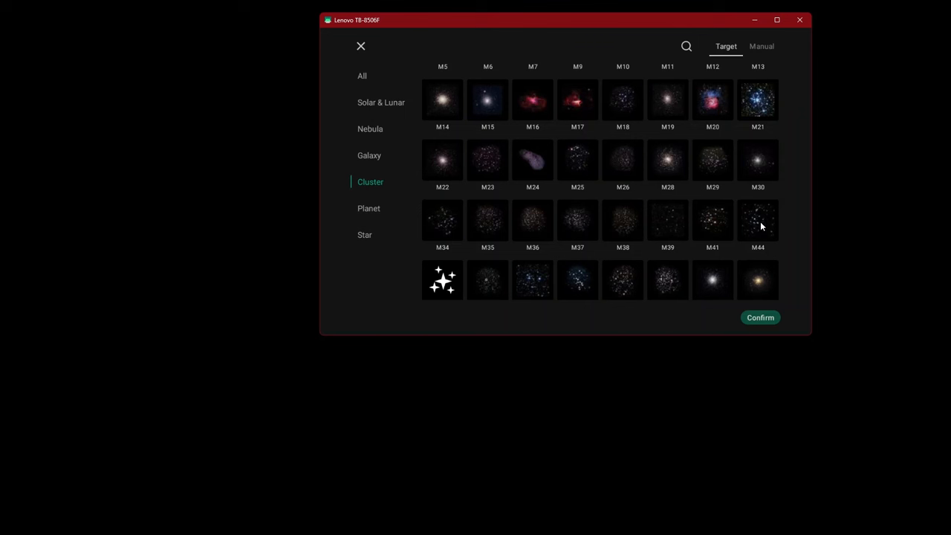
scroll(down, 3)
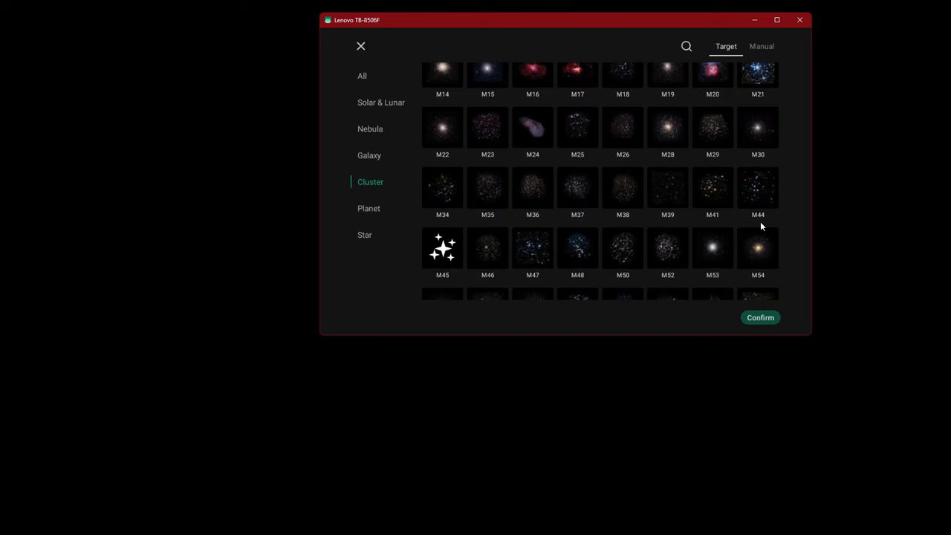
scroll(down, 3)
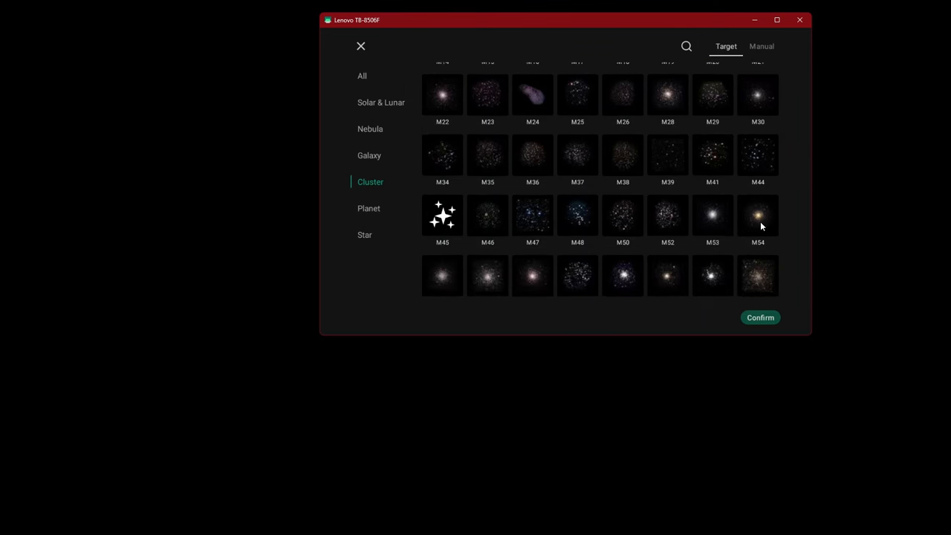
scroll(down, 3)
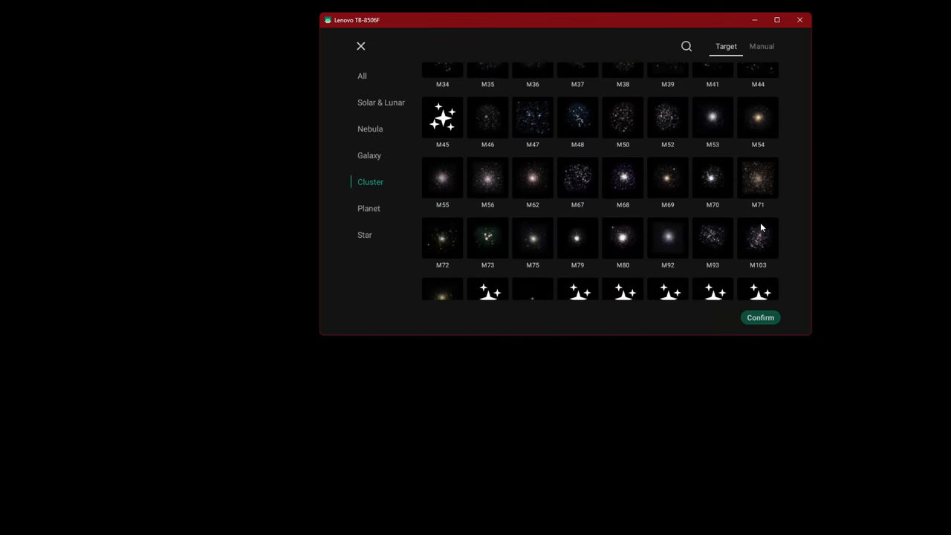
scroll(down, 3)
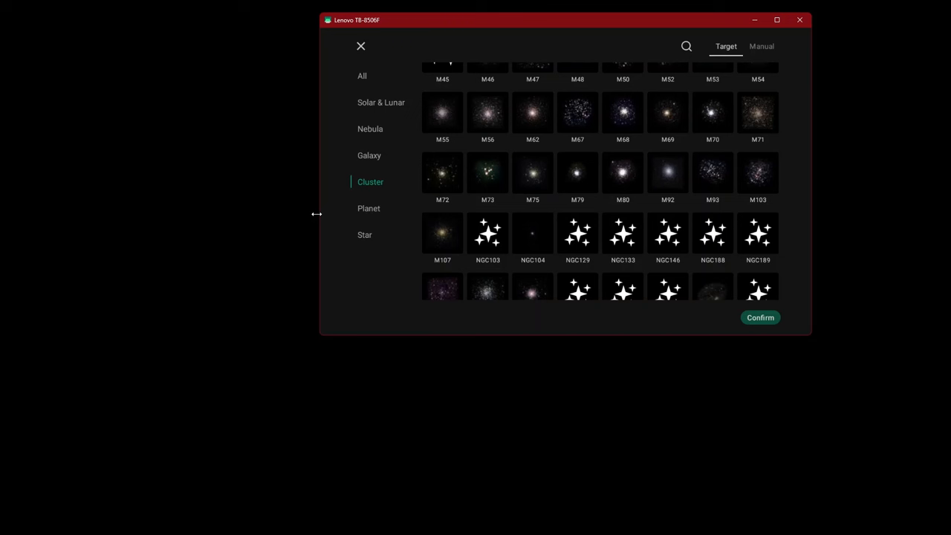
mouse_move(487, 210)
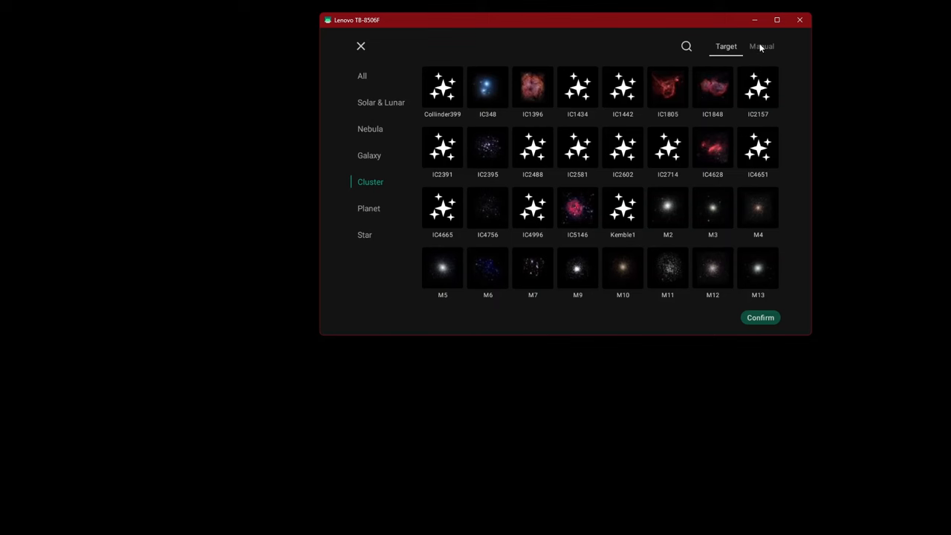
Step: Switch the target picker to Manual entry and open the RA selector at 00:00:00
click(760, 46)
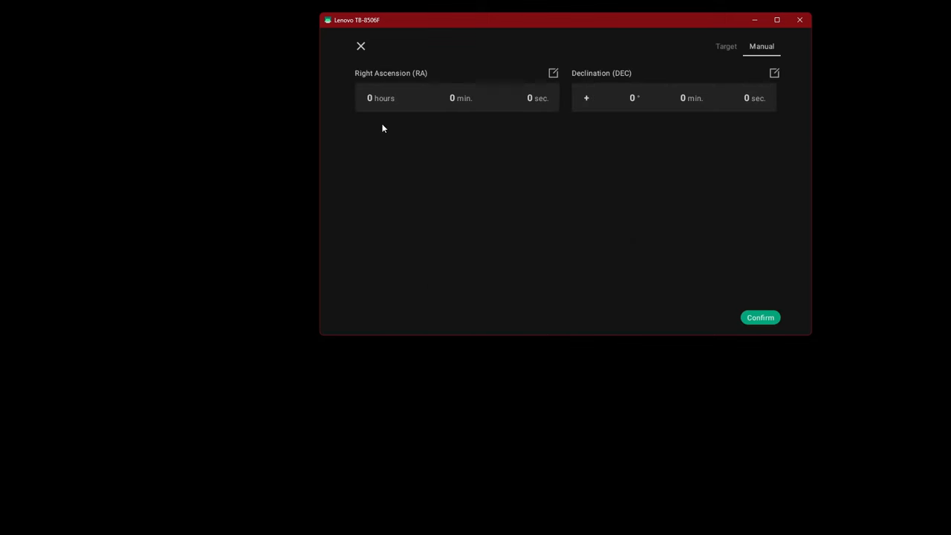
mouse_move(694, 184)
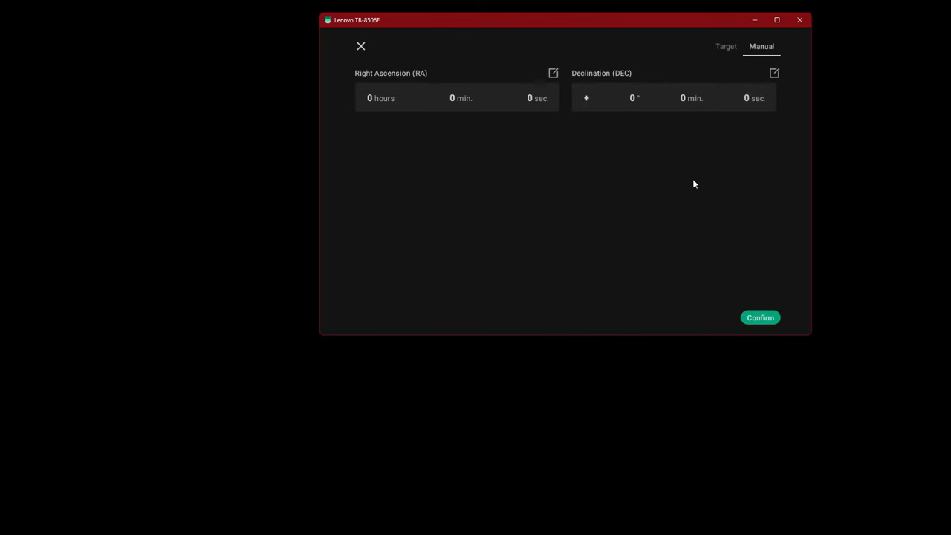
click(456, 97)
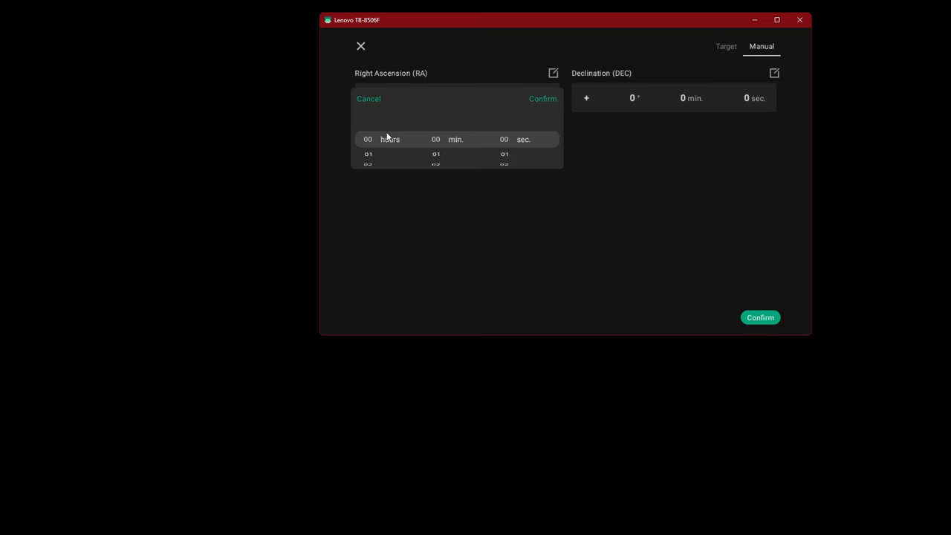
mouse_move(367, 144)
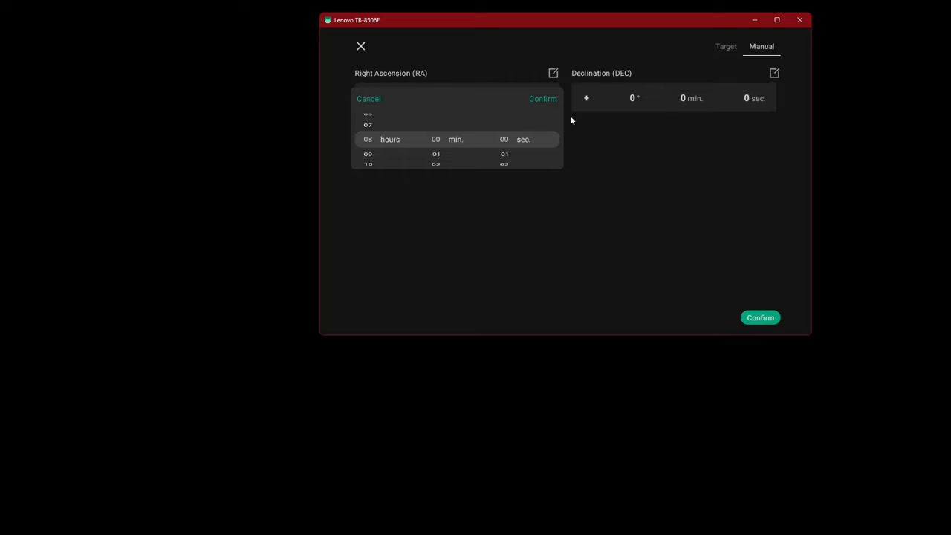
mouse_move(374, 44)
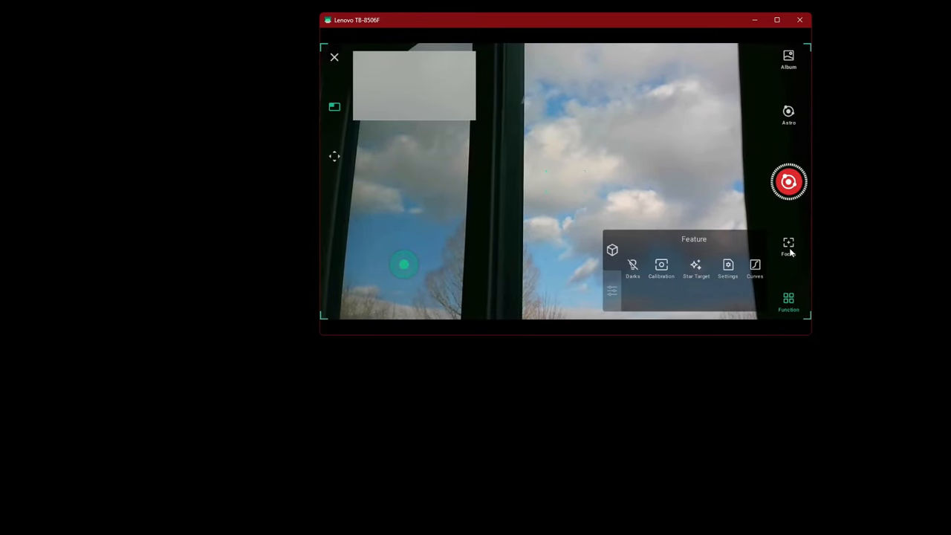
Step: Back on the live sky view, show the focus adjustment controls
click(788, 245)
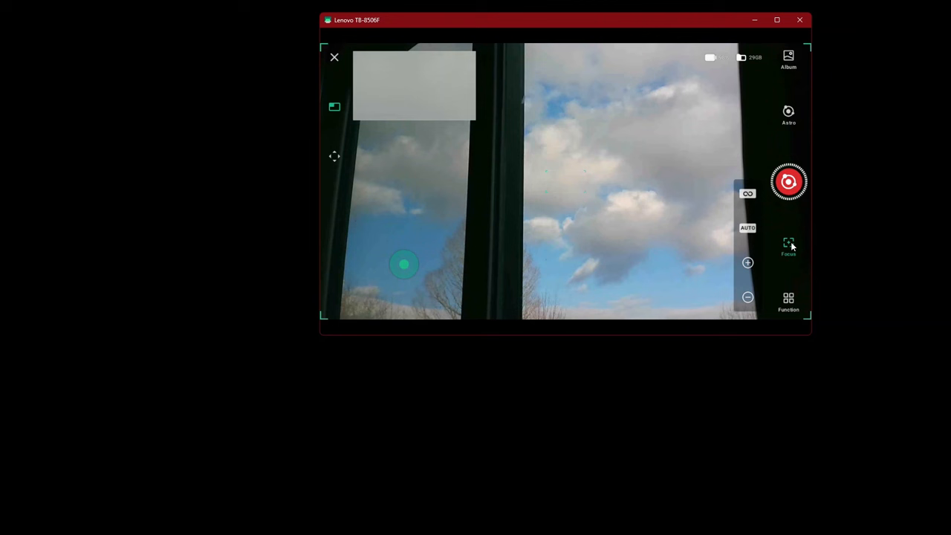
mouse_move(682, 205)
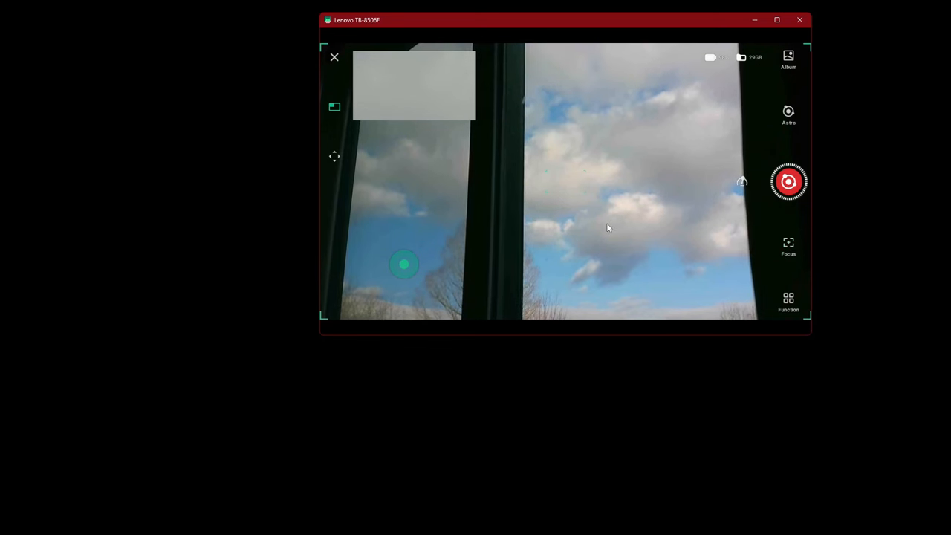
mouse_move(595, 221)
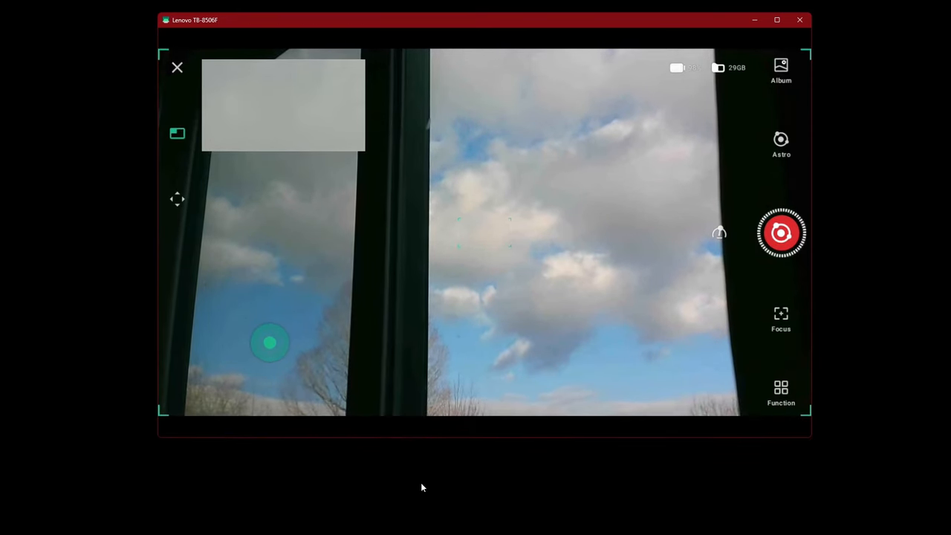
mouse_move(416, 465)
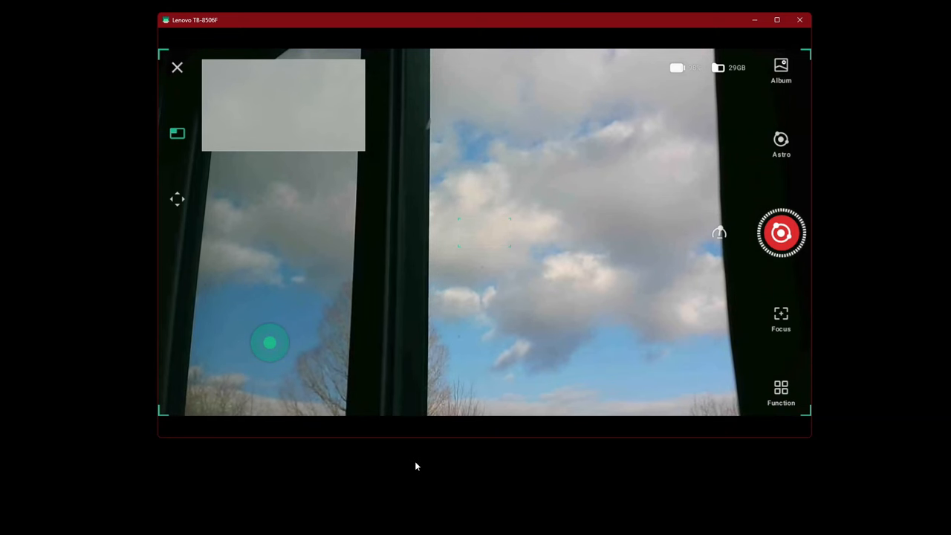